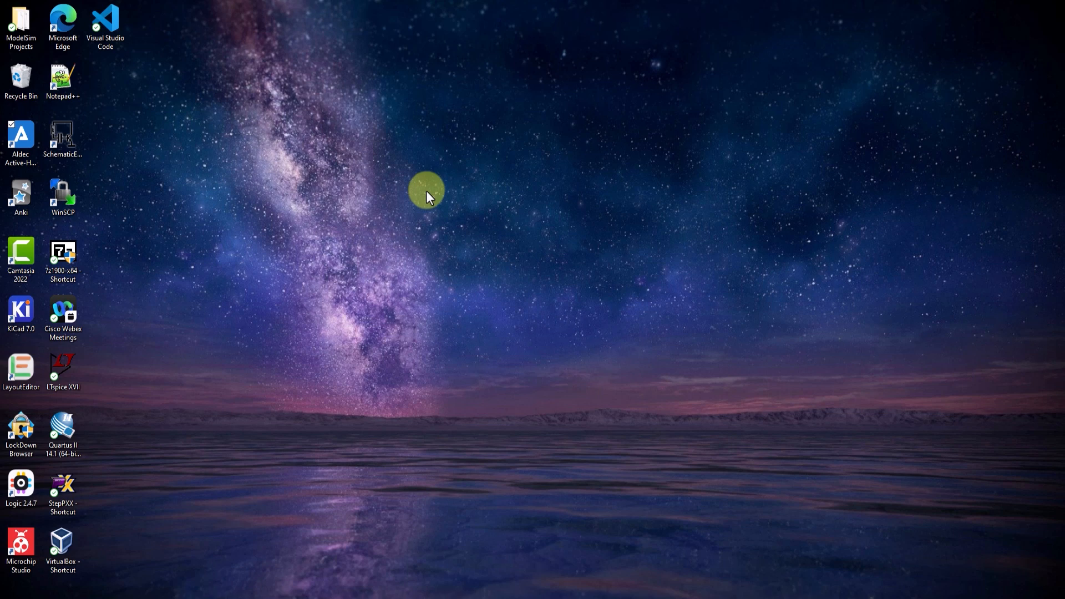
mouse_move(186, 189)
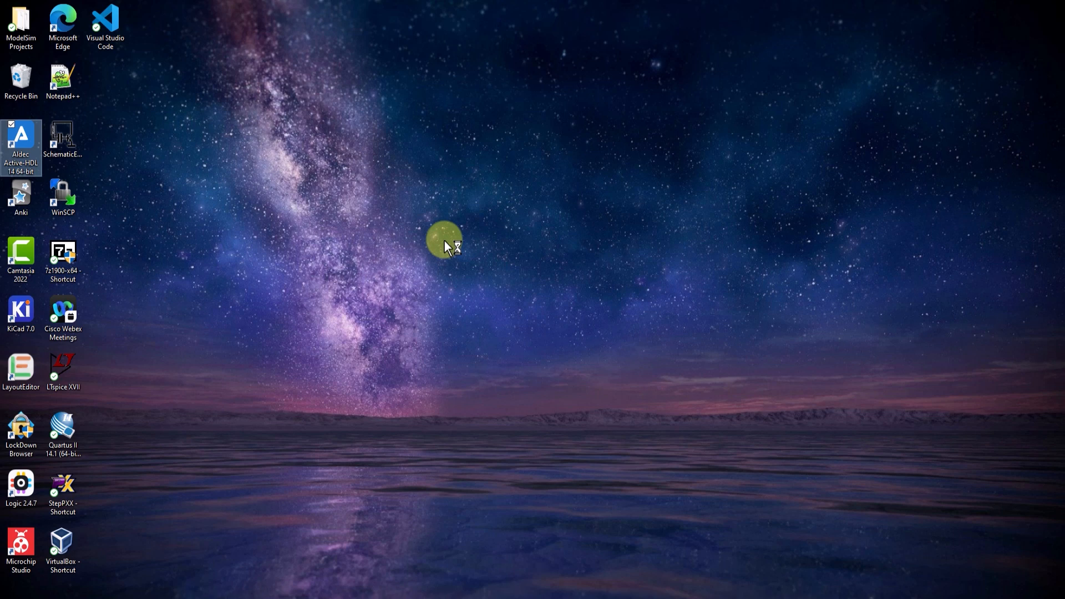
Launch Active-HDL 14 from the desktop, getting the 'Cannot find license file' error
double_click(21, 140)
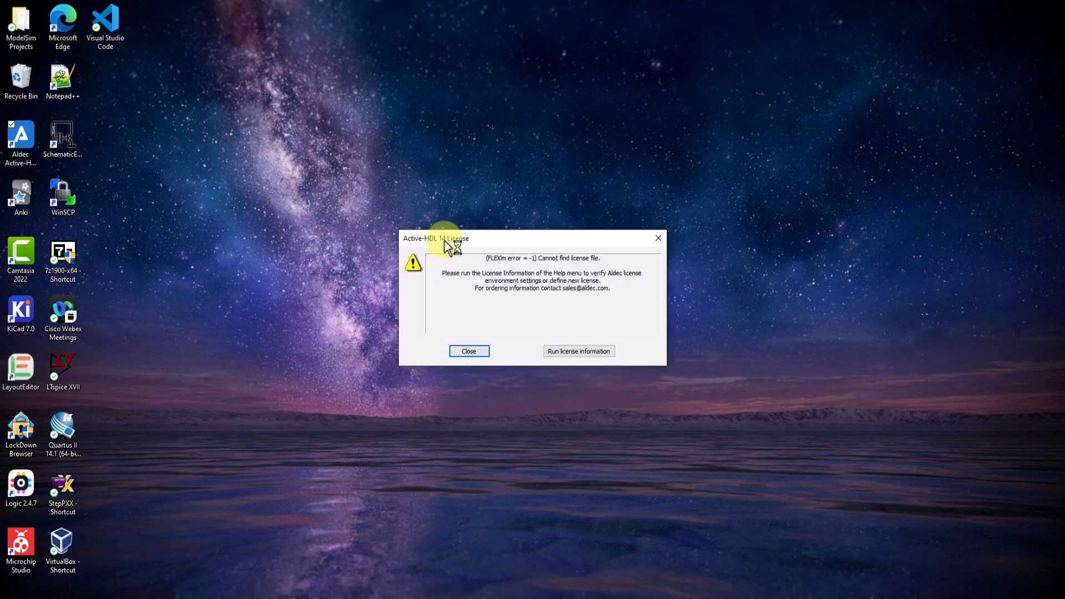
mouse_move(499, 267)
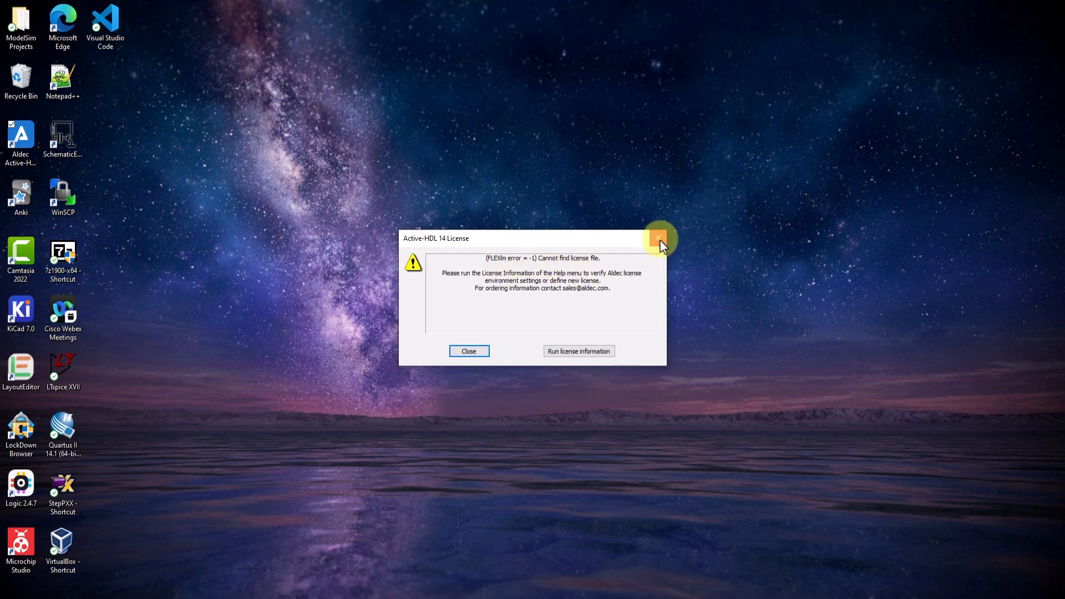
Dismiss the license error and download the license.dat attachment from the Aldec email
click(658, 238)
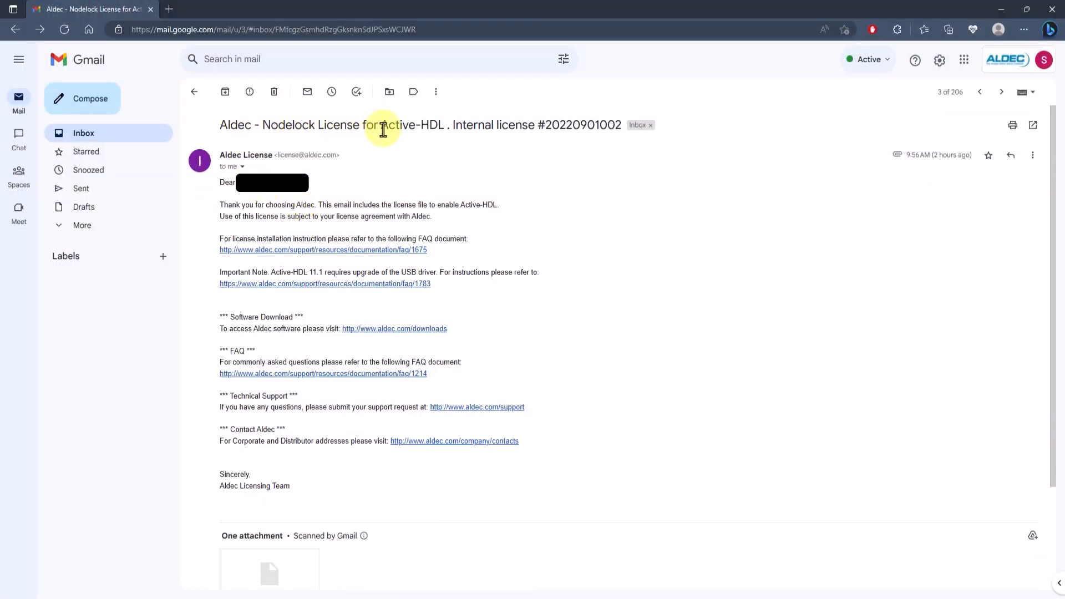
mouse_move(430, 132)
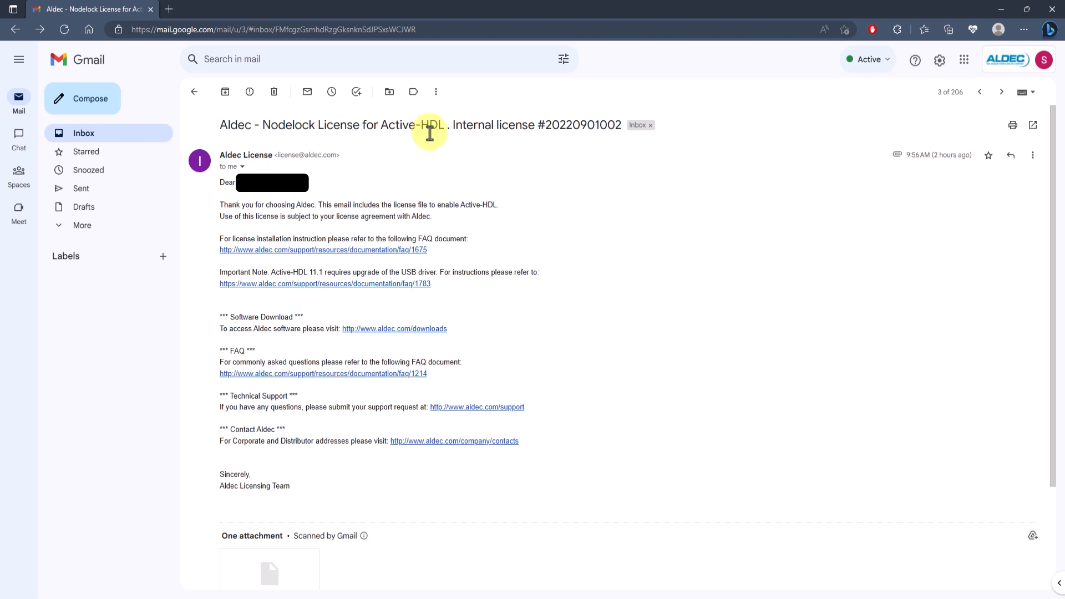
scroll(down, 3)
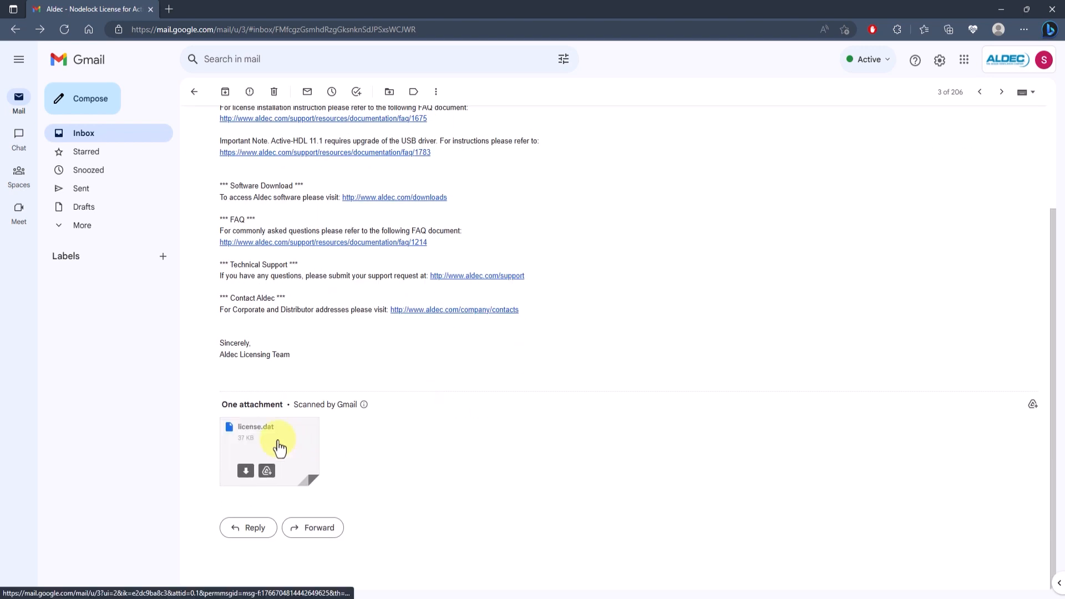
scroll(up, 3)
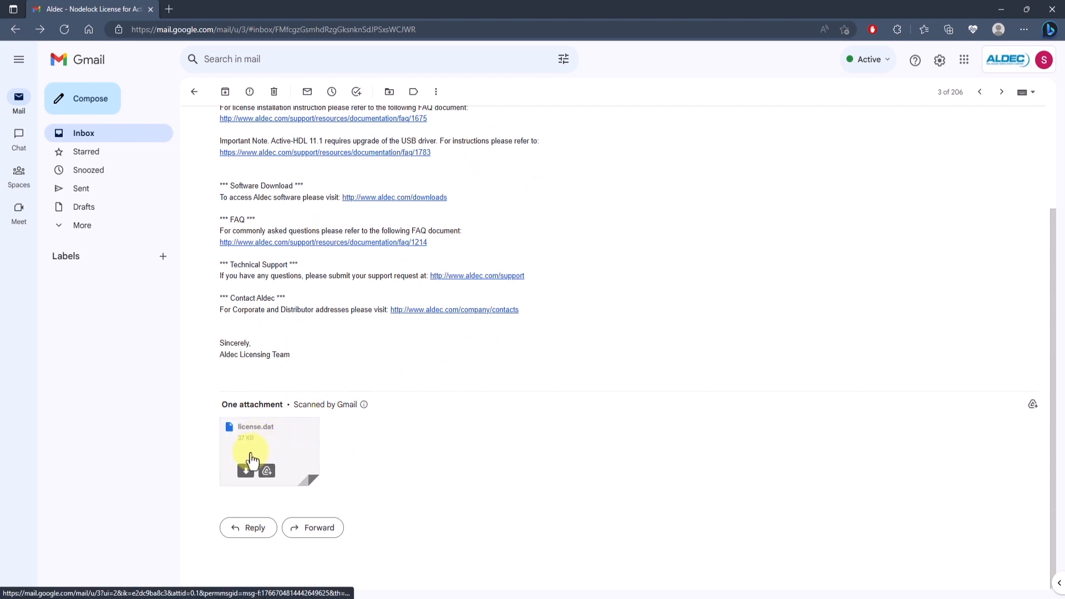
click(245, 470)
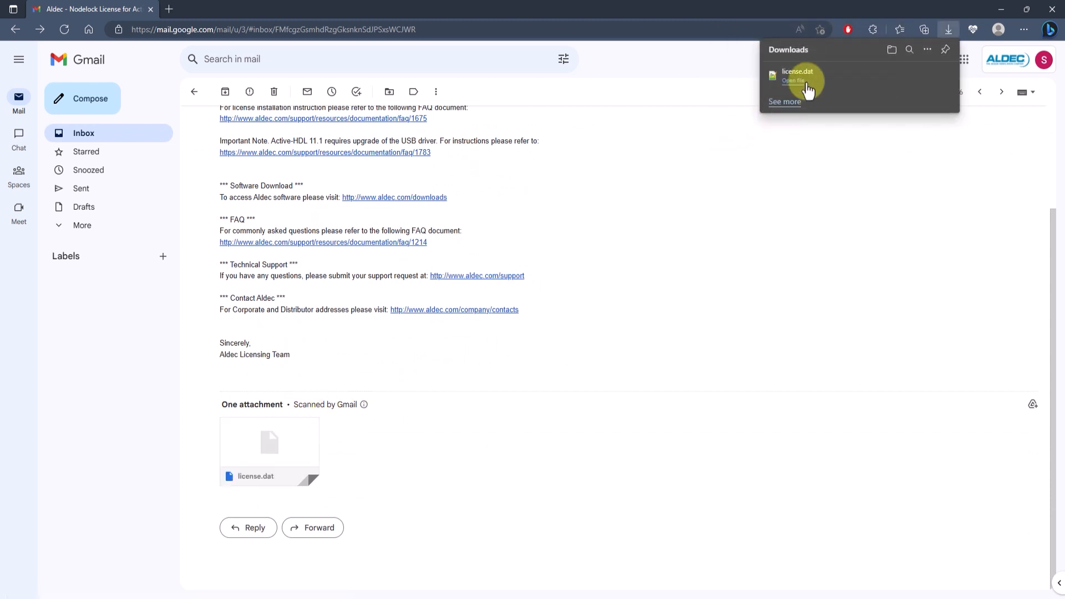
mouse_move(659, 399)
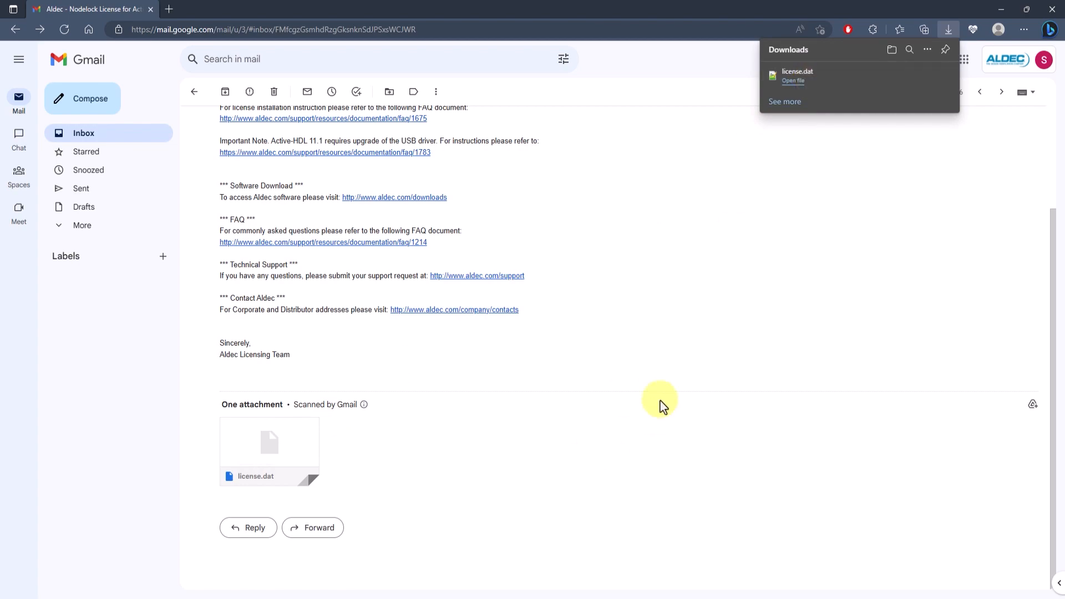
mouse_move(367, 547)
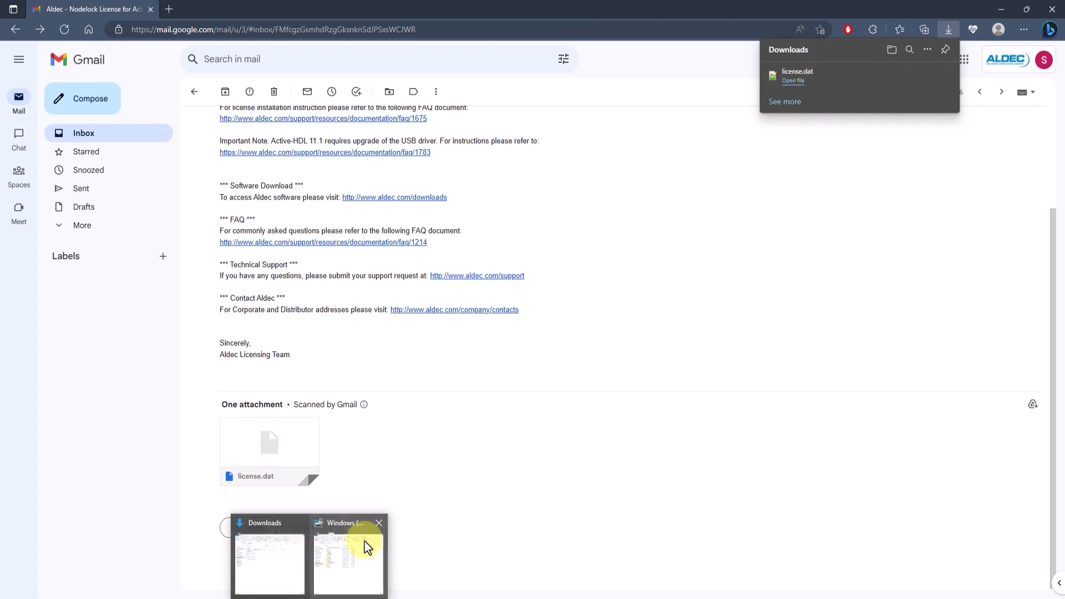
Move the downloaded license file into C:\license and show that folder
click(347, 560)
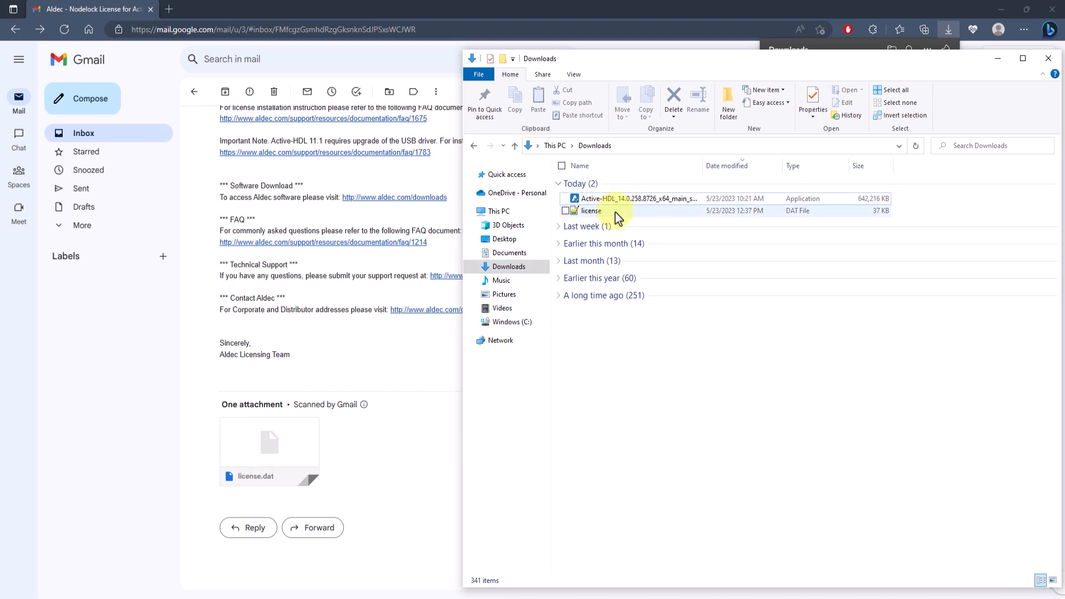
click(589, 211)
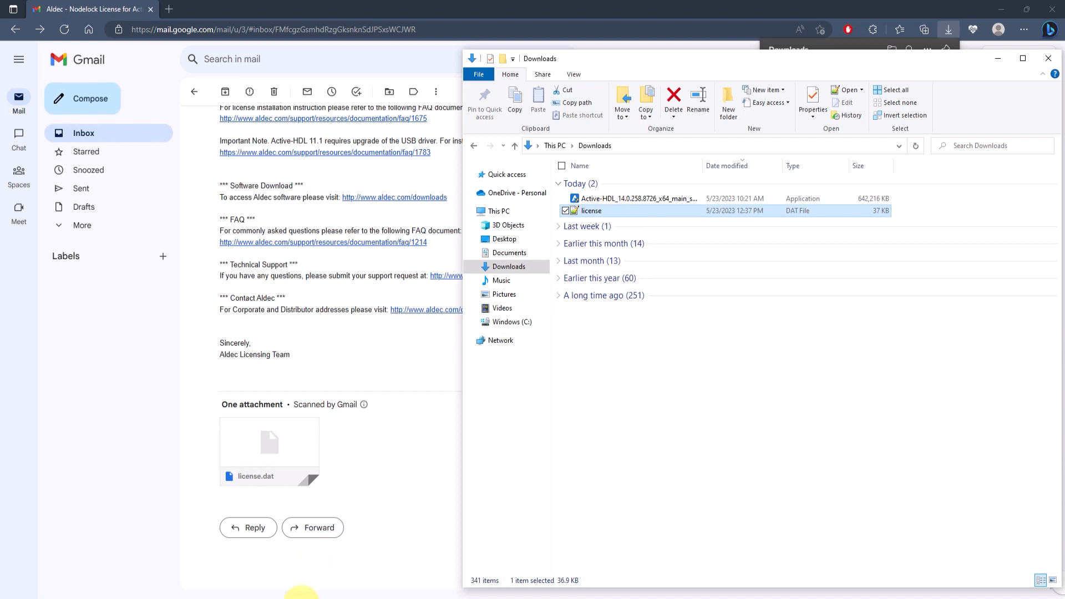
click(514, 321)
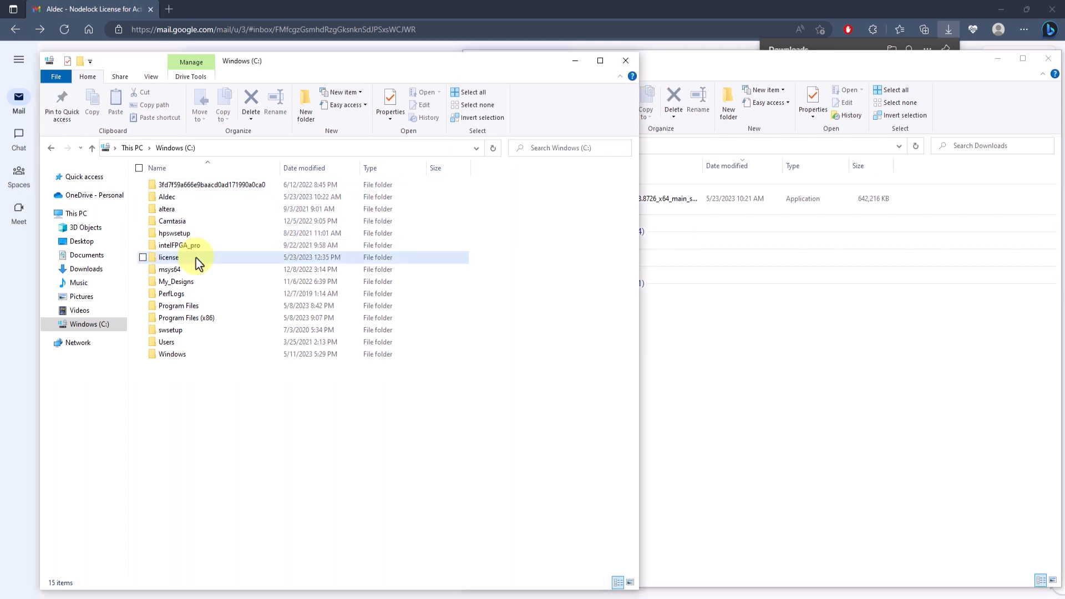
double_click(168, 256)
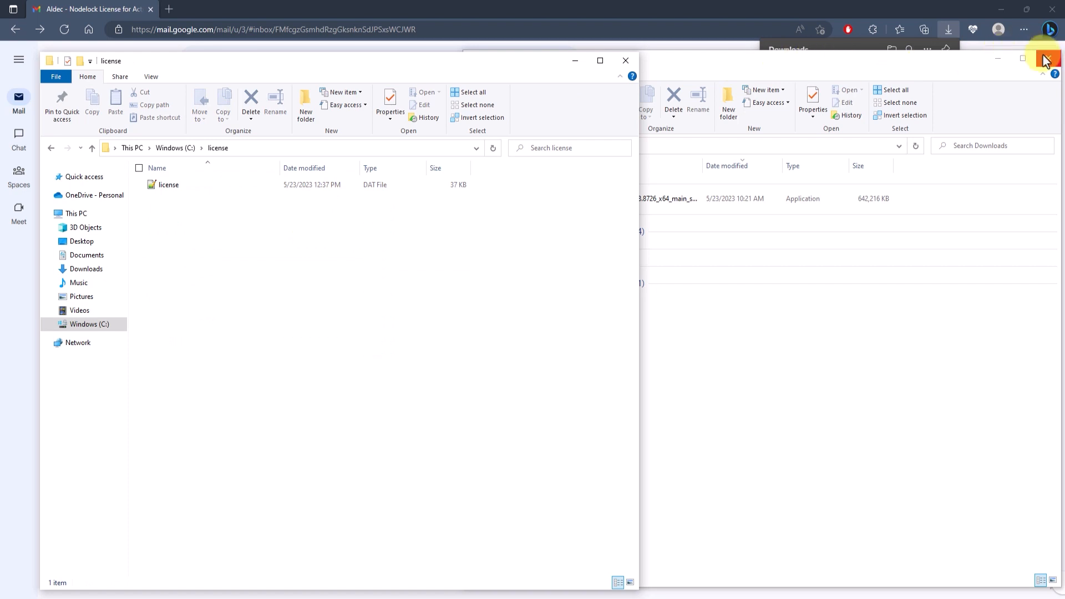
click(947, 29)
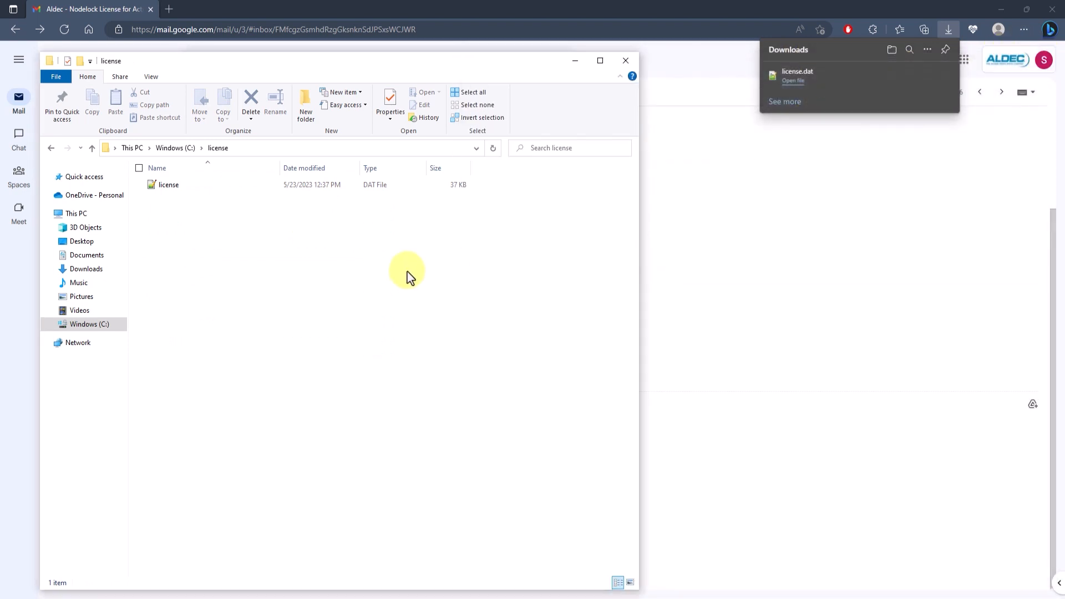
Rename the license file to aldec_license
click(168, 185)
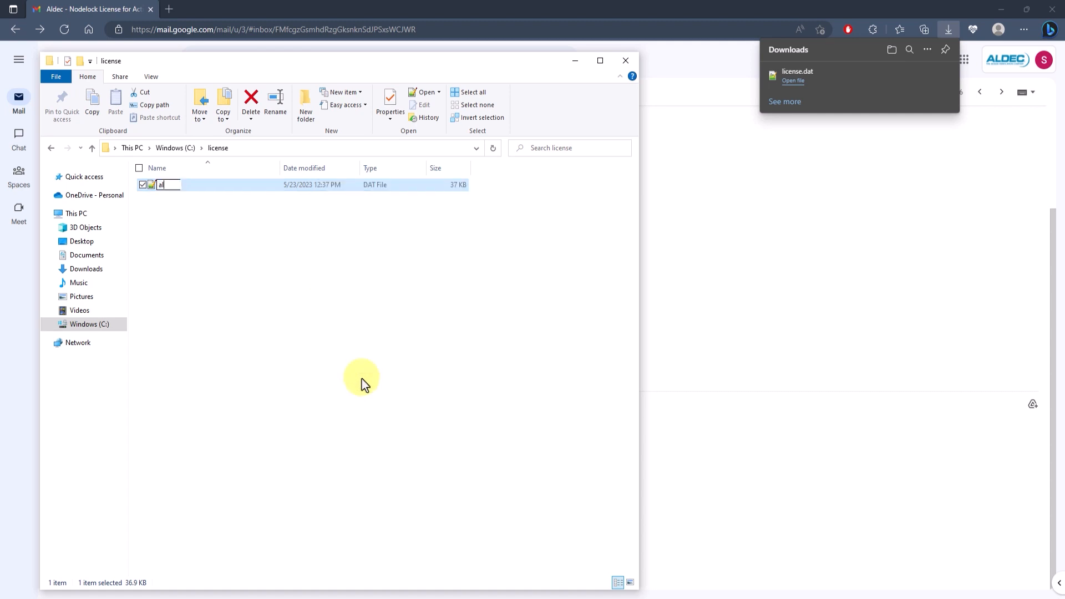
text(aldec_license)
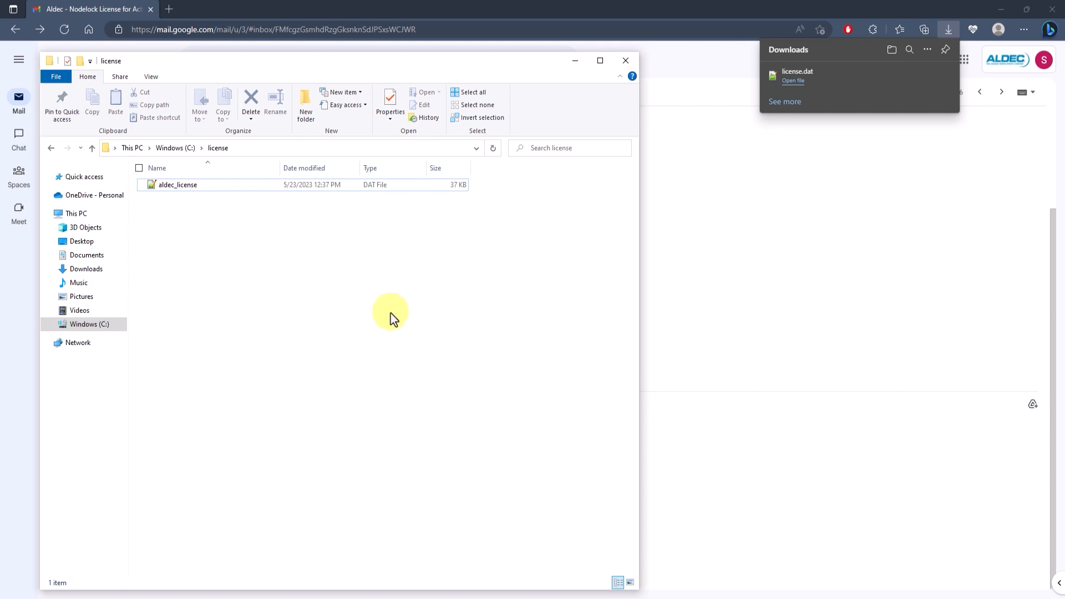
Review aldec_license.dat's header lines in Notepad++, then close the editor
click(177, 185)
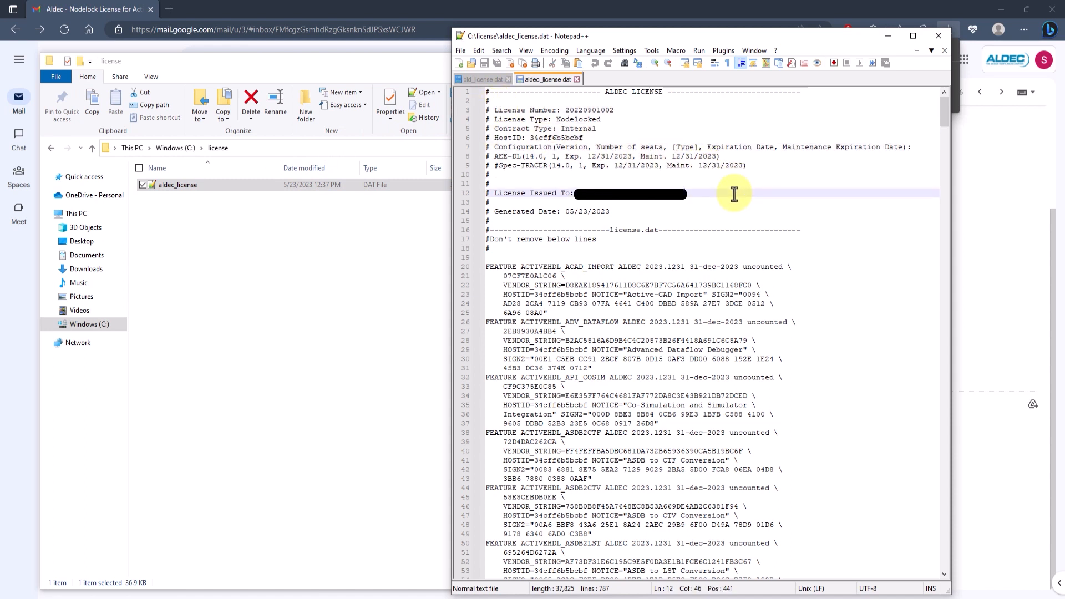
click(515, 120)
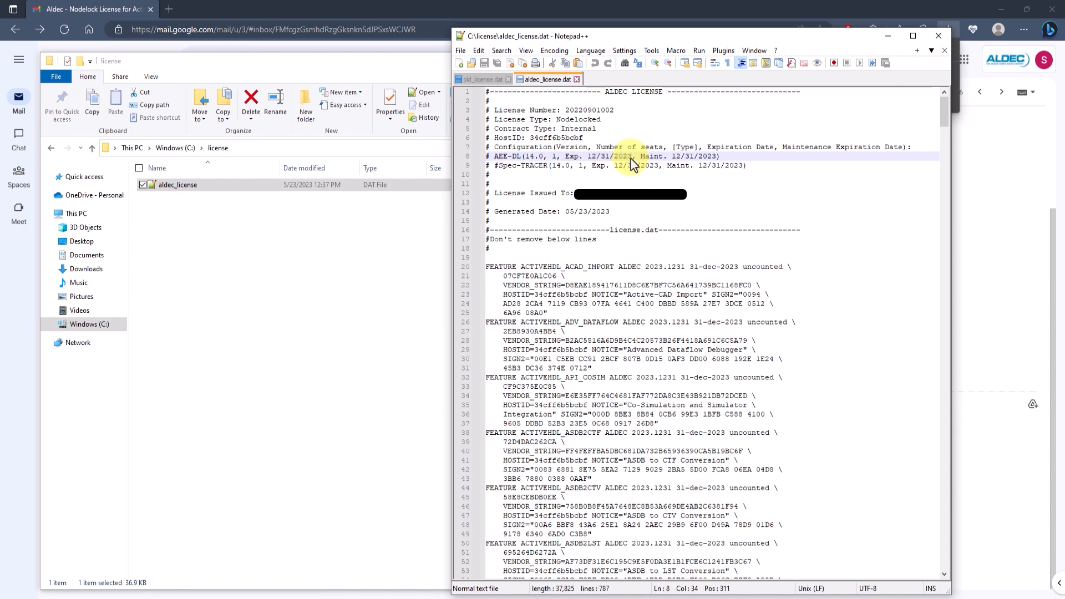
mouse_move(669, 143)
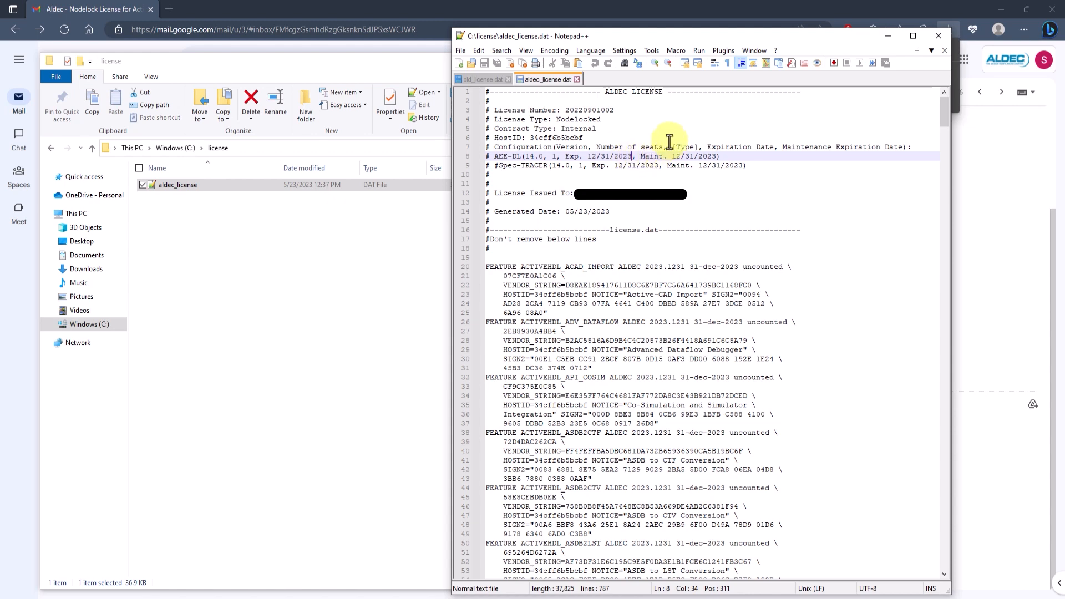
mouse_move(938, 41)
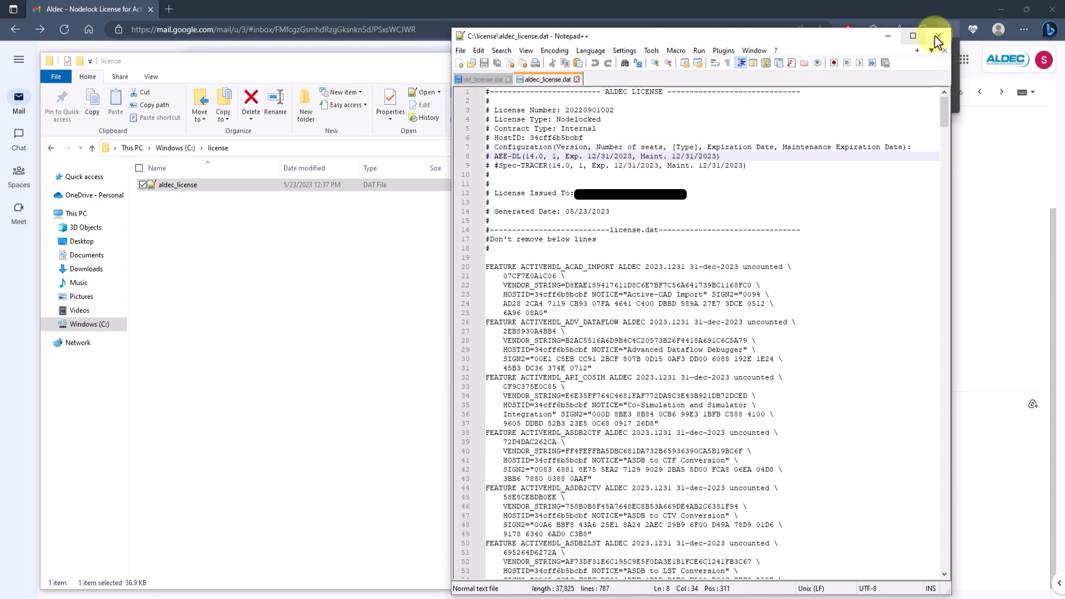
click(943, 36)
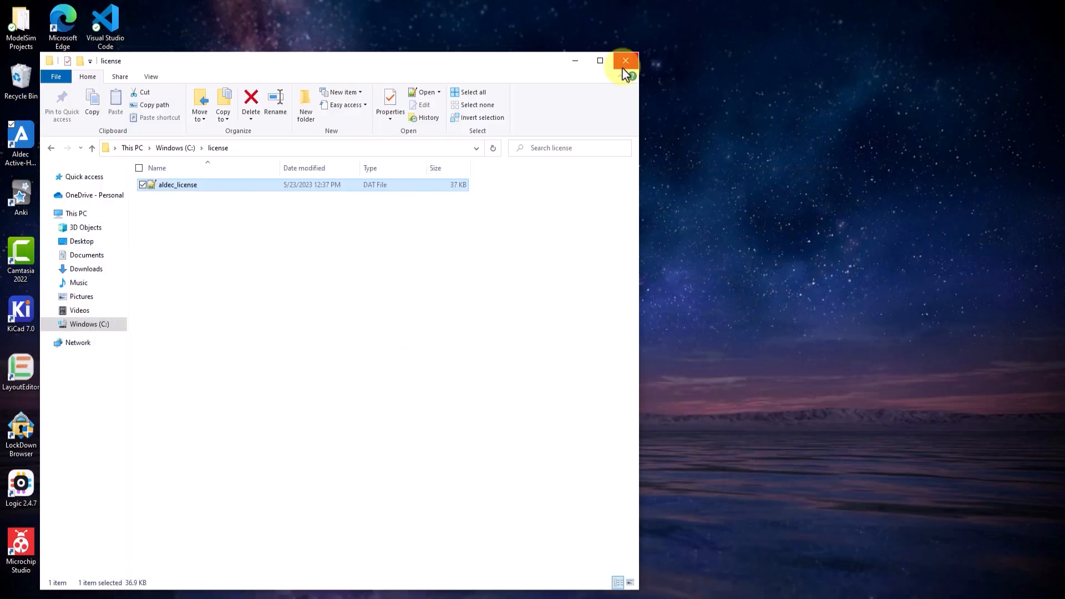
Close the license folder and look through the System variables in Environment Variables
click(624, 60)
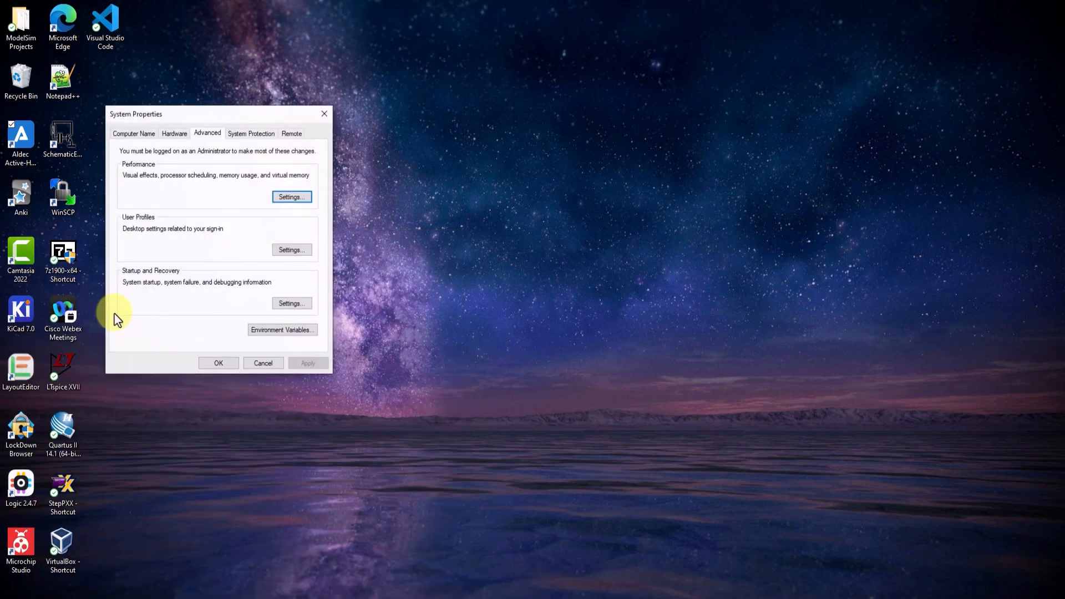
mouse_move(207, 202)
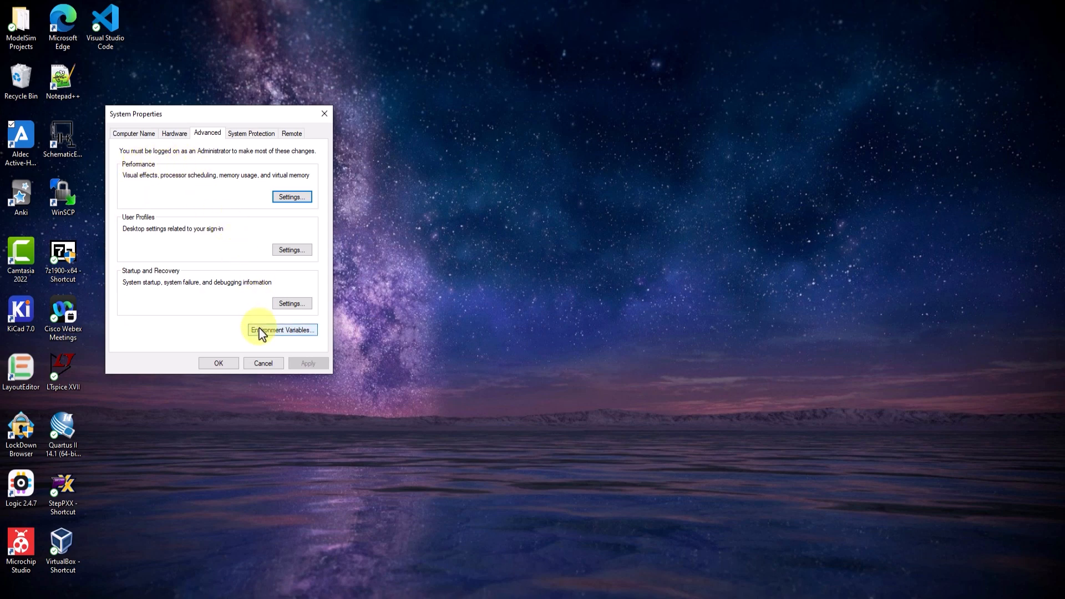
click(282, 329)
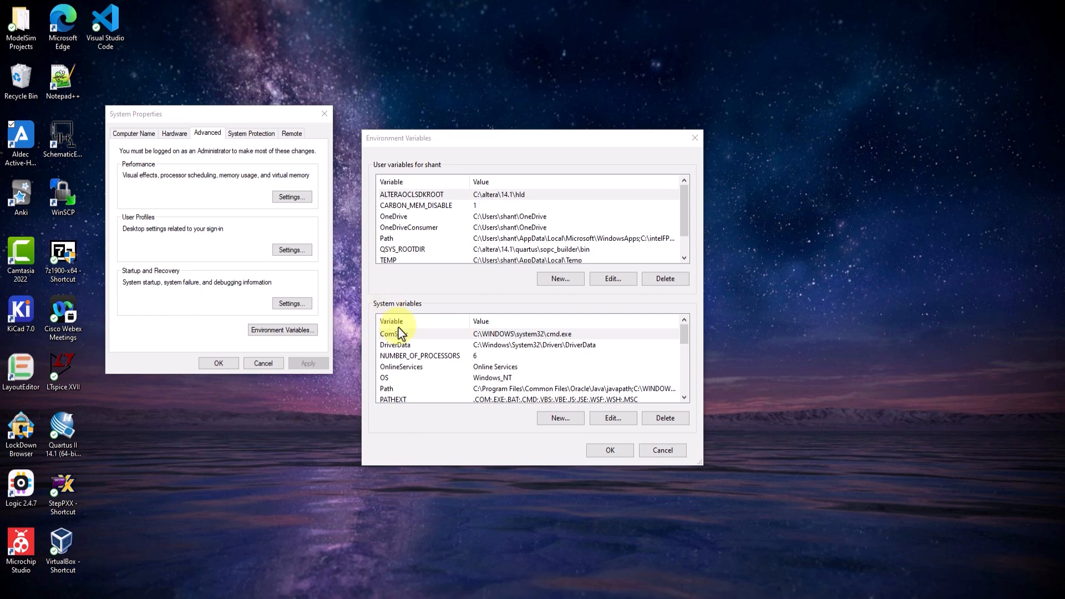
scroll(down, 3)
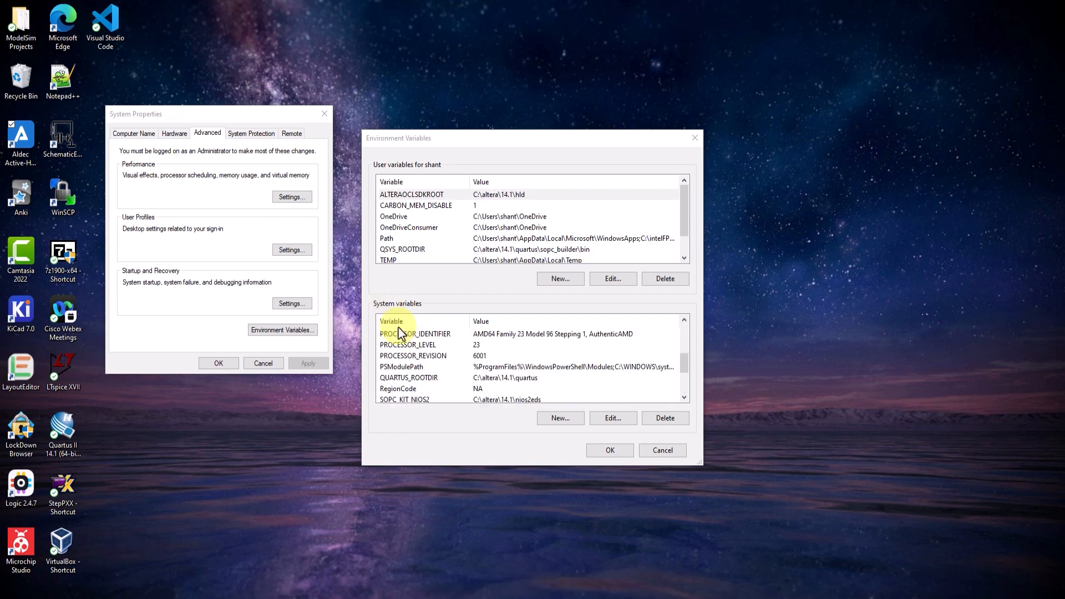
scroll(up, 3)
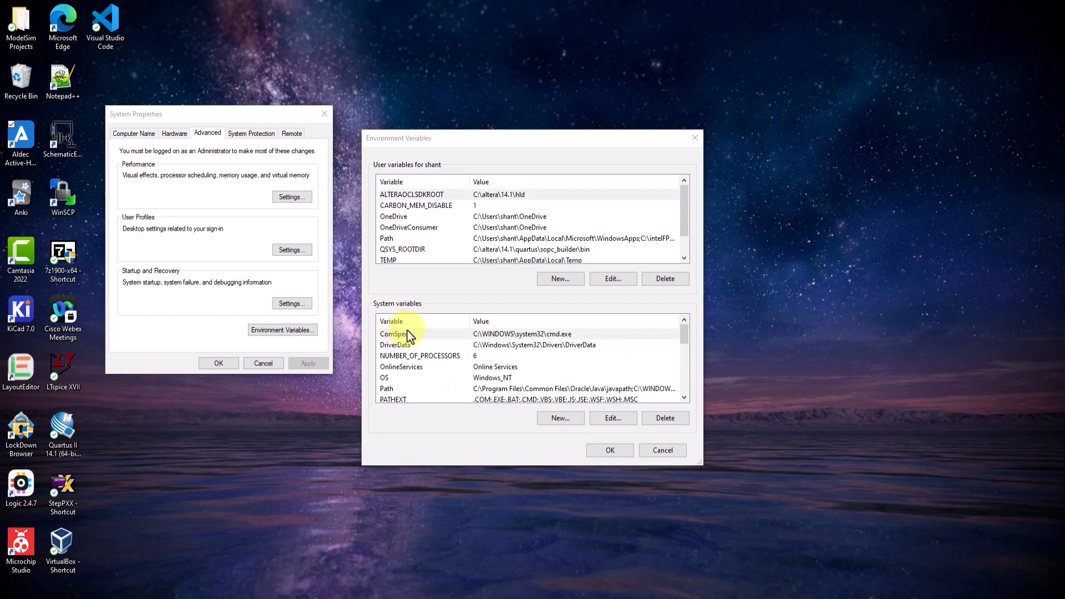
Start a new system variable named ALDEC_LICENSE_FILE
click(559, 418)
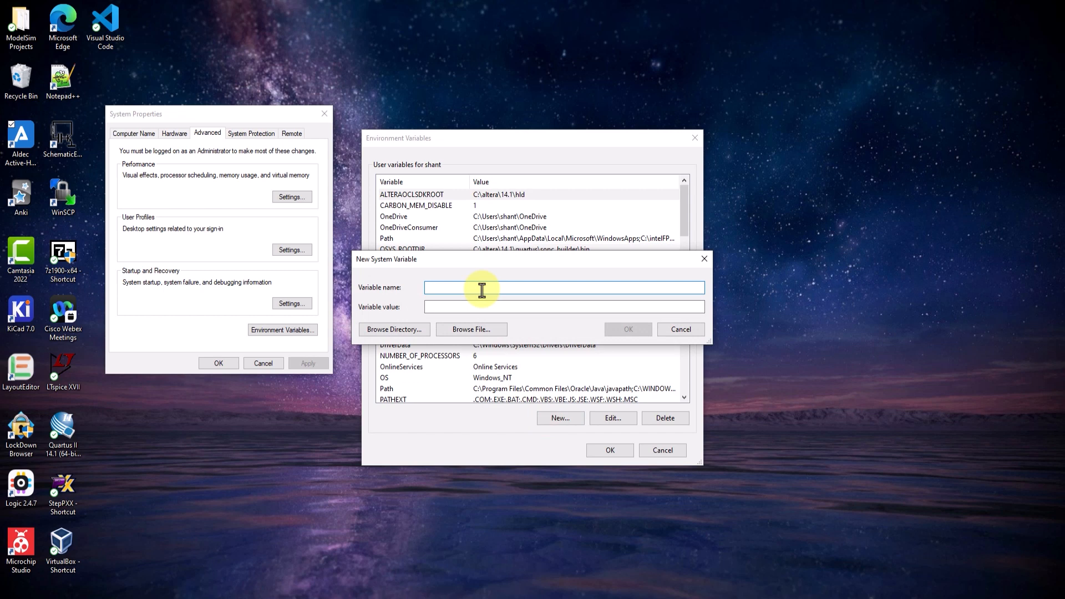
text(ALDED)
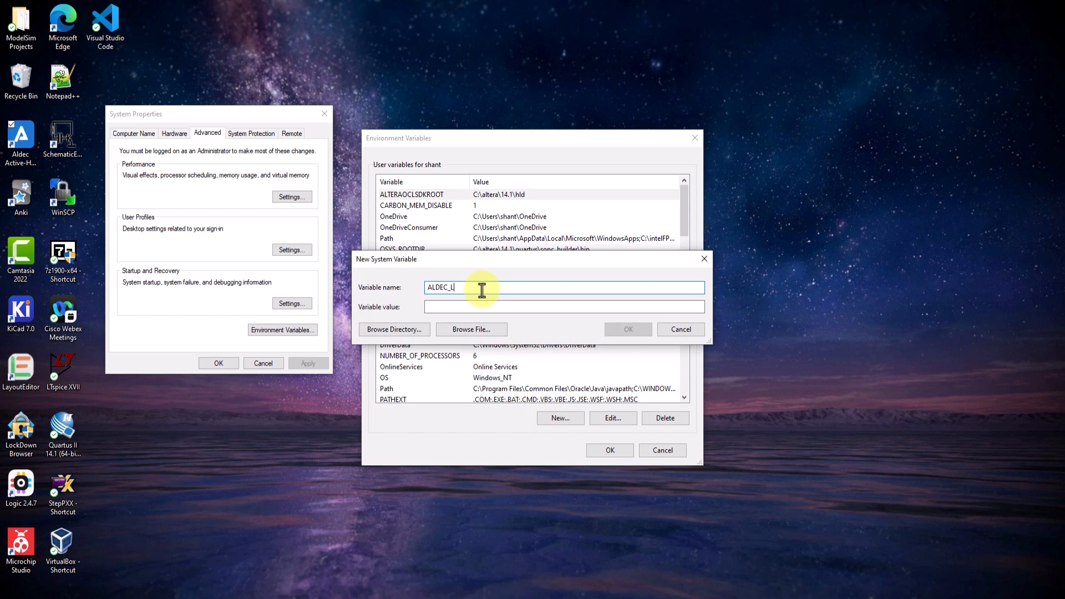
text(ICENSE_FILE)
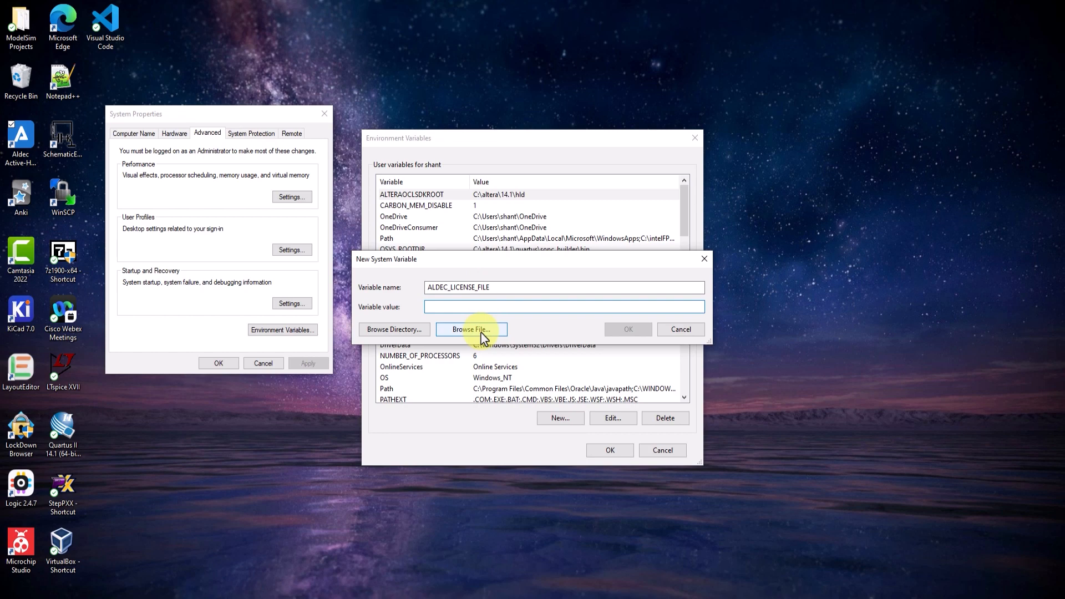
Point it to C:\license\aldec_license.dat and save the environment settings
click(470, 330)
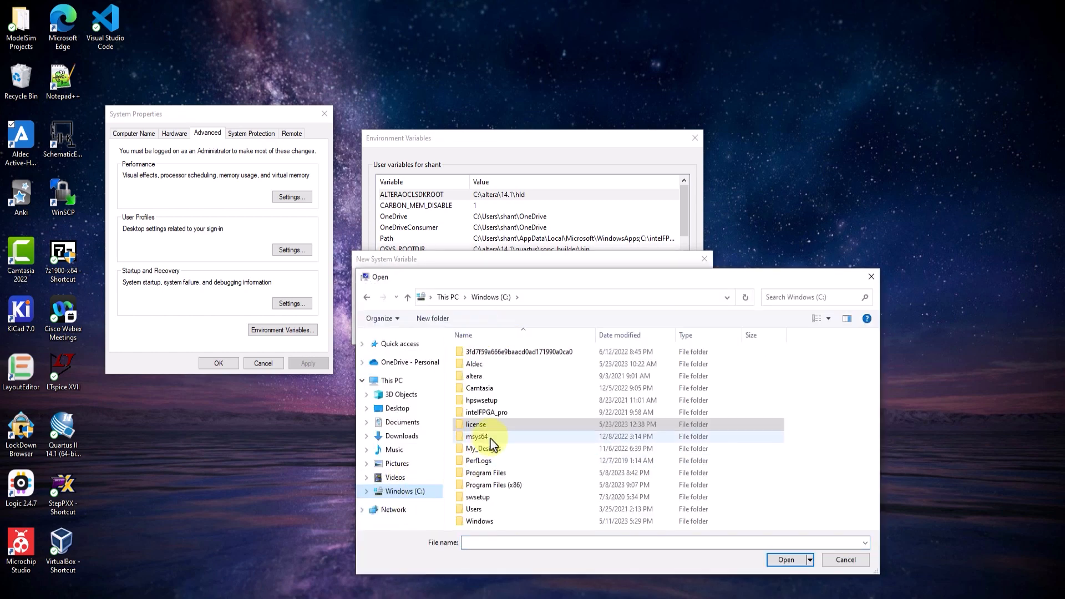
double_click(475, 424)
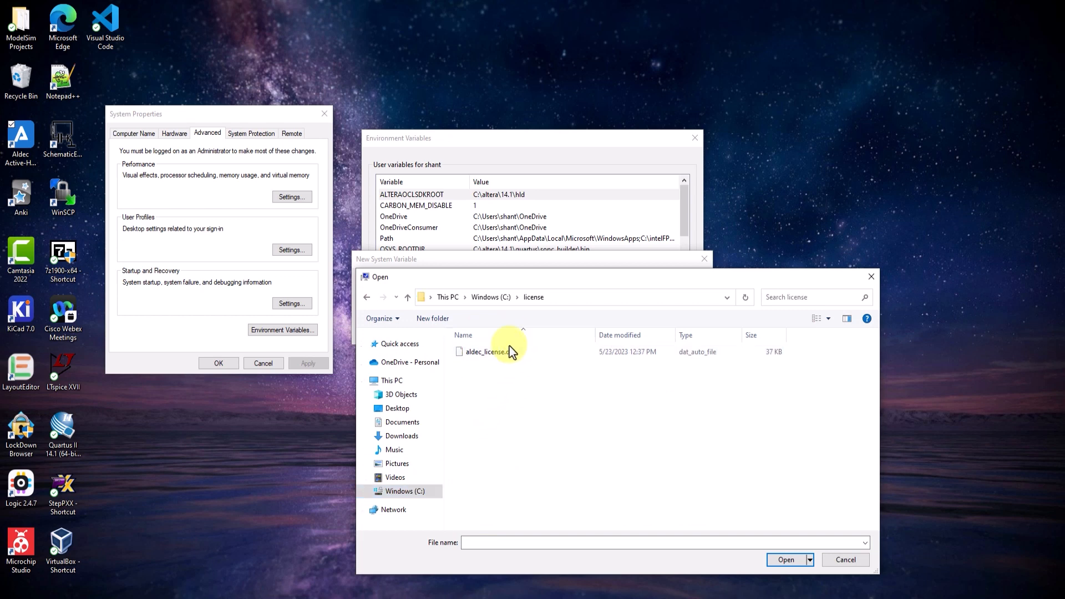
click(489, 352)
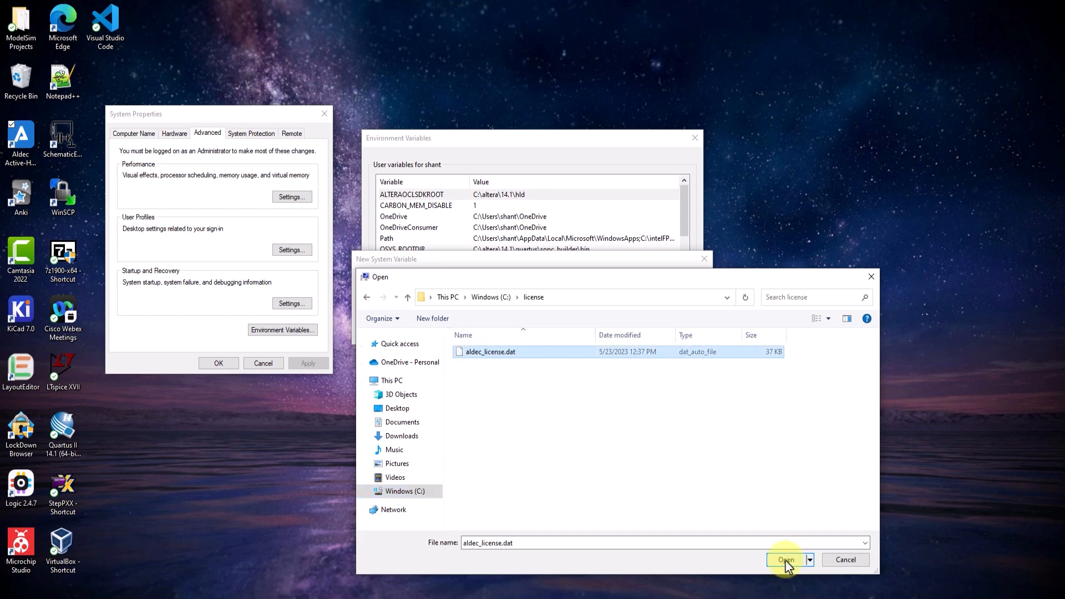
click(785, 559)
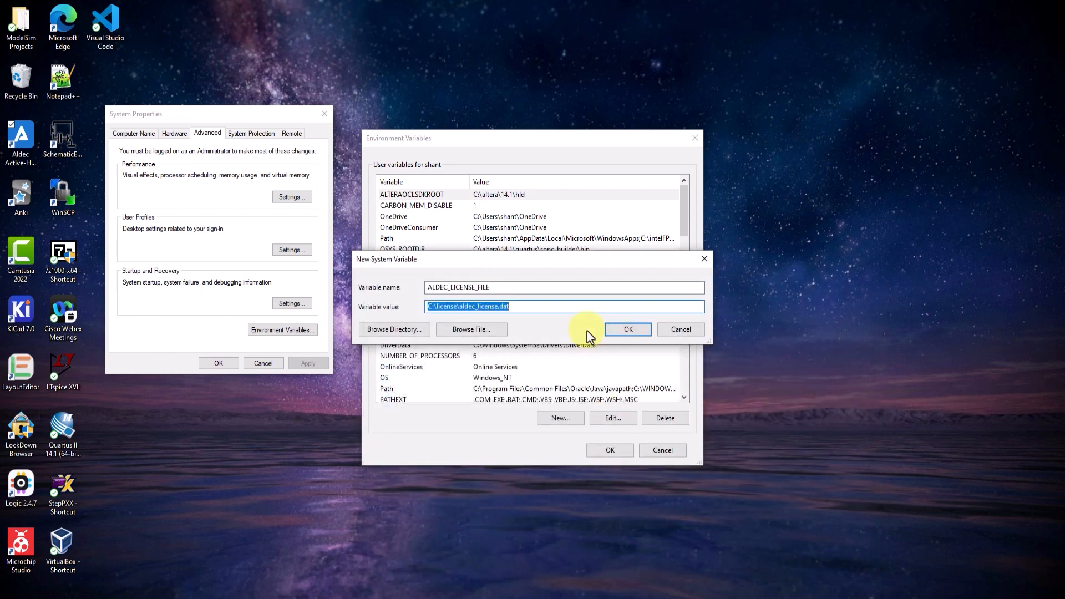
click(625, 328)
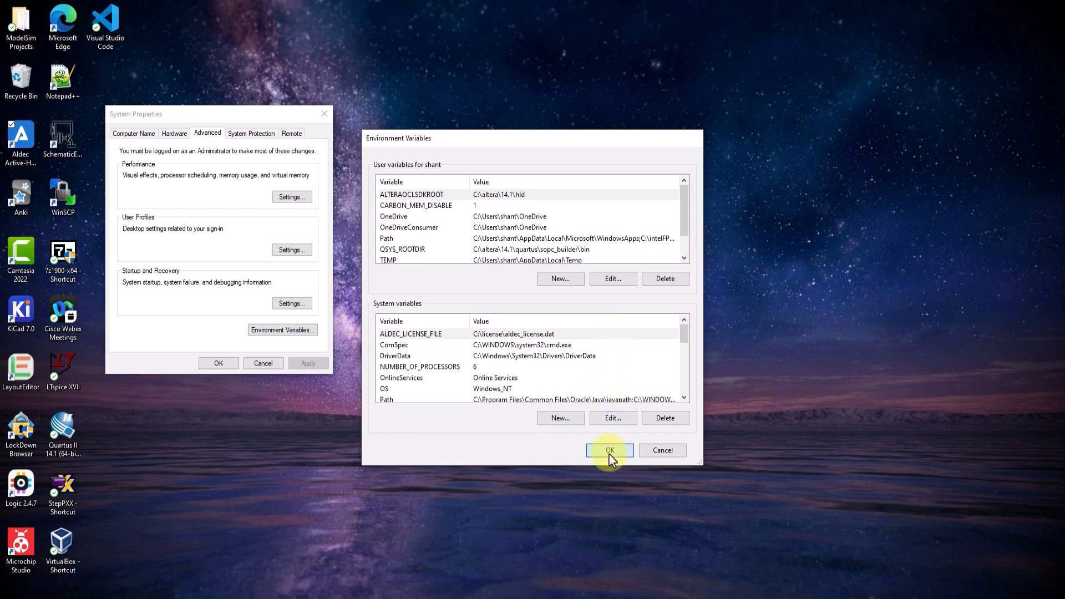
click(609, 450)
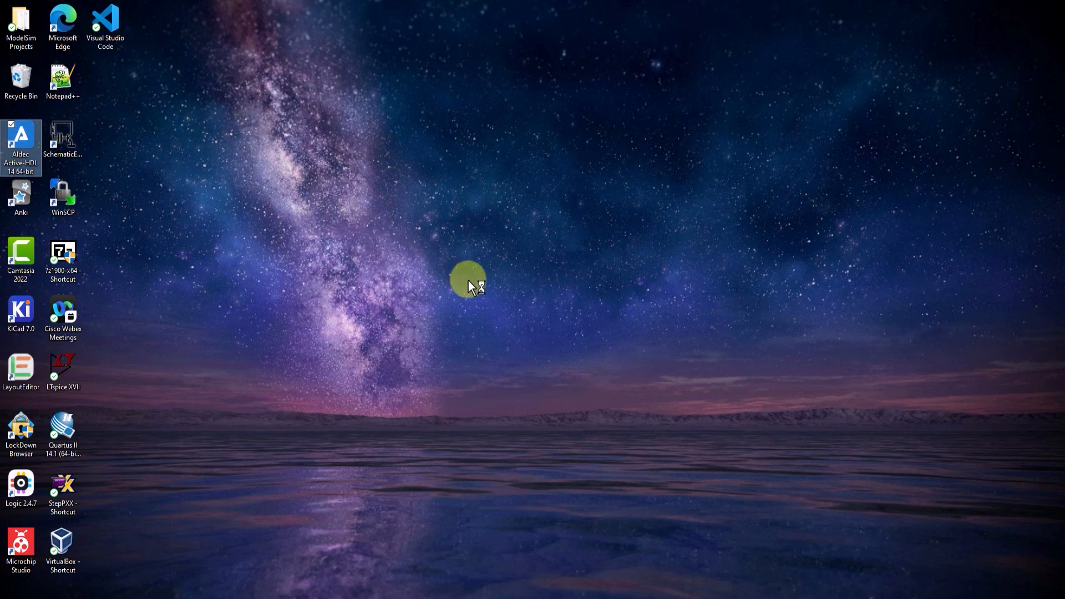
Launch Active-HDL 14, which now starts licensed with a Dec 31 2023 expiry warning
double_click(21, 136)
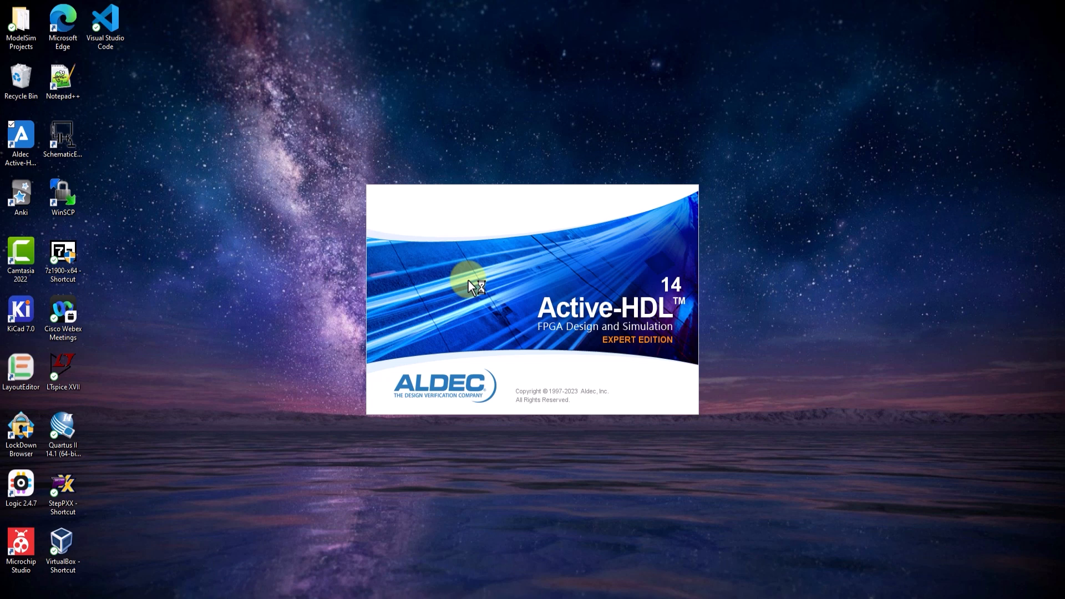
mouse_move(356, 231)
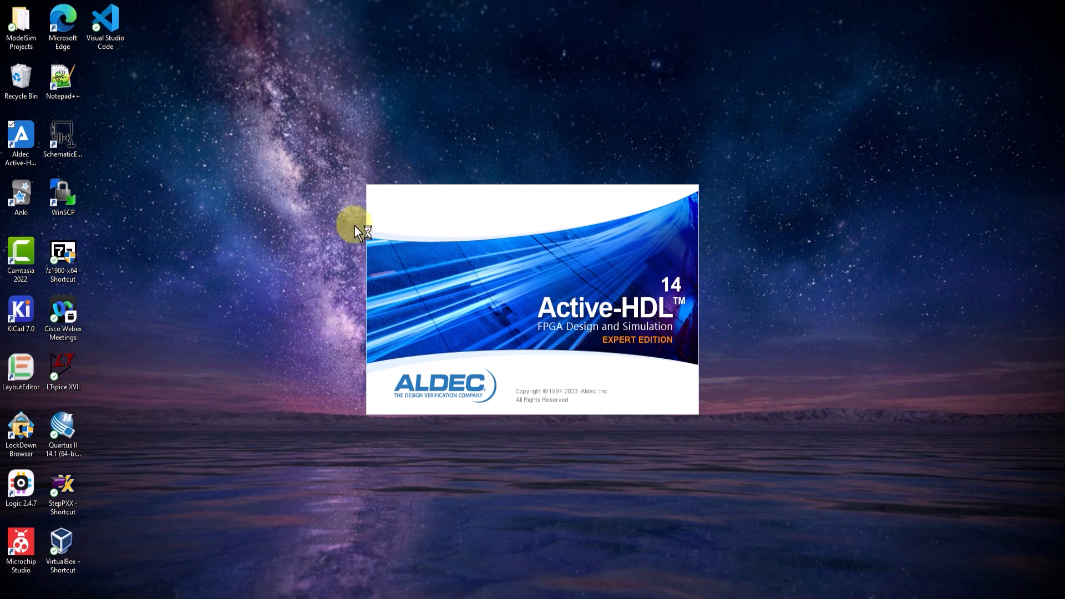
mouse_move(520, 330)
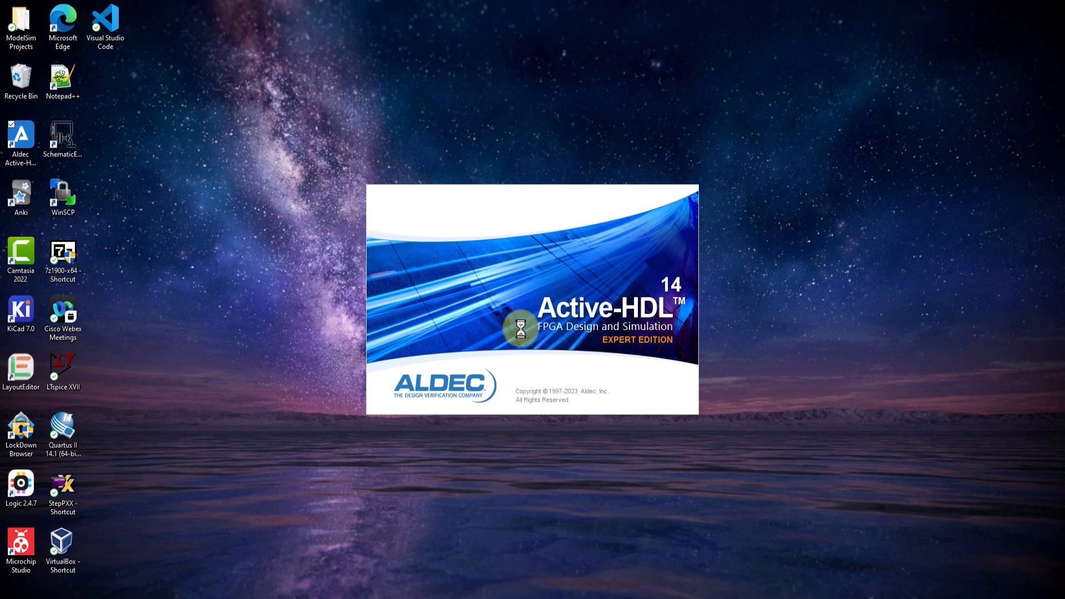
mouse_move(570, 352)
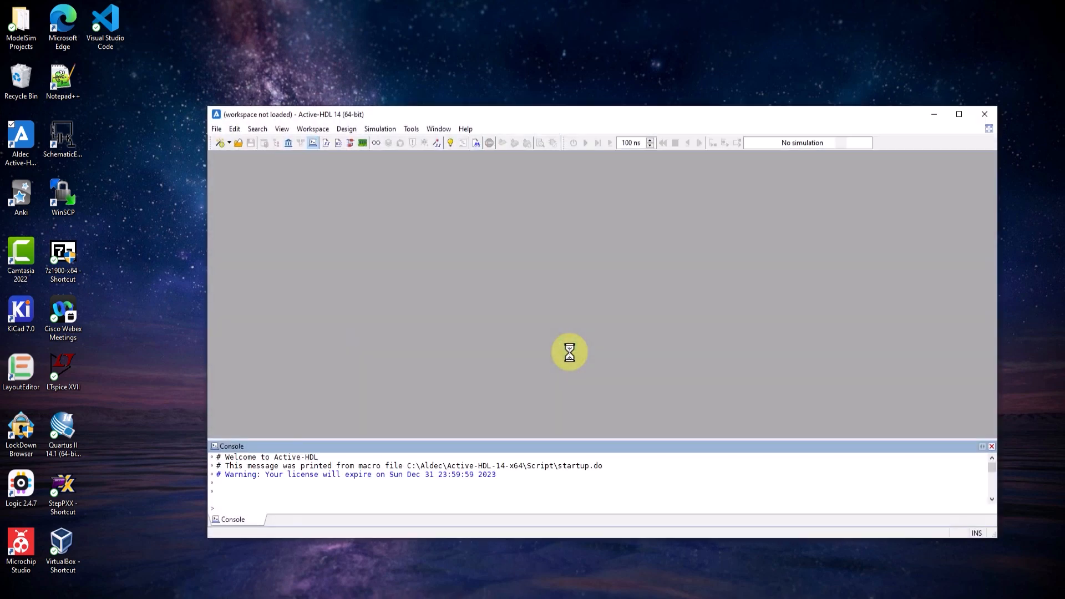
click(959, 113)
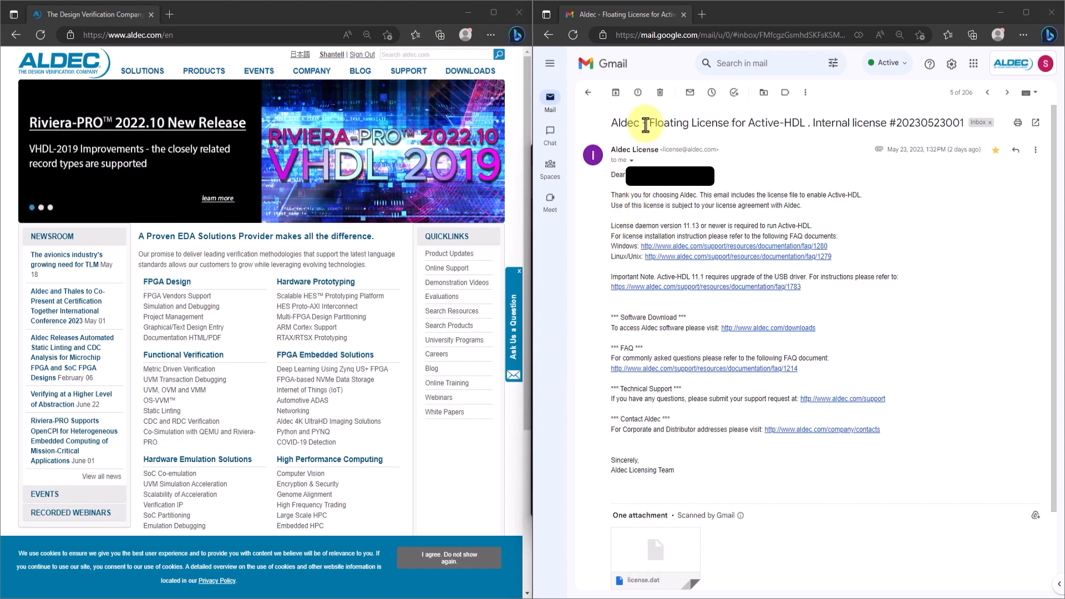
mouse_move(729, 120)
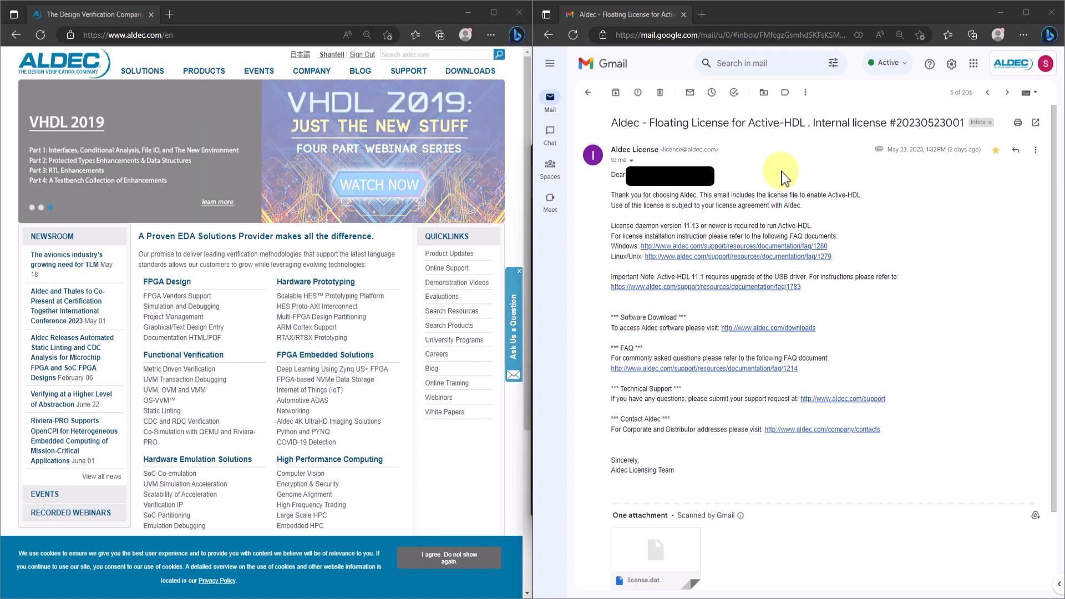
mouse_move(656, 550)
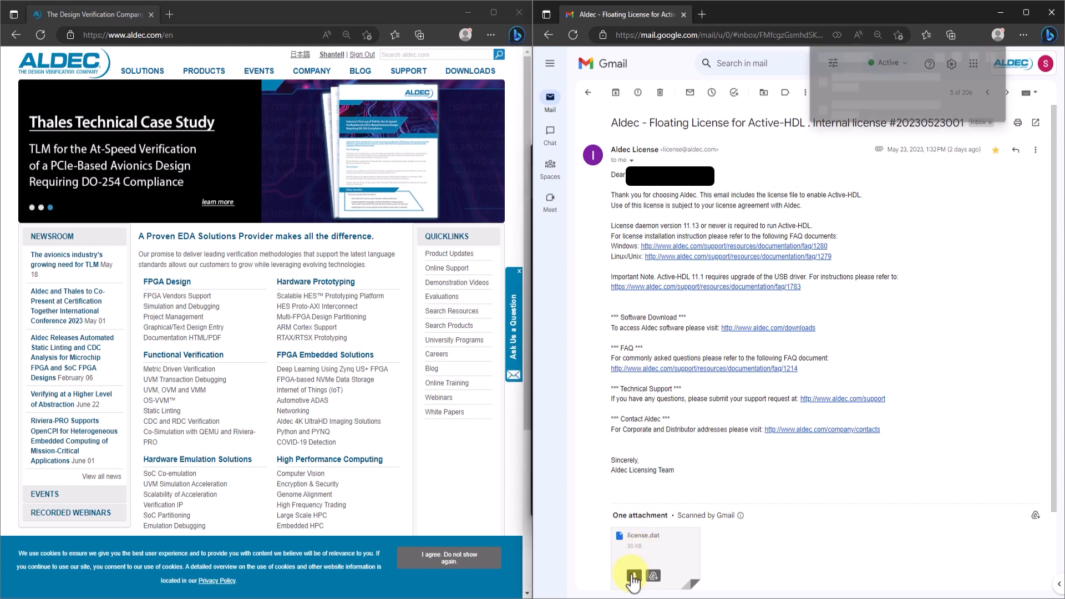
Re-download license.dat, check its Active-HDL 14.0 entry in Notepad, then close it
click(631, 580)
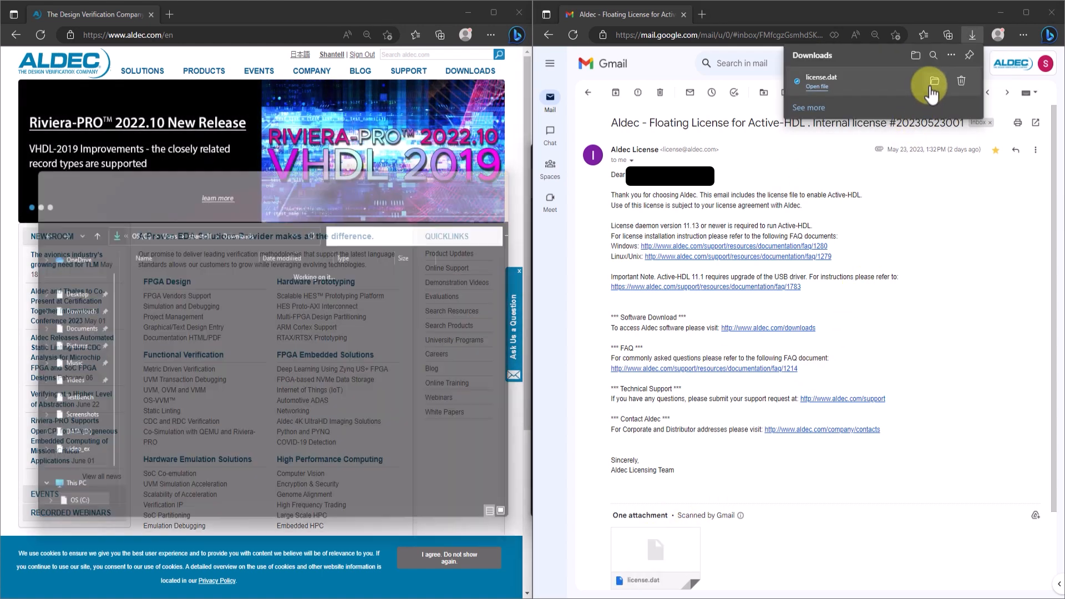
right_click(147, 286)
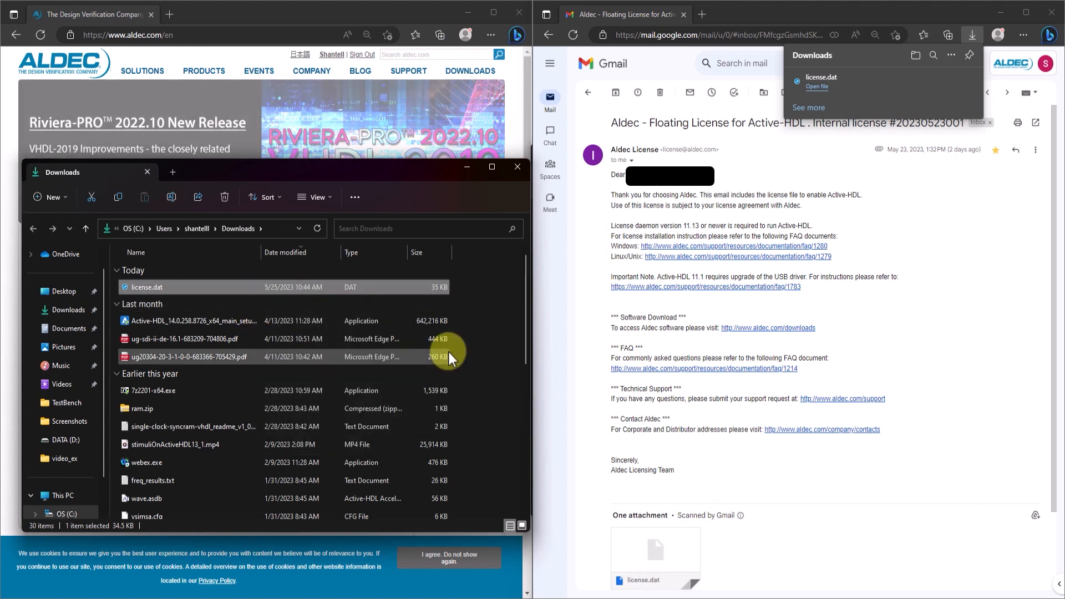
click(818, 87)
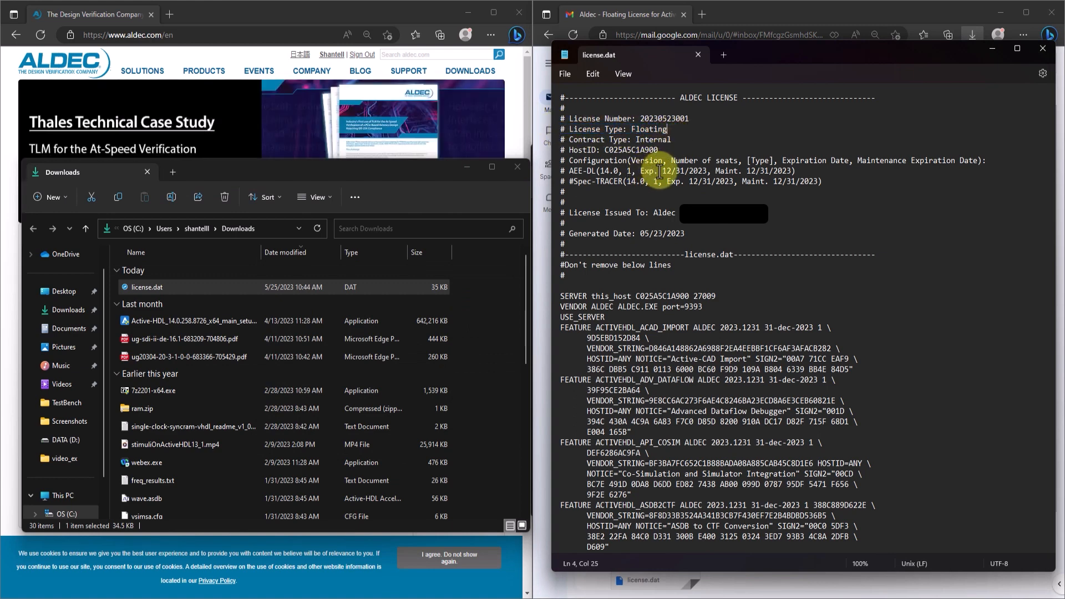
double_click(679, 170)
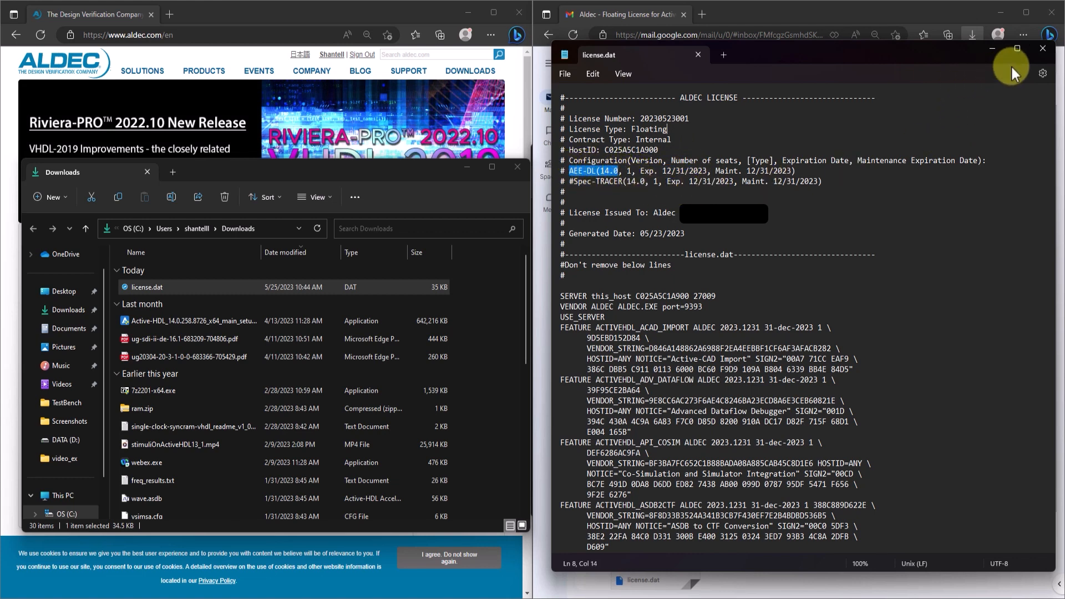
click(1043, 48)
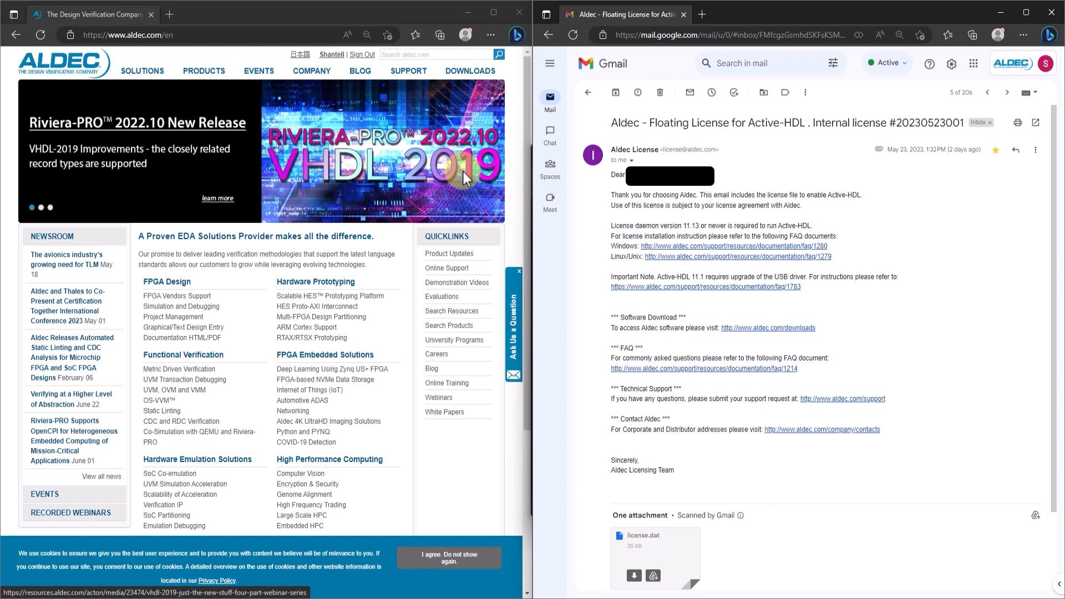
Download aldec windows 64bit floating license.zip from the Licensing Software 11.16.5 General build
click(471, 71)
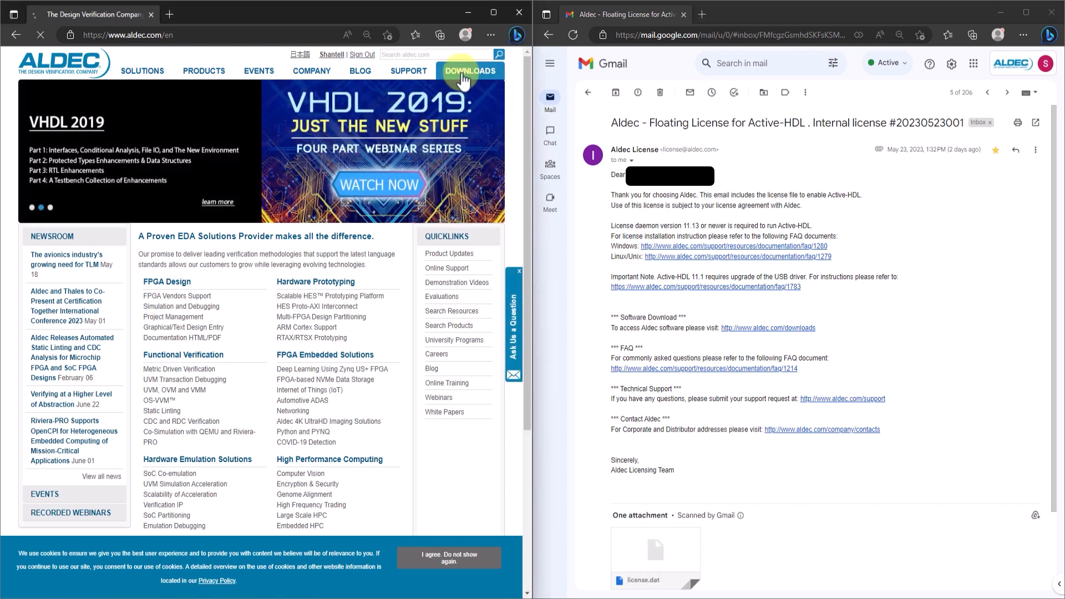
click(470, 71)
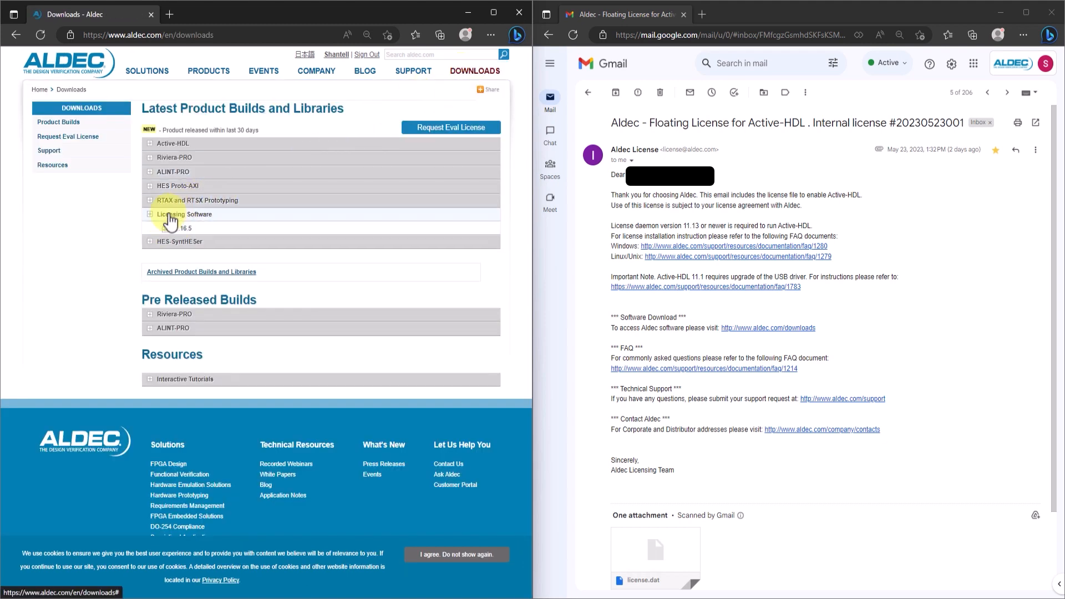
click(145, 214)
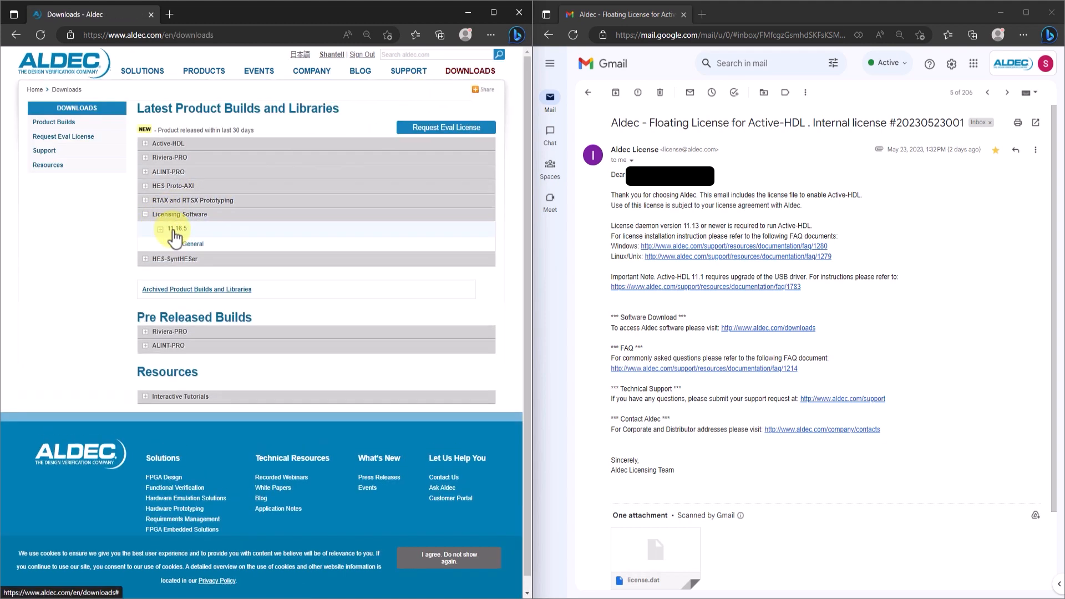
click(192, 244)
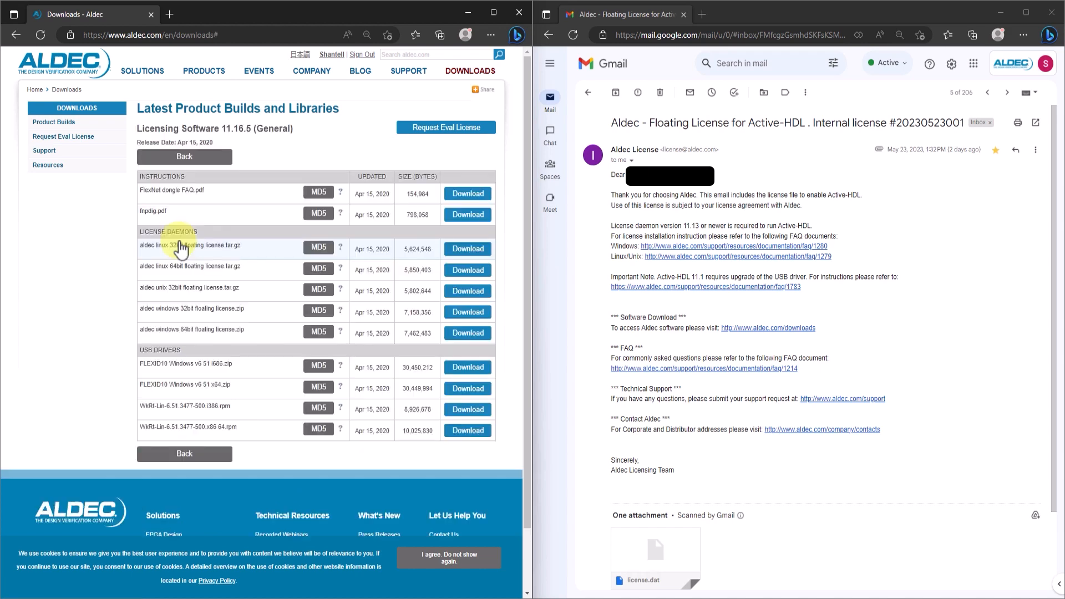
mouse_move(168, 333)
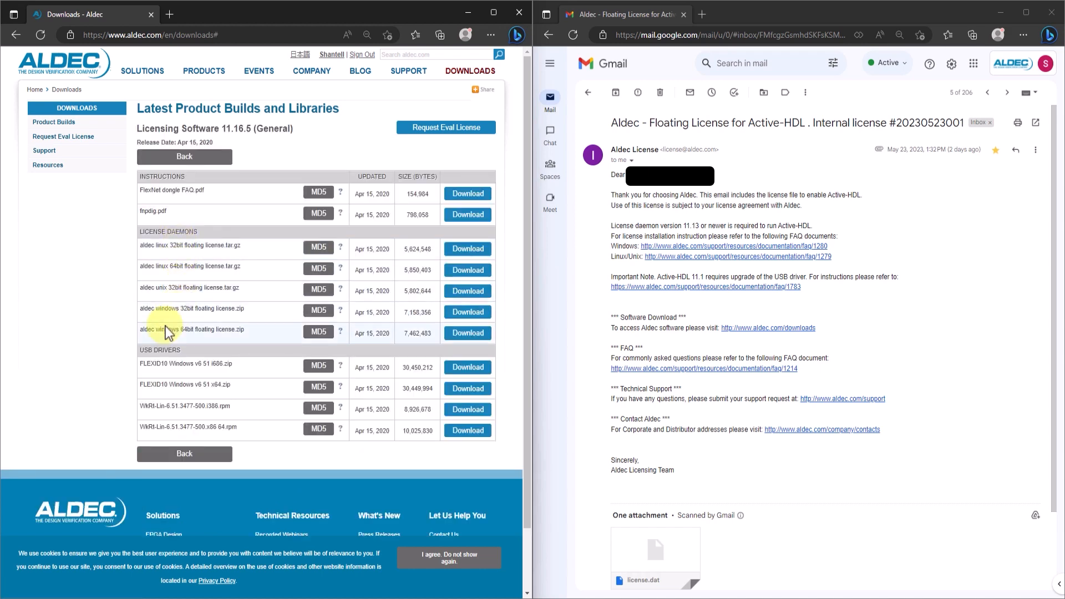
mouse_move(442, 346)
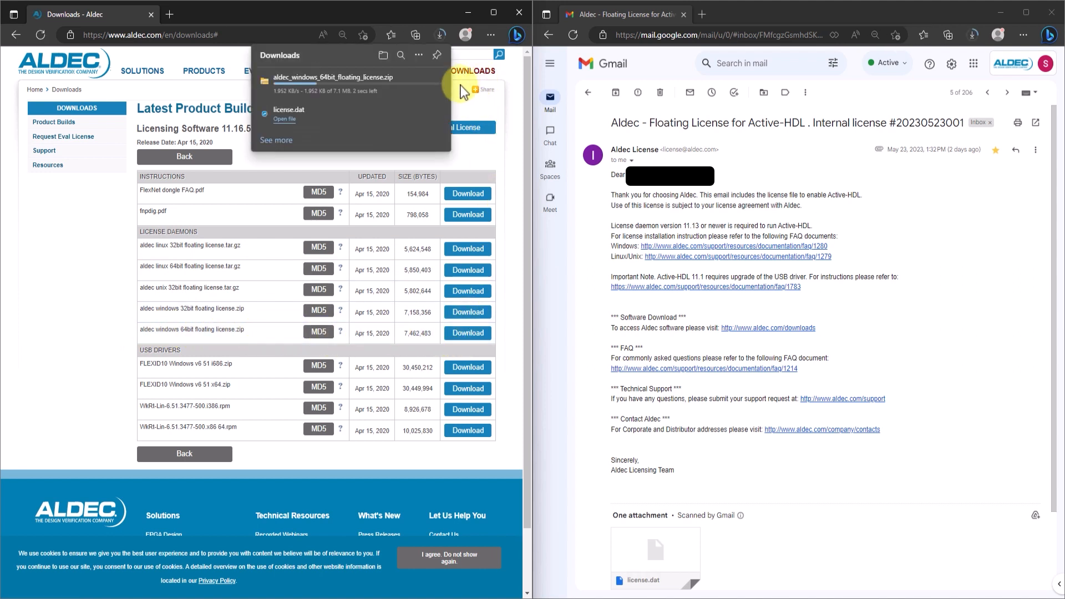
click(404, 81)
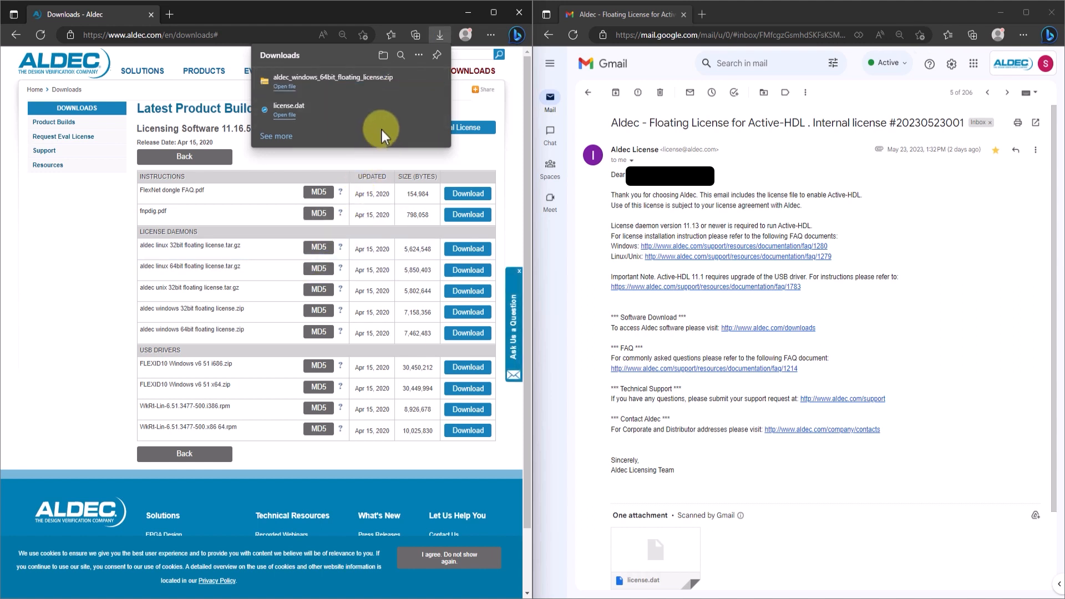
mouse_move(381, 133)
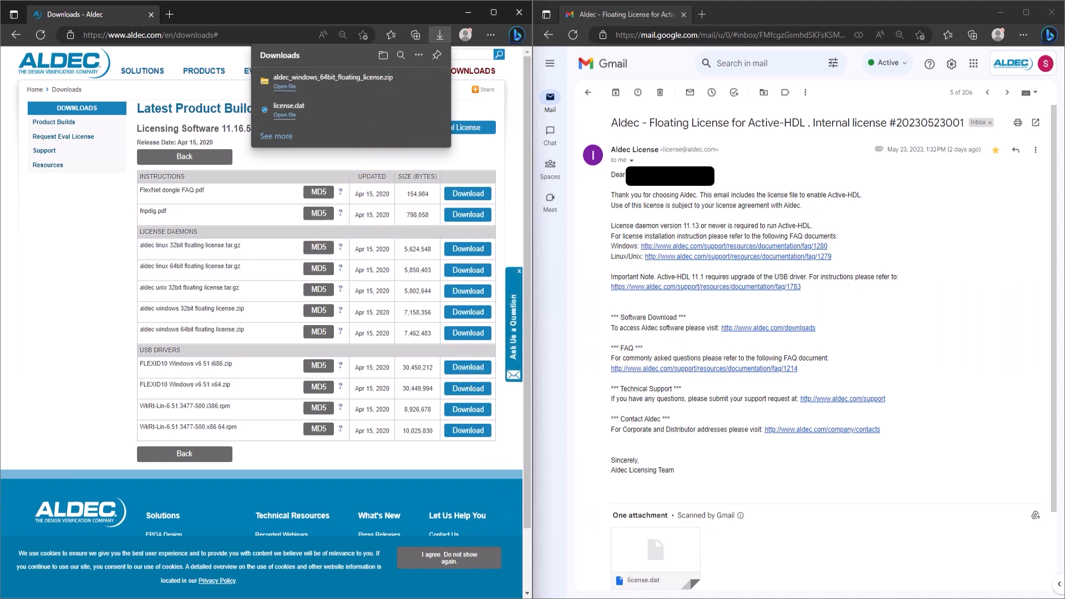
mouse_move(500, 526)
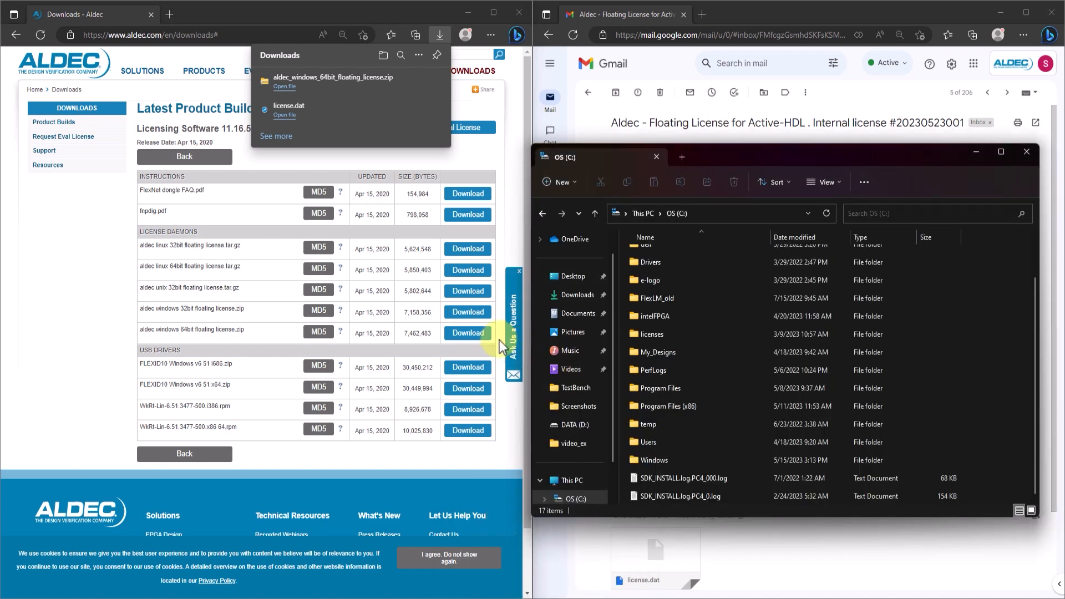
mouse_move(537, 346)
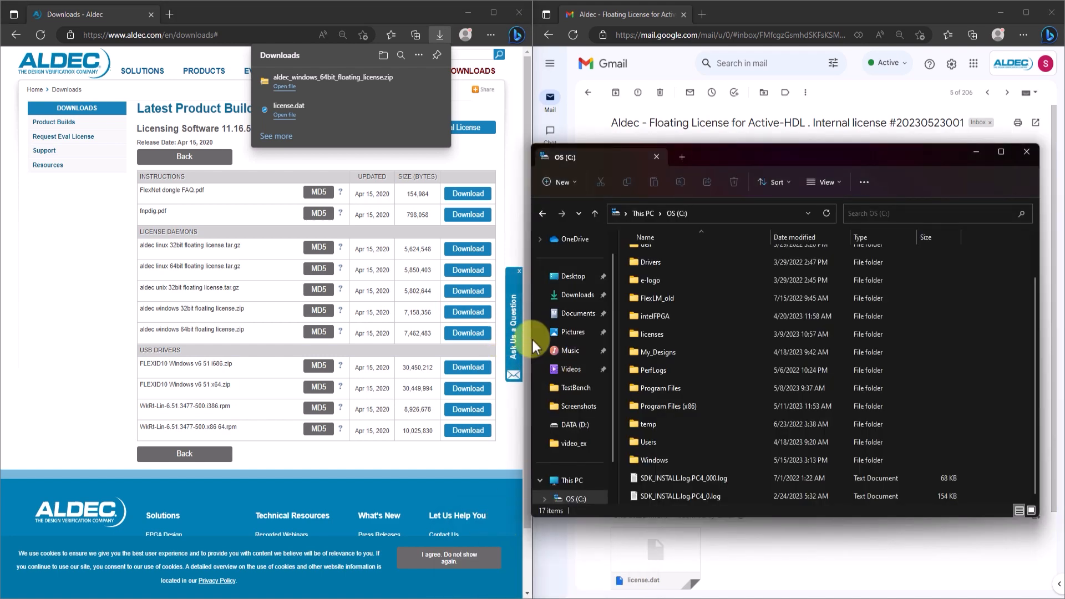
mouse_move(976, 334)
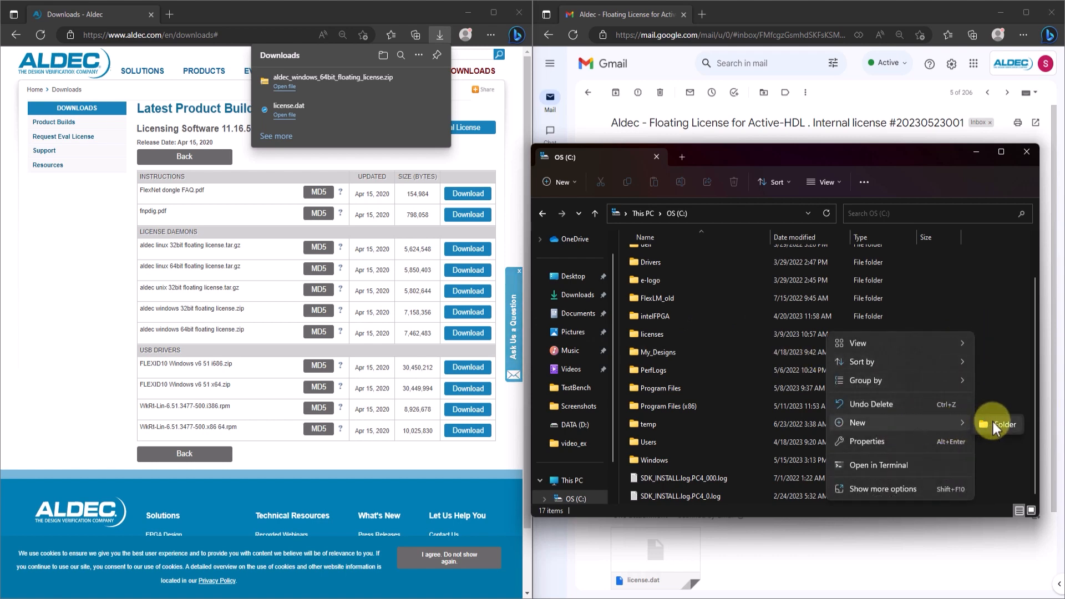
Create C:\FlexLM, move the floating-license zip into it and select it for extraction
click(1005, 424)
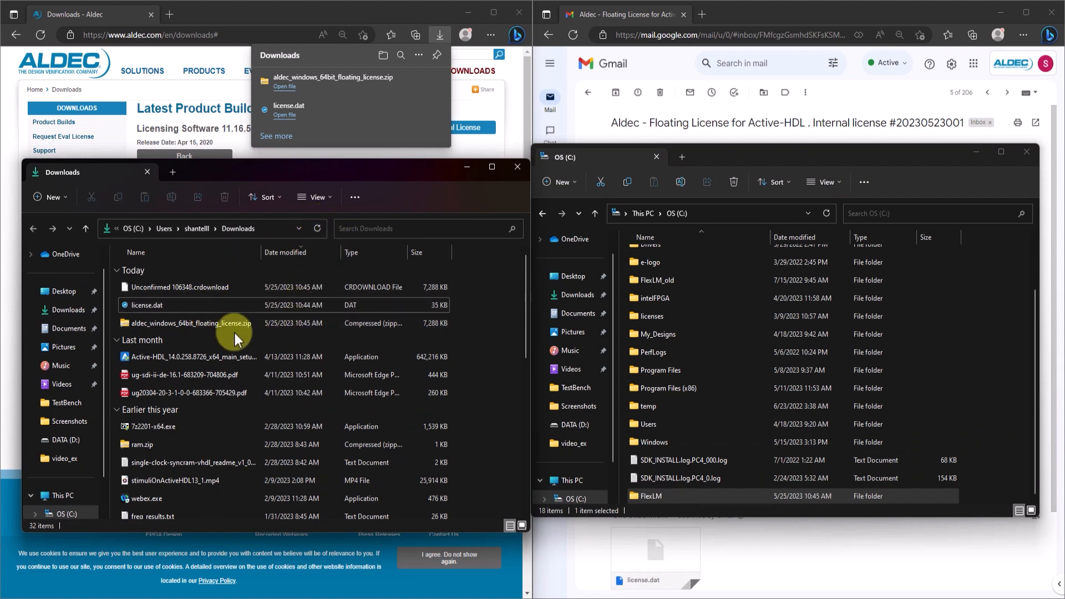
click(197, 323)
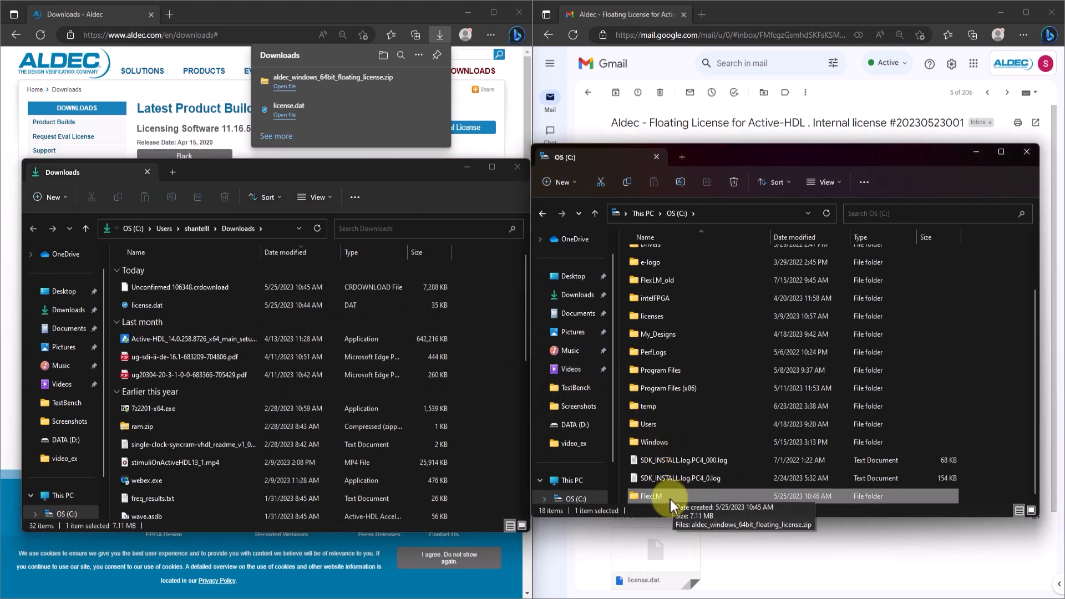
double_click(650, 496)
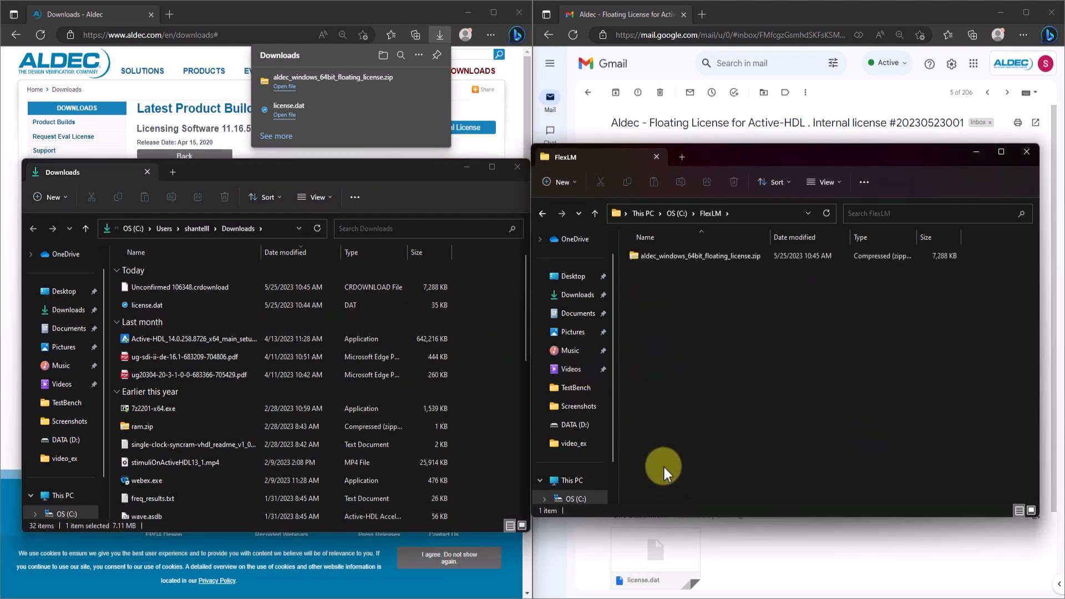
click(696, 255)
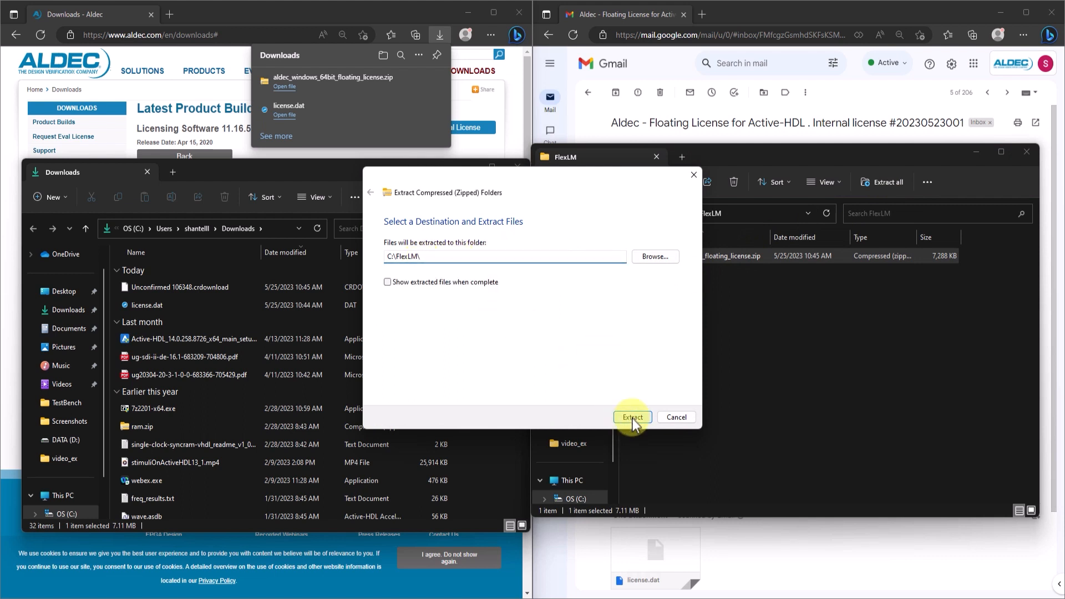
Extract the floating-license zip into C:\FlexLM and locate license.dat among the extracted files
click(632, 417)
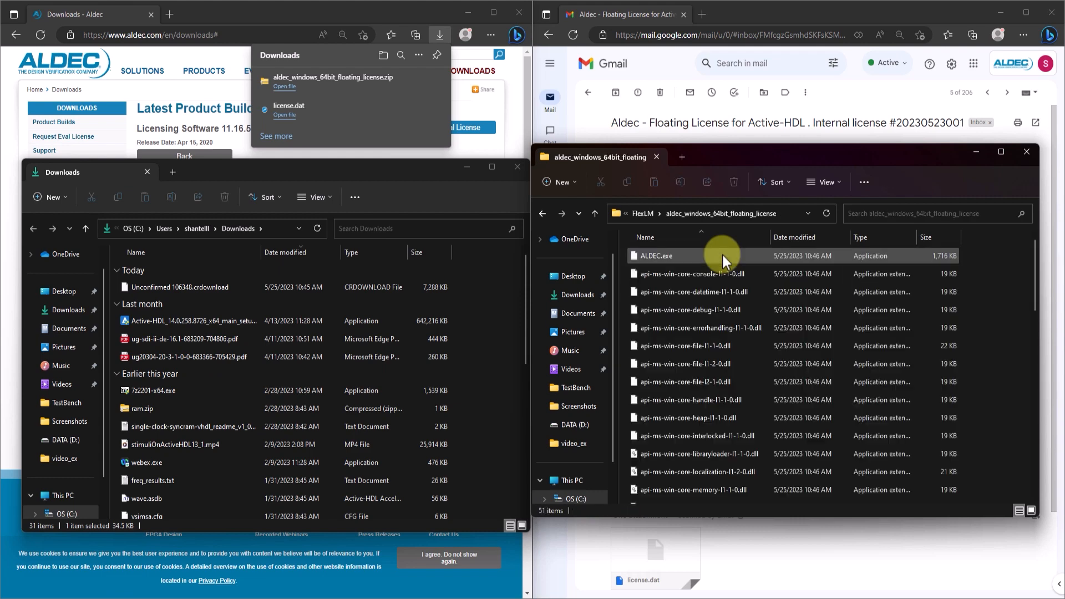
scroll(down, 3)
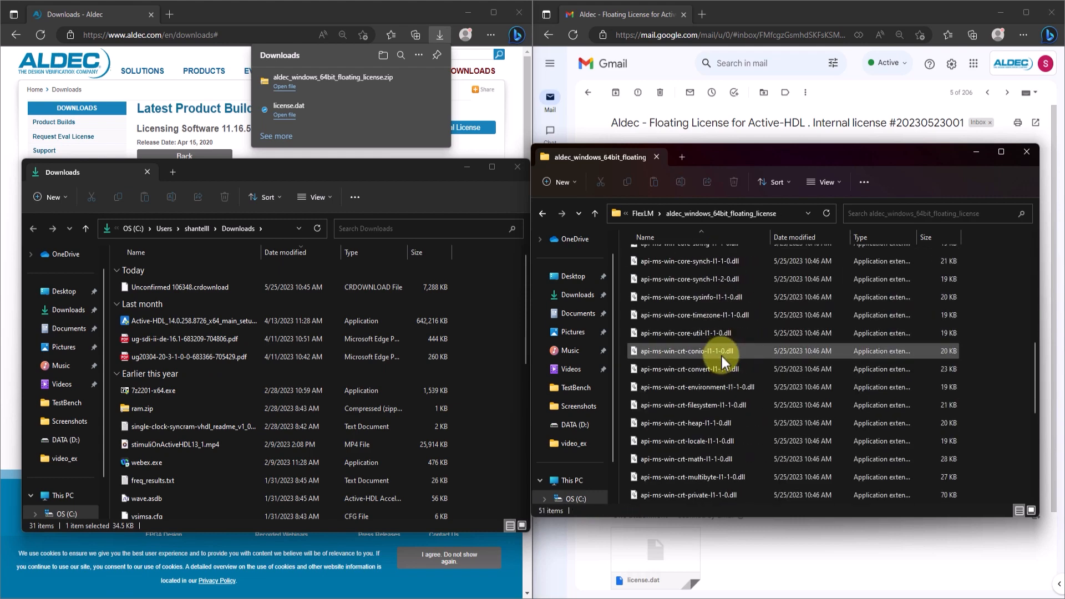
scroll(down, 3)
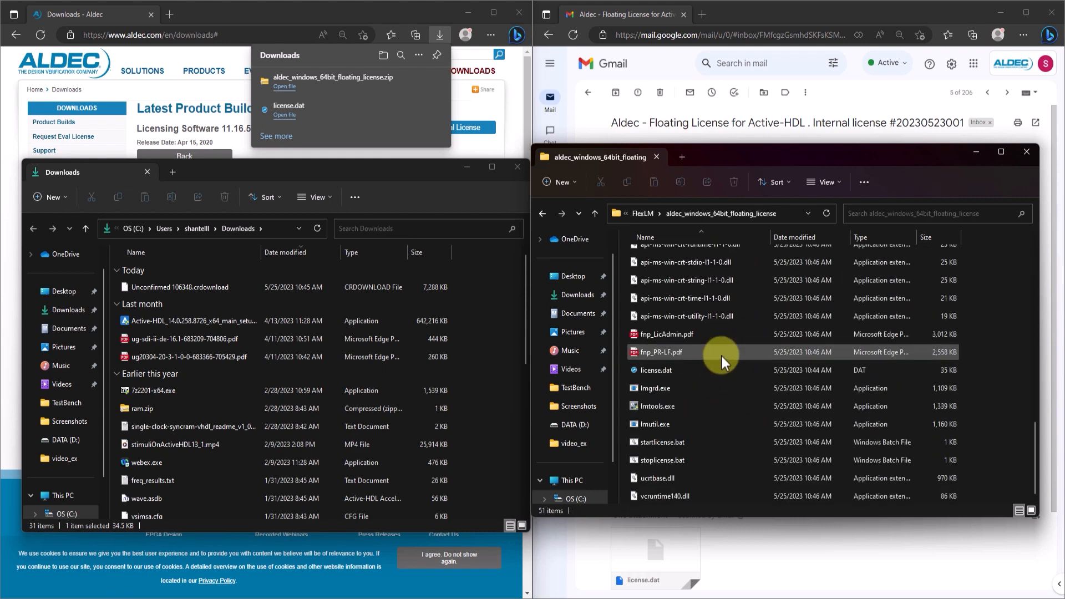
right_click(655, 371)
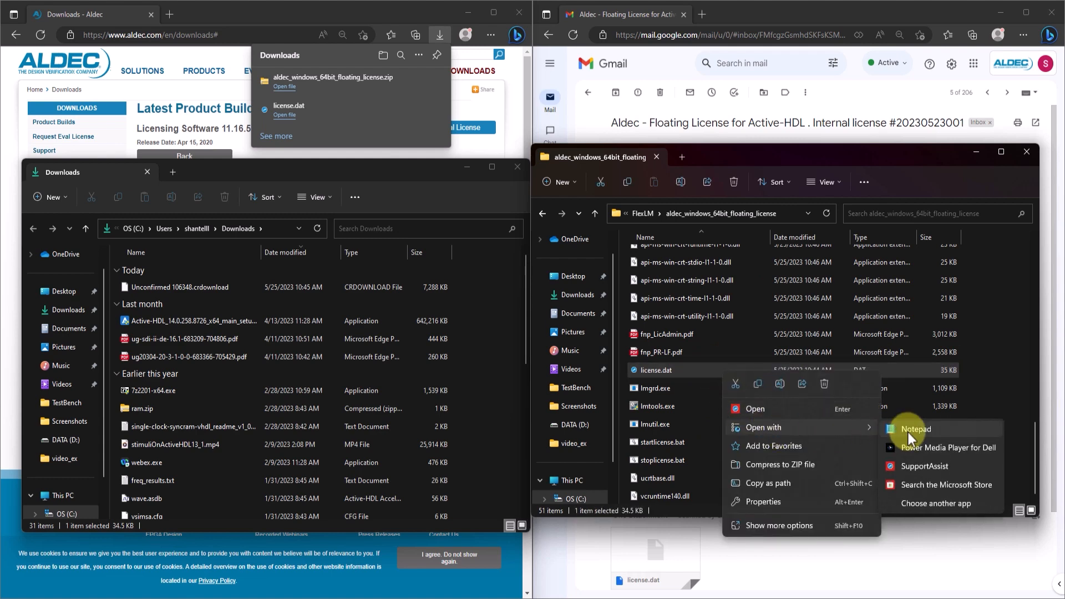
Edit the host ID on the SERVER line of license.dat in Notepad, then save and close it
click(916, 428)
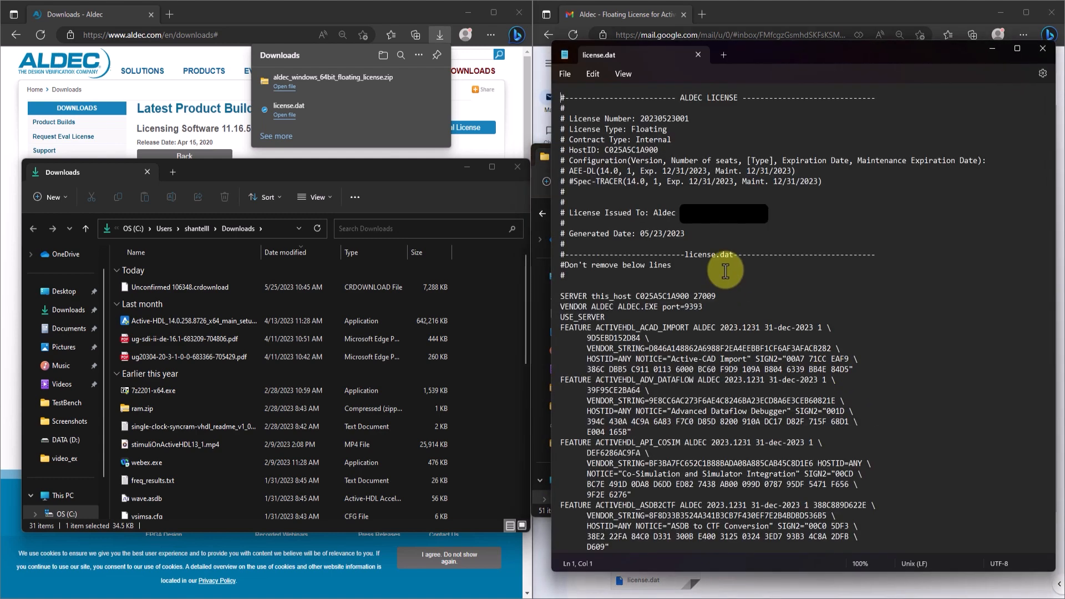
mouse_move(547, 288)
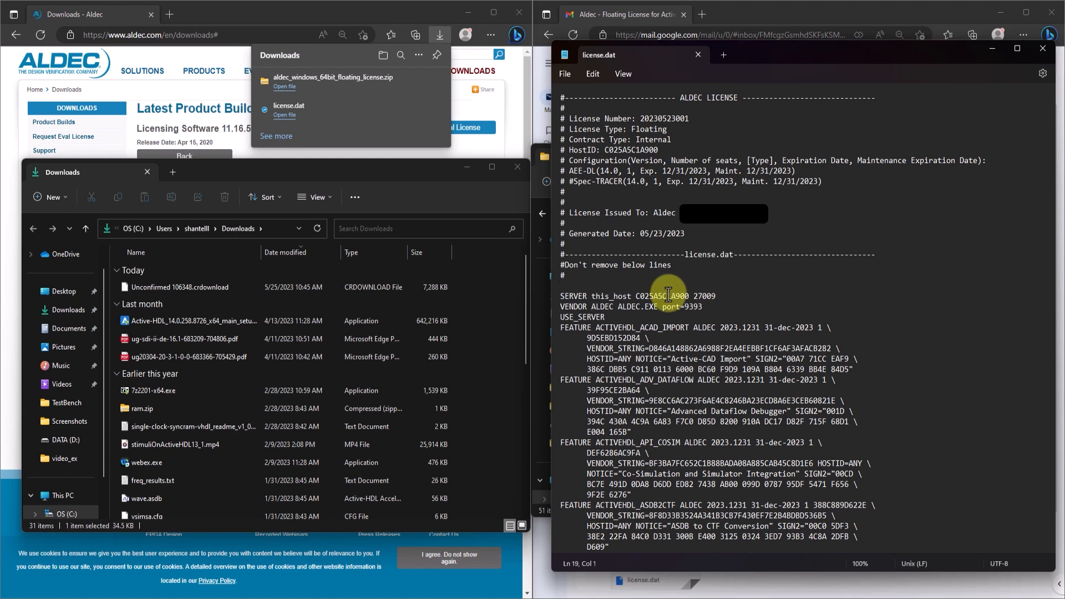
double_click(607, 295)
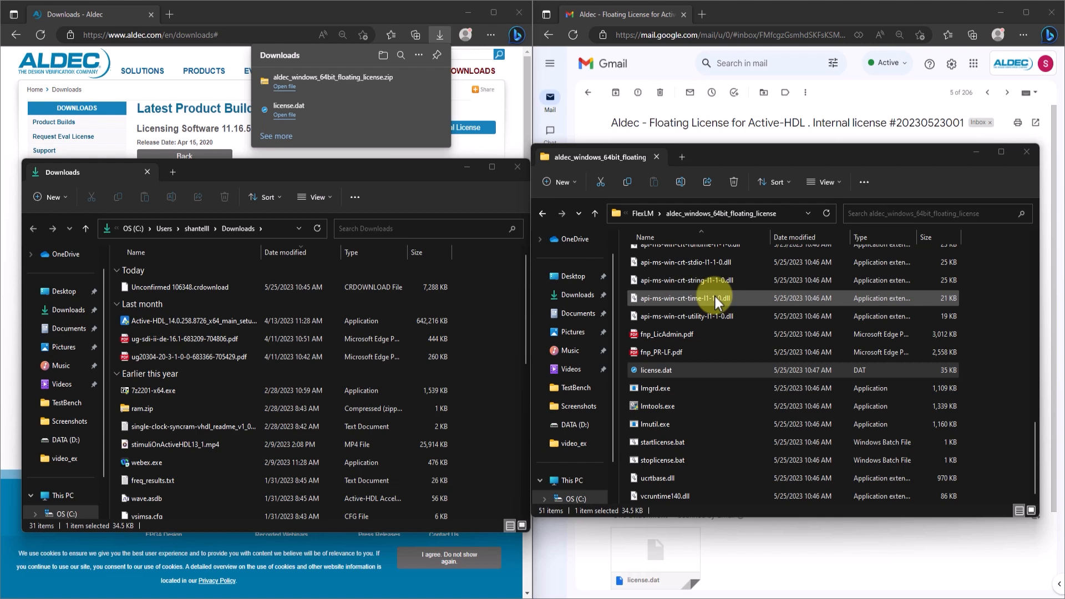
mouse_move(495, 186)
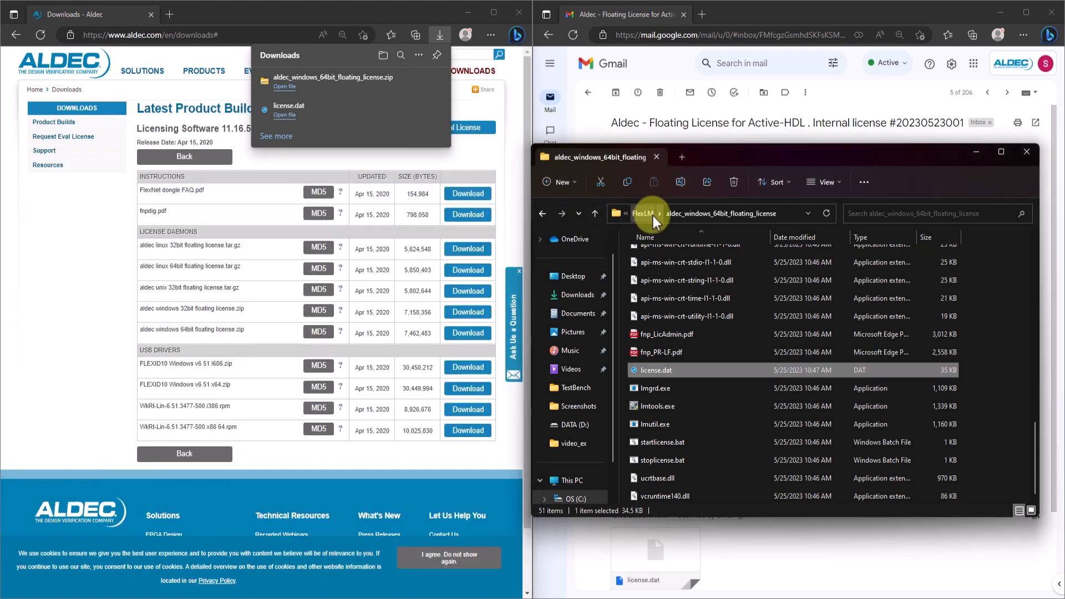
mouse_move(659, 255)
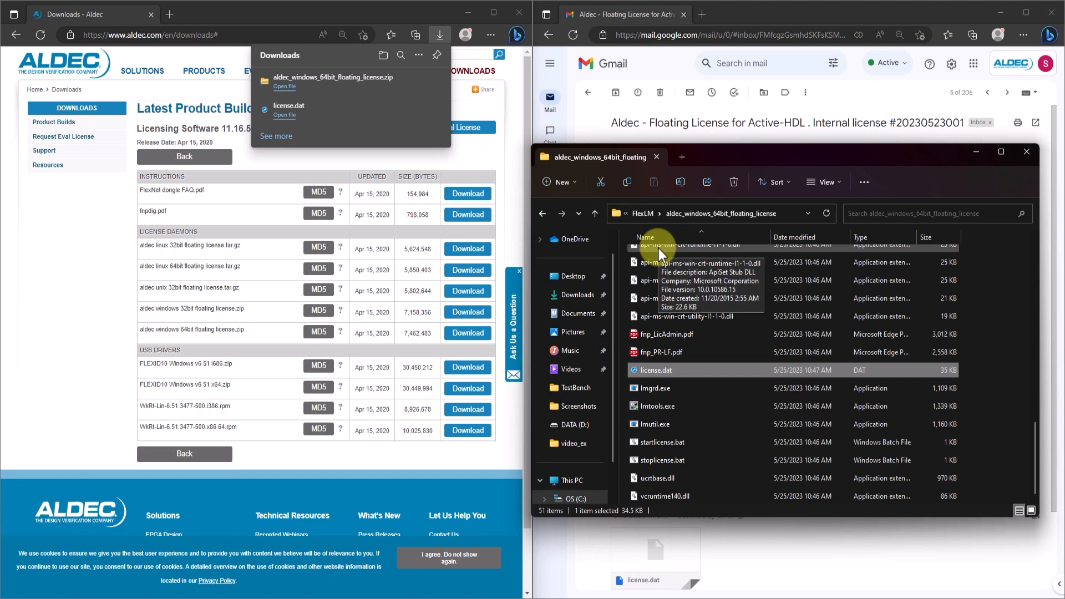
mouse_move(761, 160)
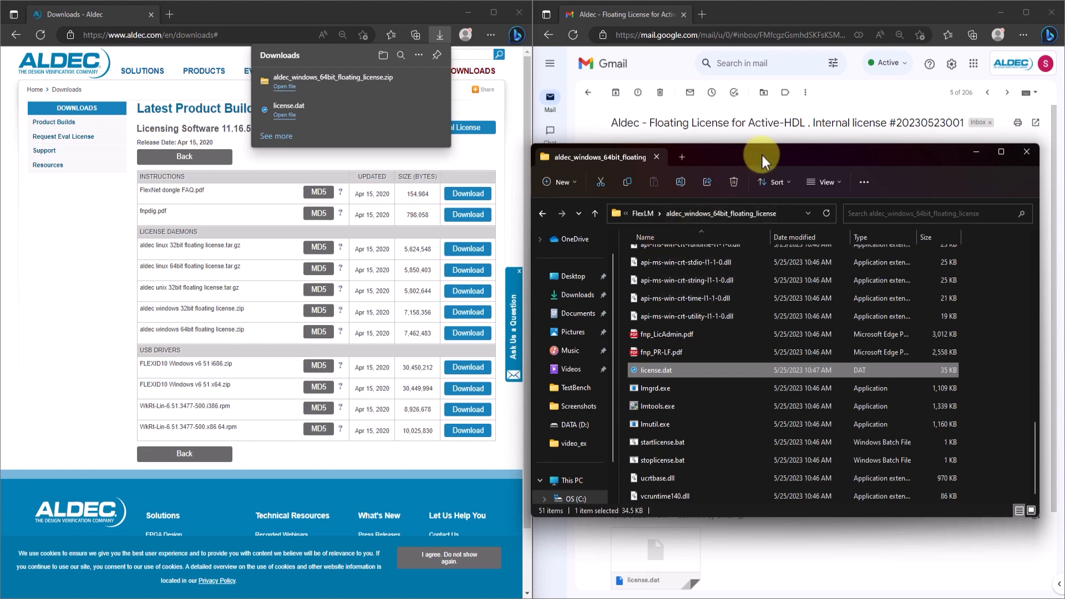
mouse_move(651, 496)
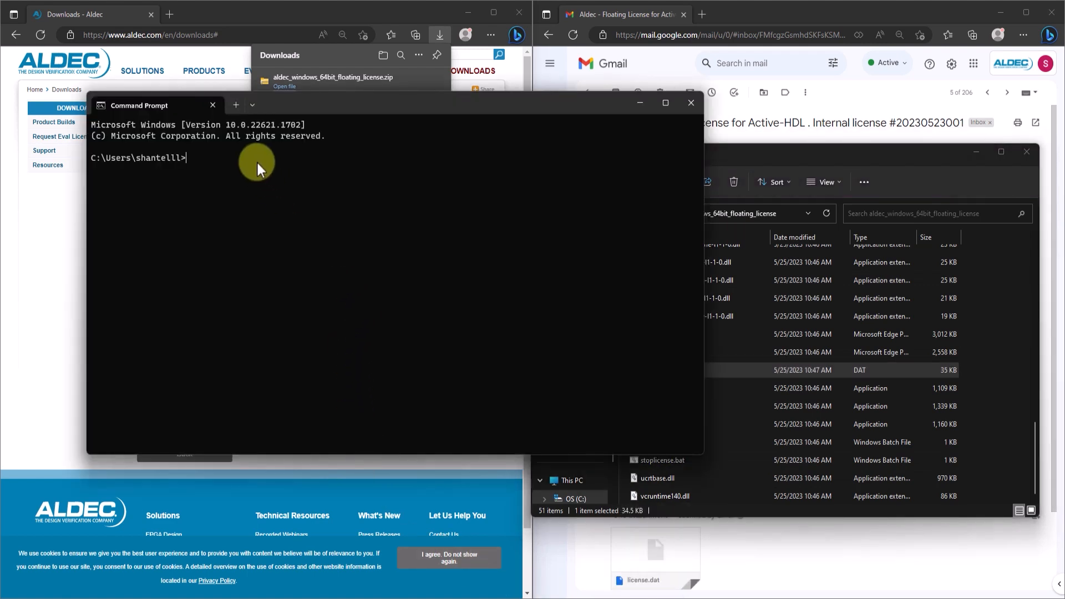
Run startlicense.bat from the license folder and check status with lmutil lmstat -c license.dat
text(cd)
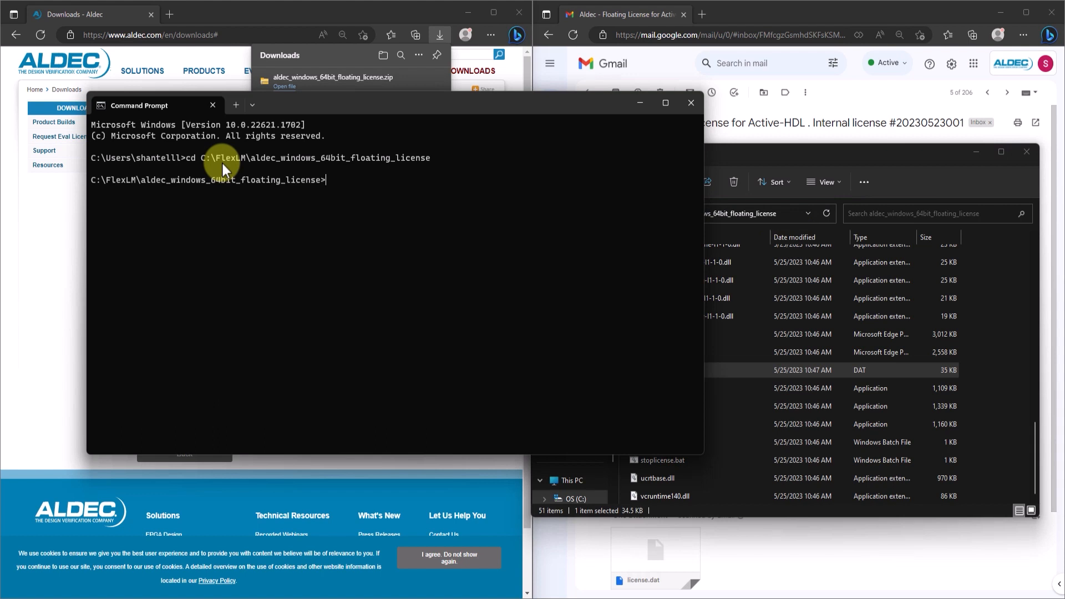
text(startlic)
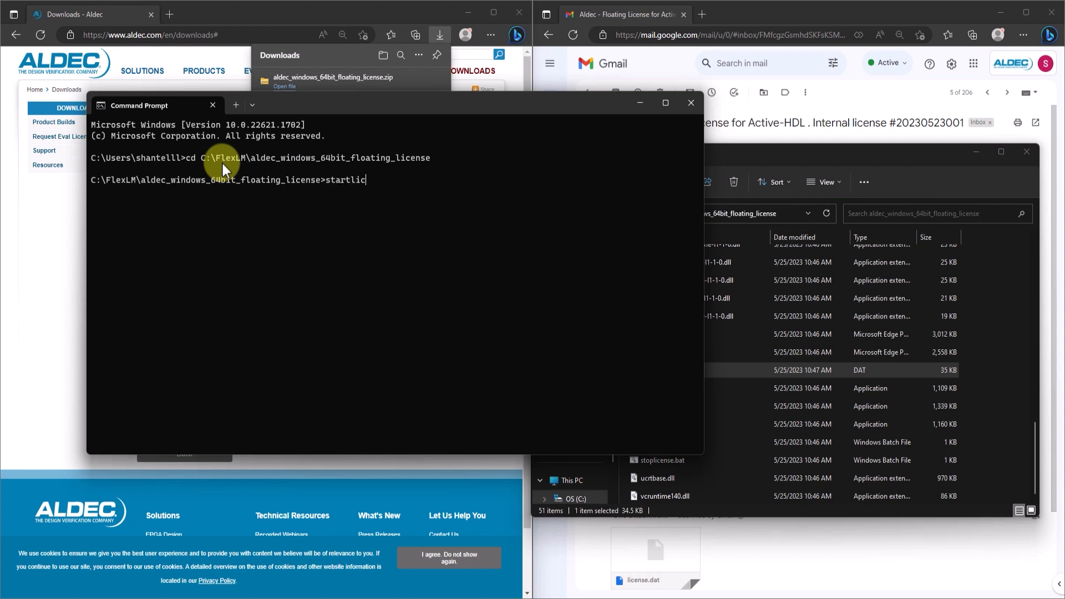
text(ense.bat)
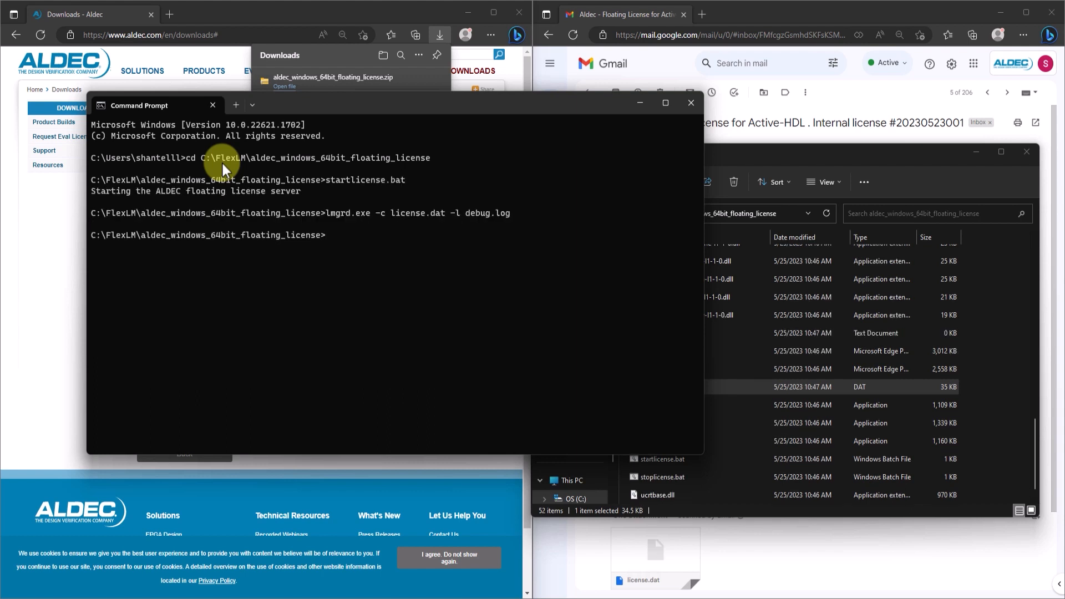
mouse_move(709, 188)
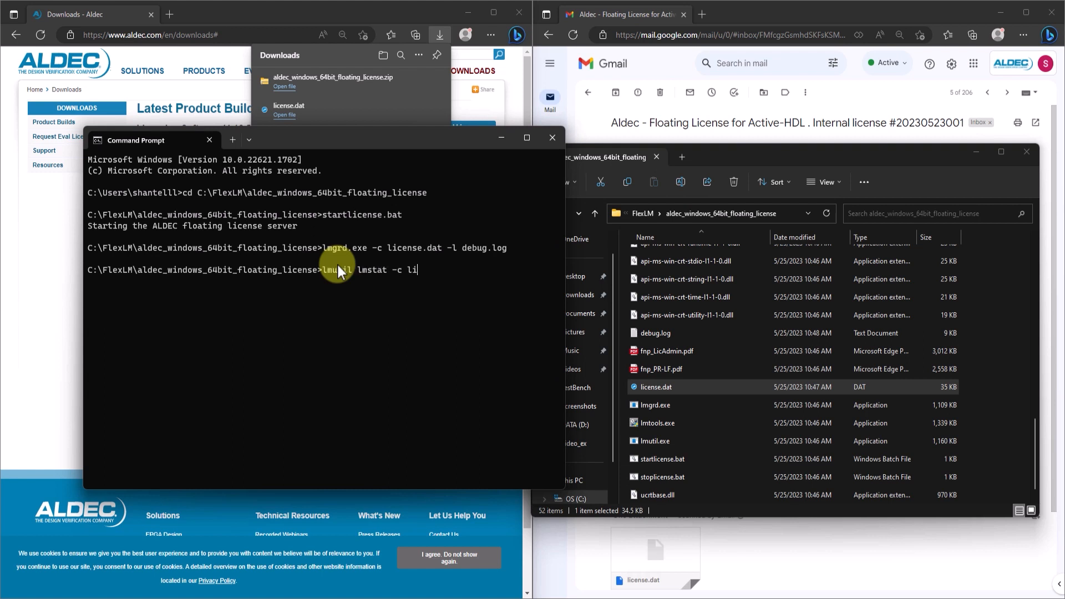
text(cense.da)
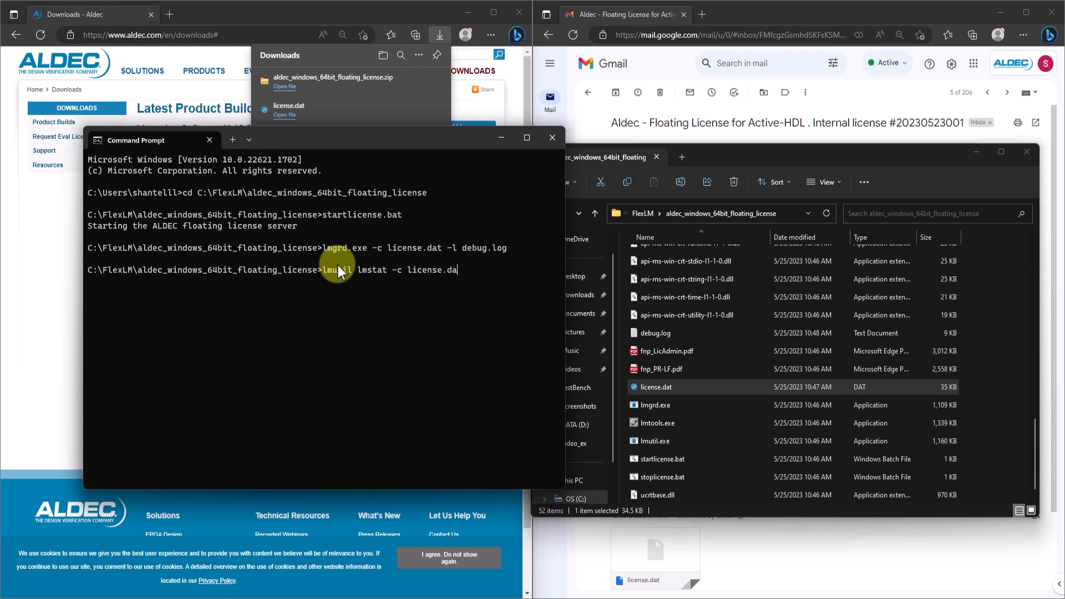
key(Return)
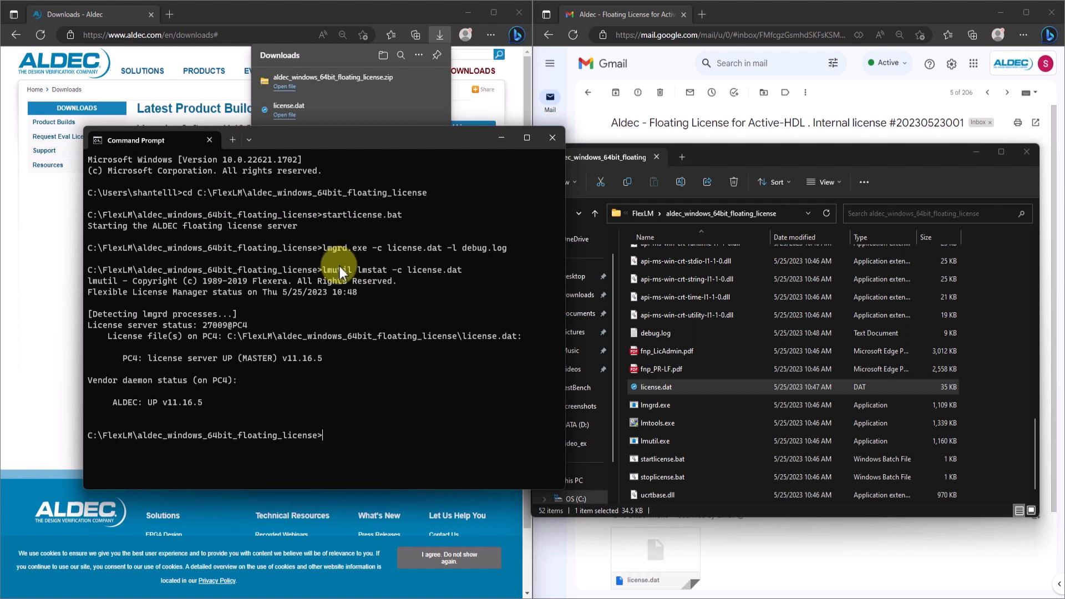
Review the server's startup entries in the new debug.log
click(654, 333)
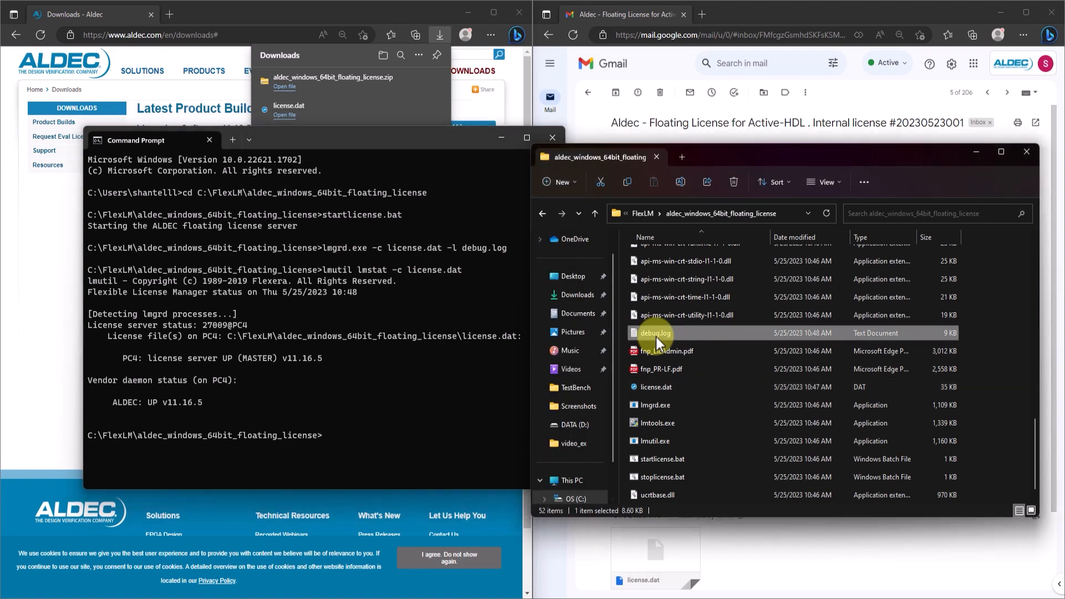
double_click(655, 333)
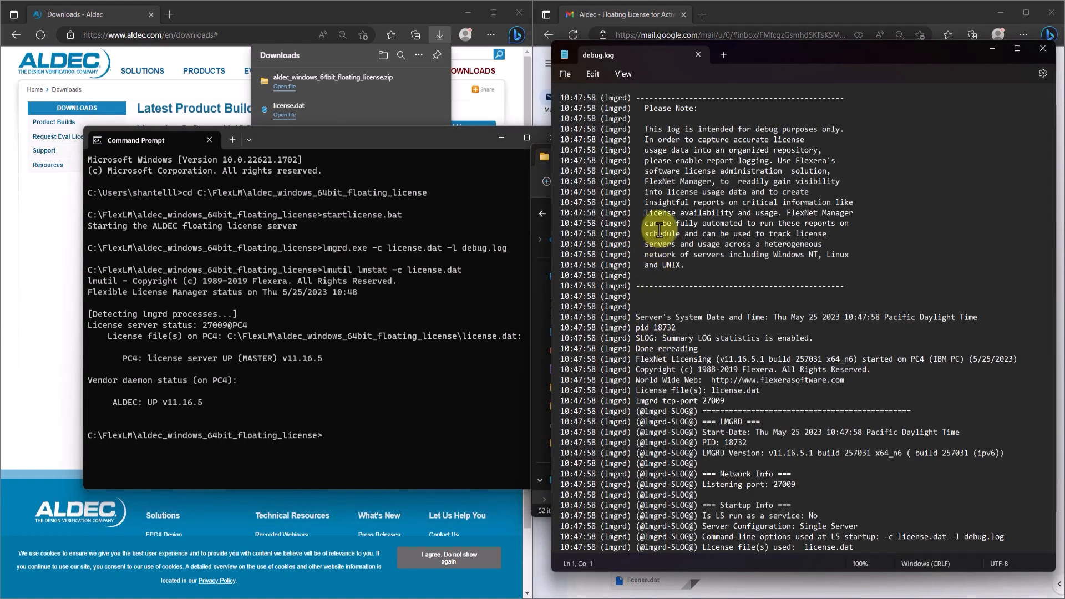
scroll(down, 3)
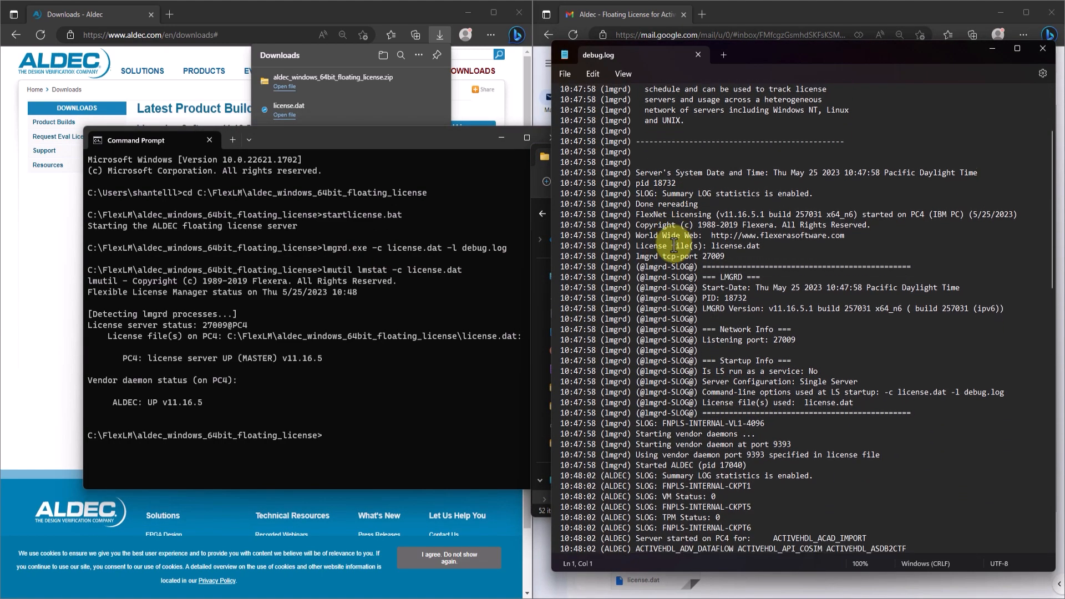
scroll(down, 3)
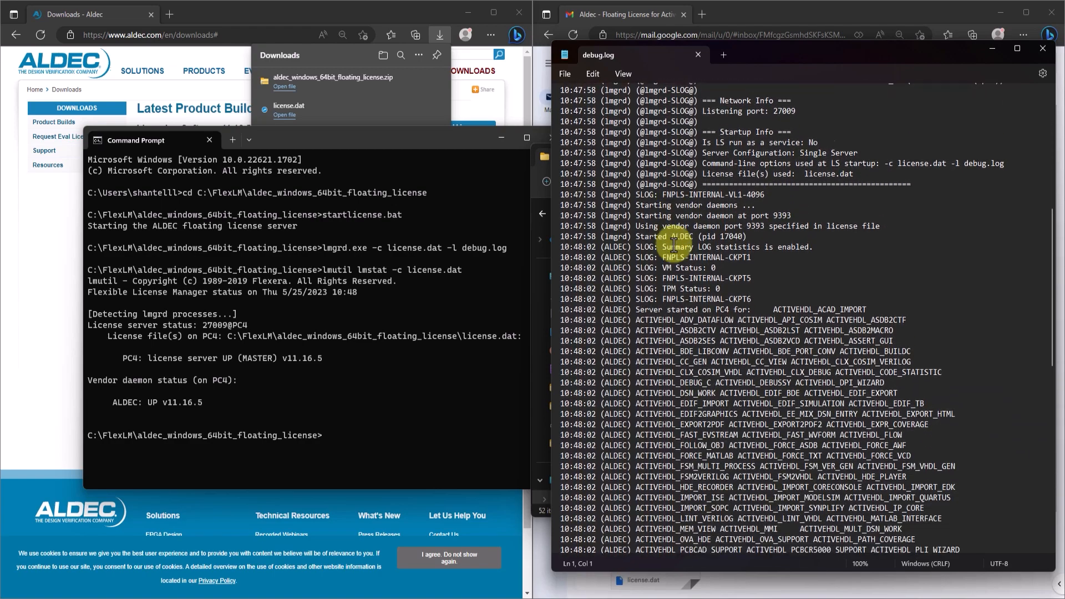
scroll(down, 3)
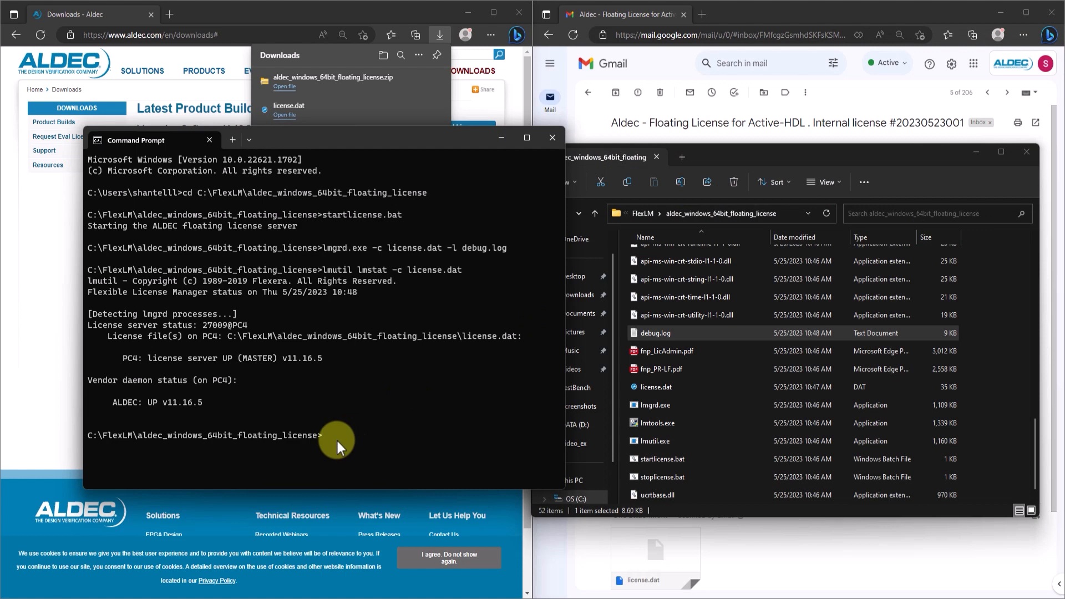
Run stoplicense.bat, confirm with y, and verify via lmstat that lmgrd is not running
text(stoplicense.b)
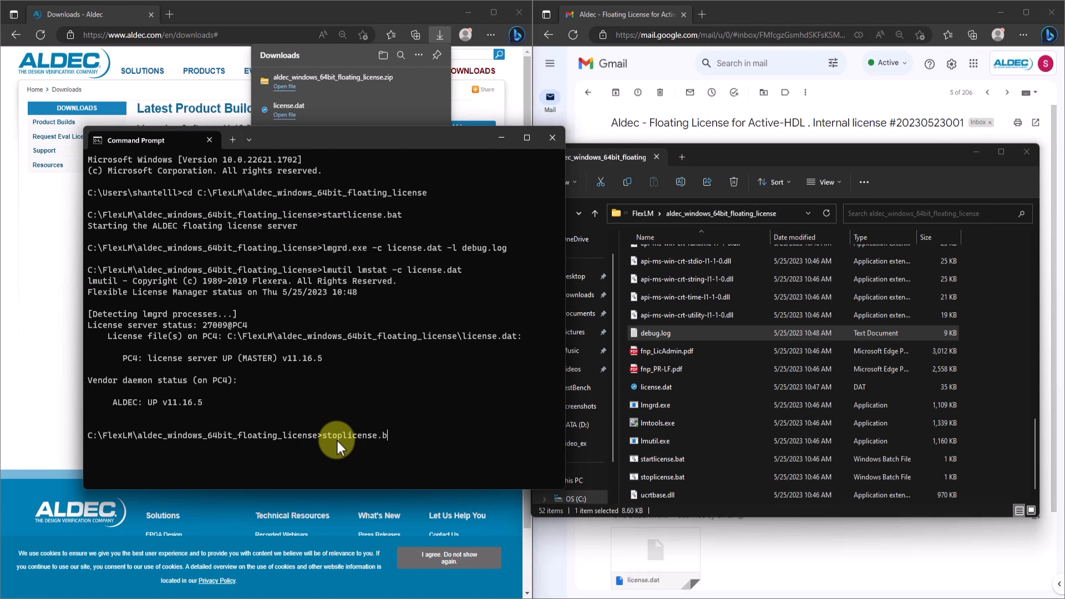
key(Return)
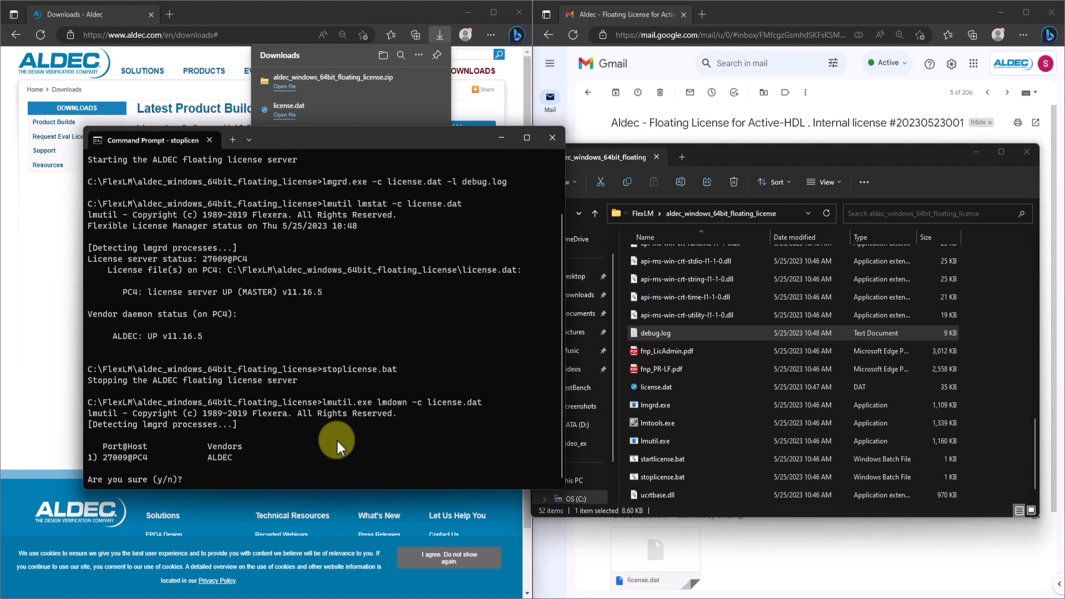
text(y)
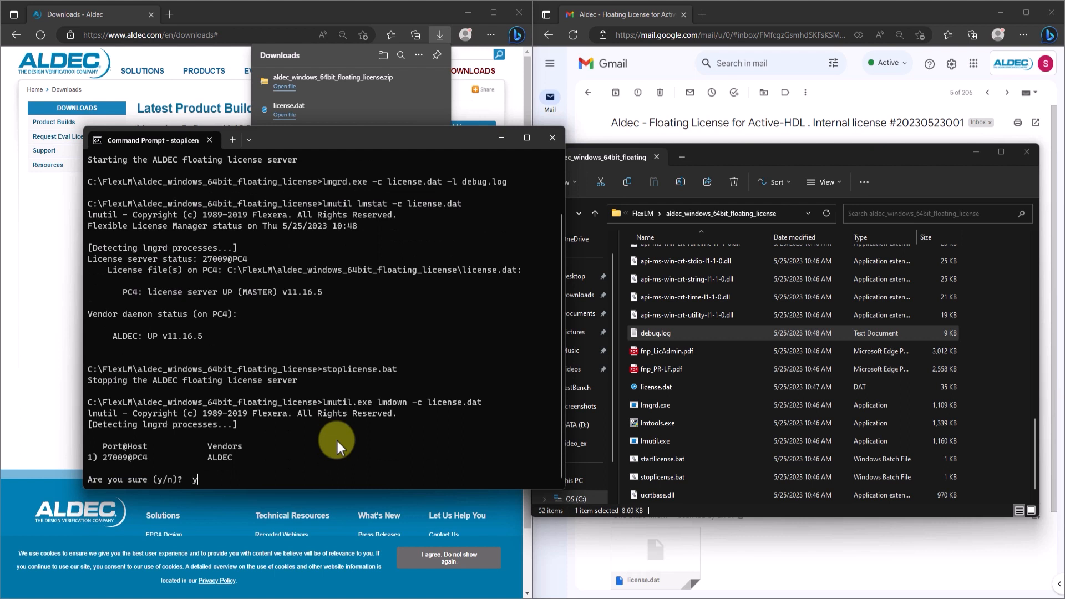
key(Return)
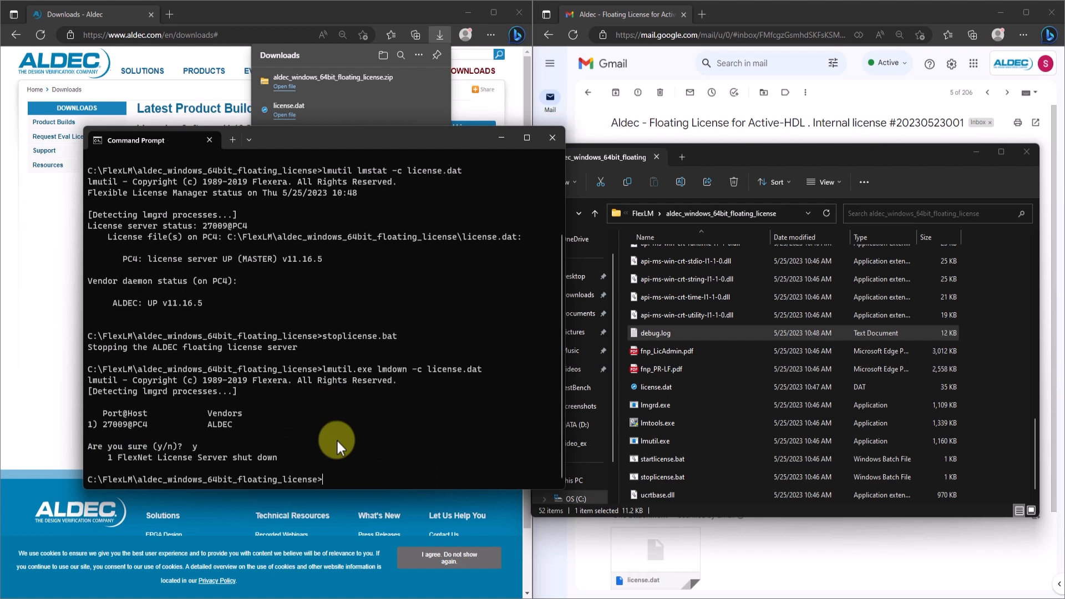
text(lmutil lmstat -c lice)
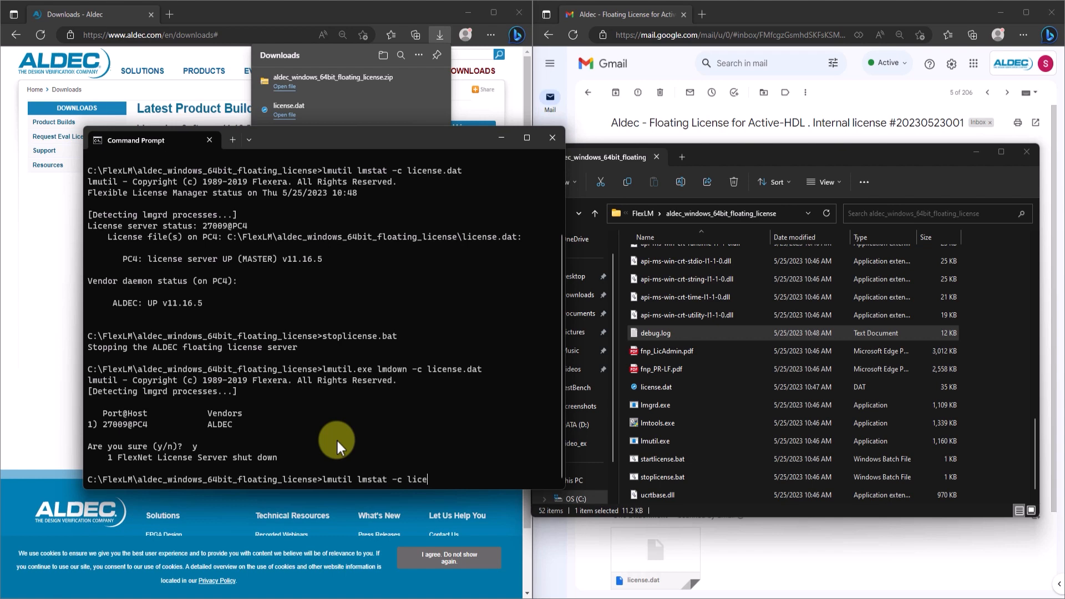
key(Return)
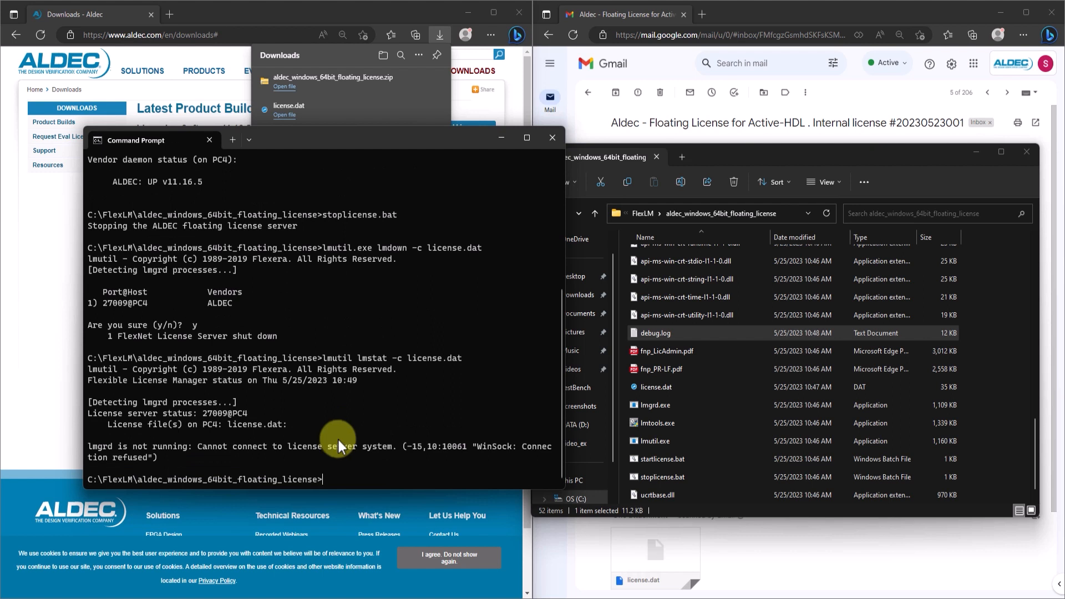
mouse_move(173, 383)
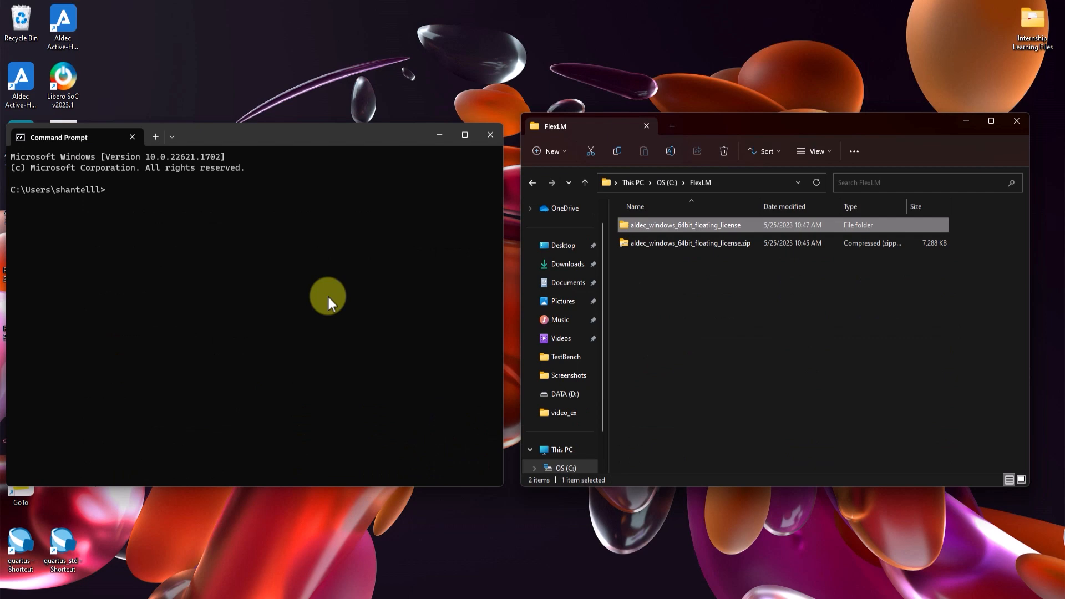
mouse_move(132, 189)
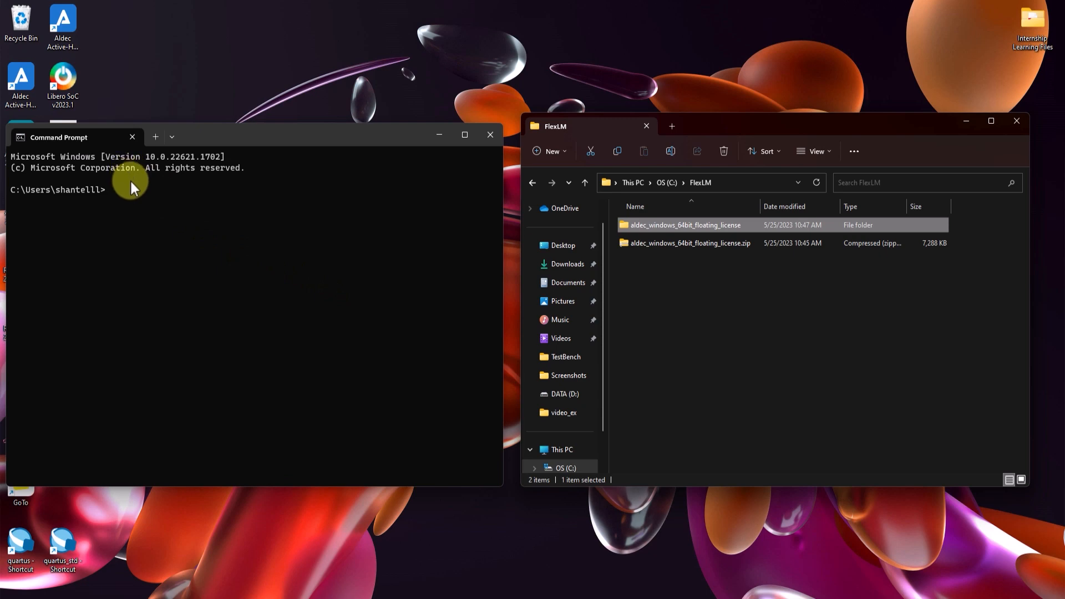
Launch lmtools.exe from the aldec_windows_64bit_floating_license folder
double_click(682, 225)
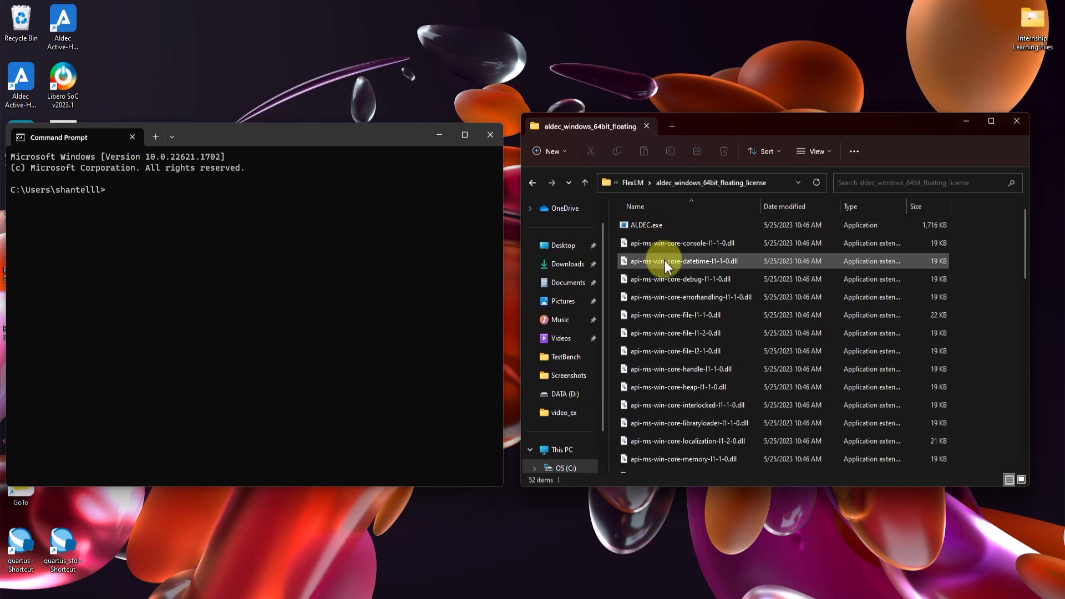
scroll(down, 3)
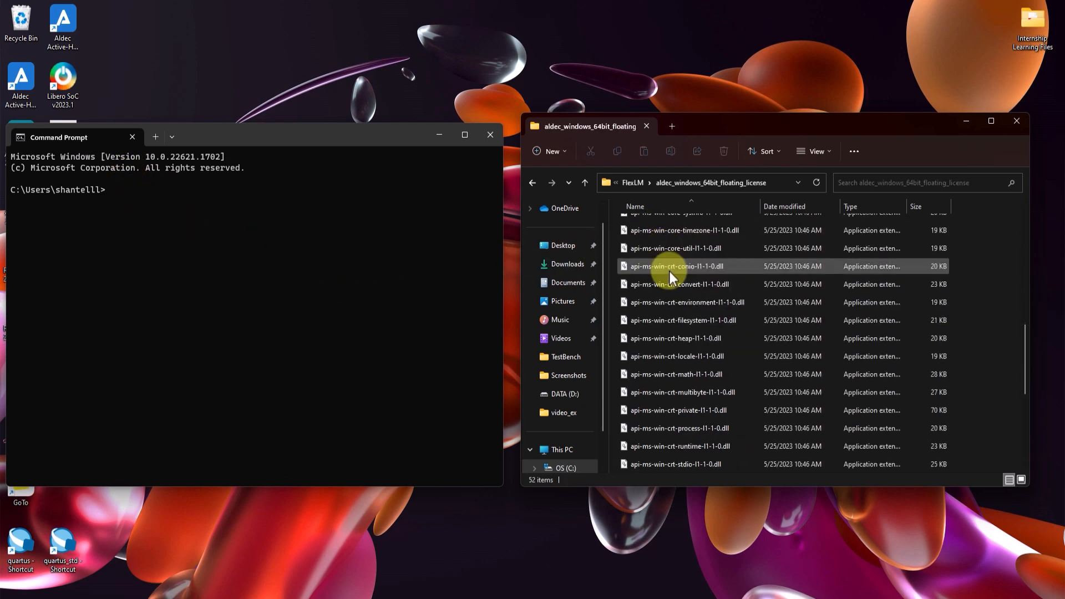
scroll(down, 3)
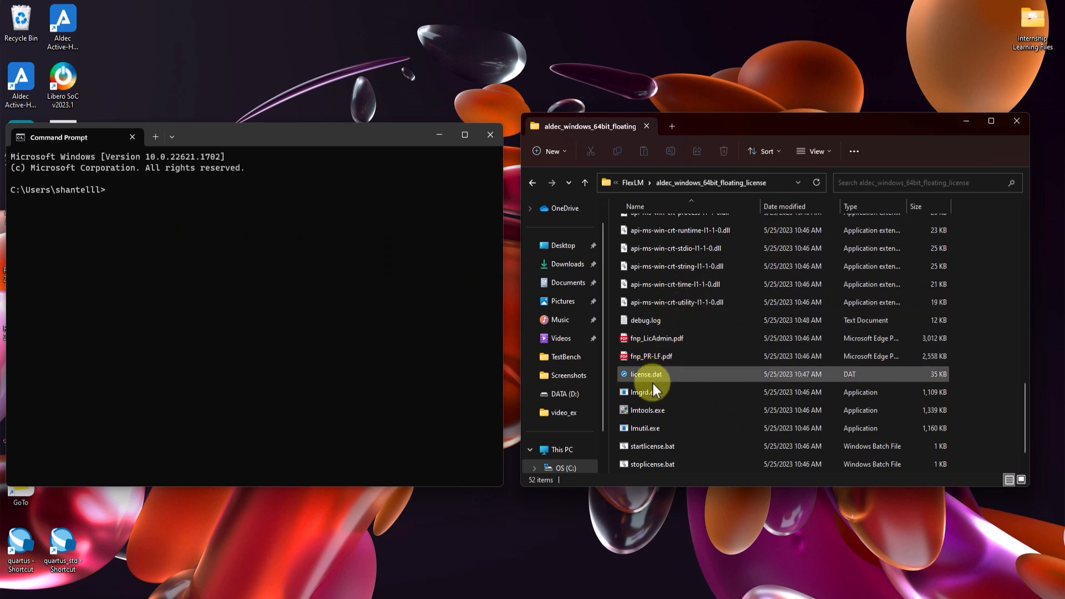
click(647, 409)
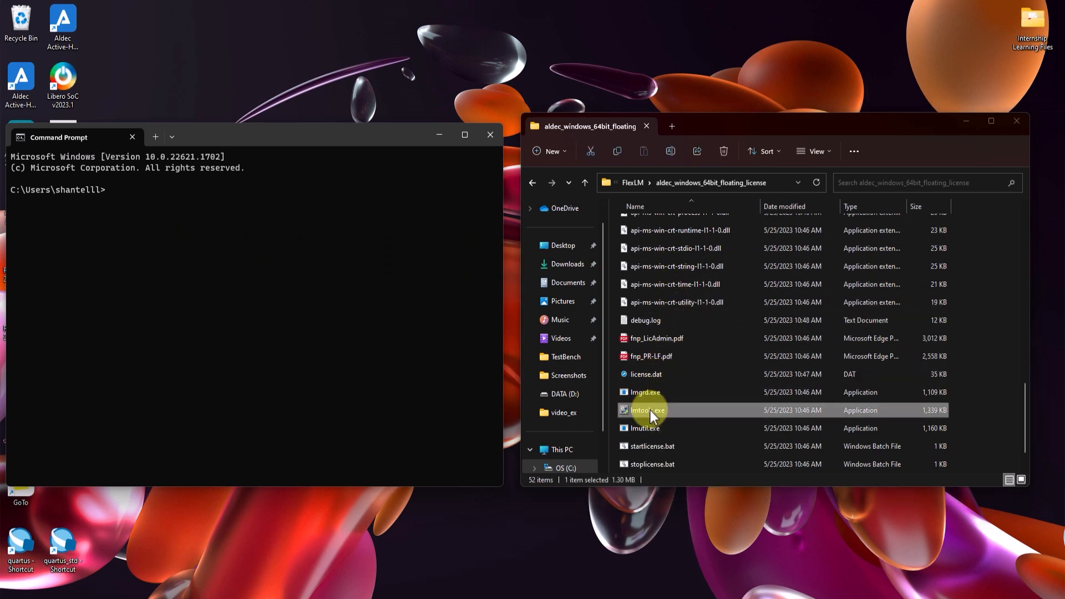
double_click(645, 409)
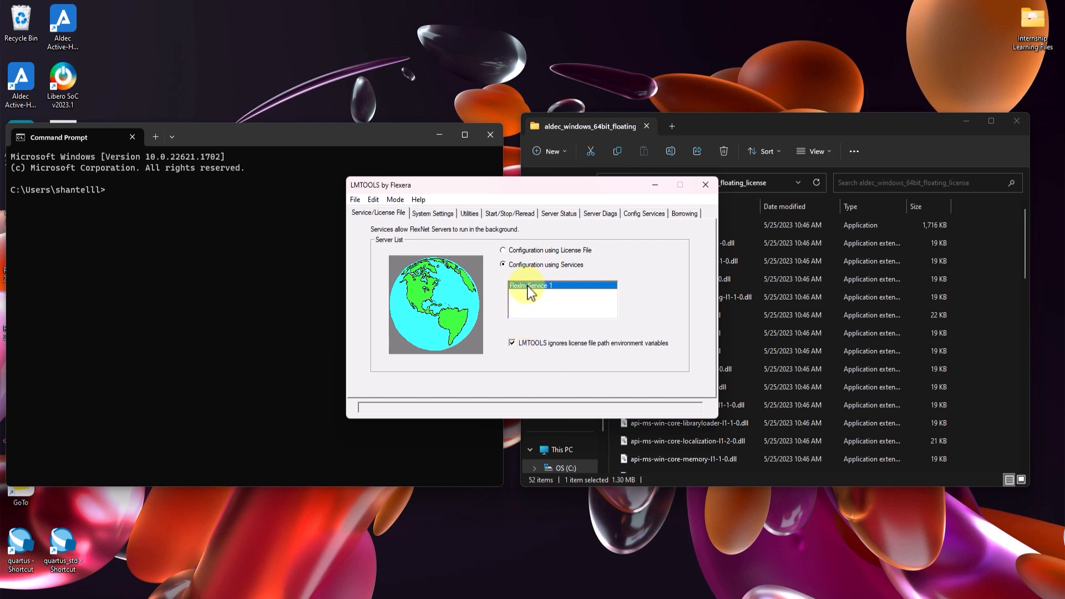
mouse_move(609, 238)
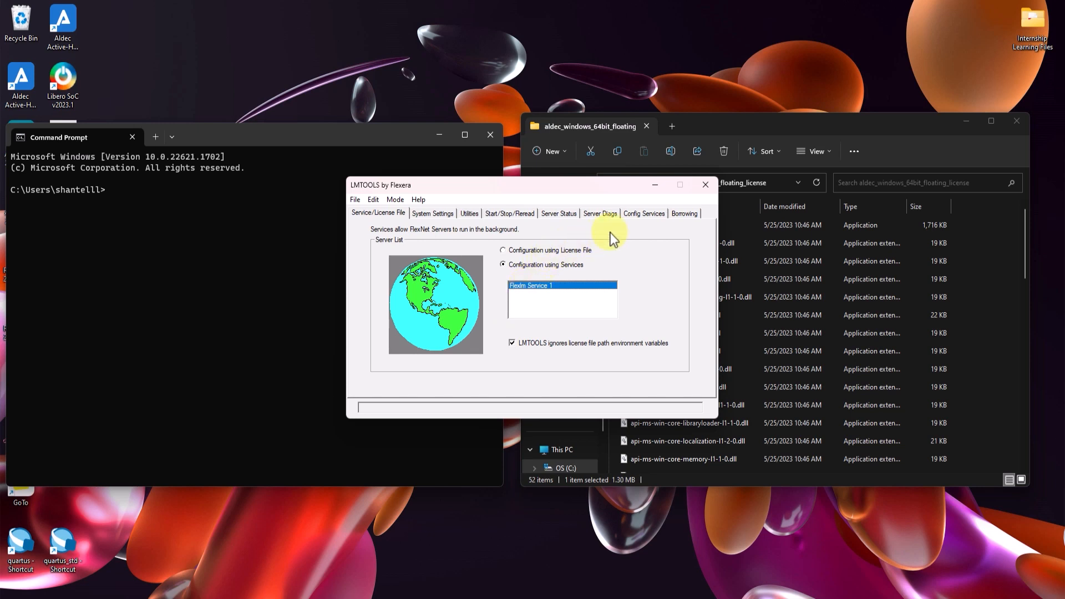
Set Flexlm Service 1 paths to lmgrd.exe, license.dat and debug.log in the license folder
click(642, 213)
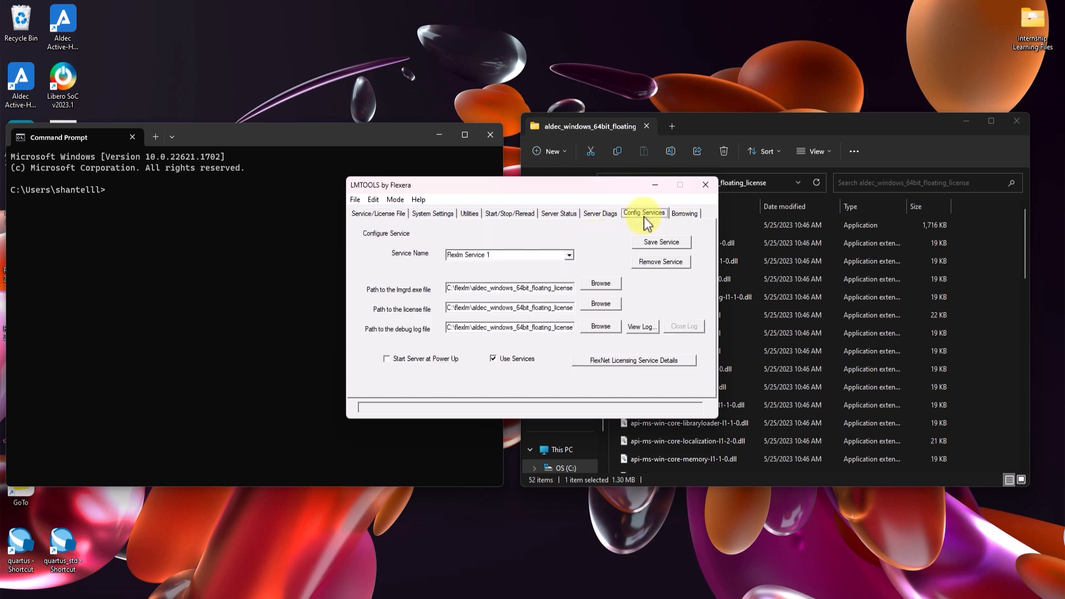
mouse_move(476, 288)
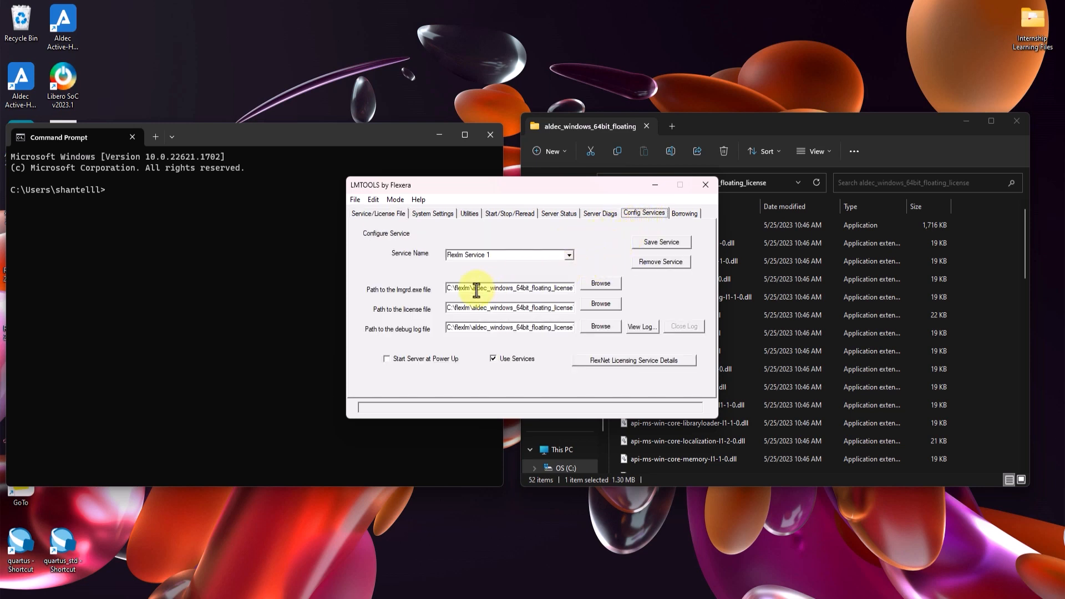
mouse_move(601, 283)
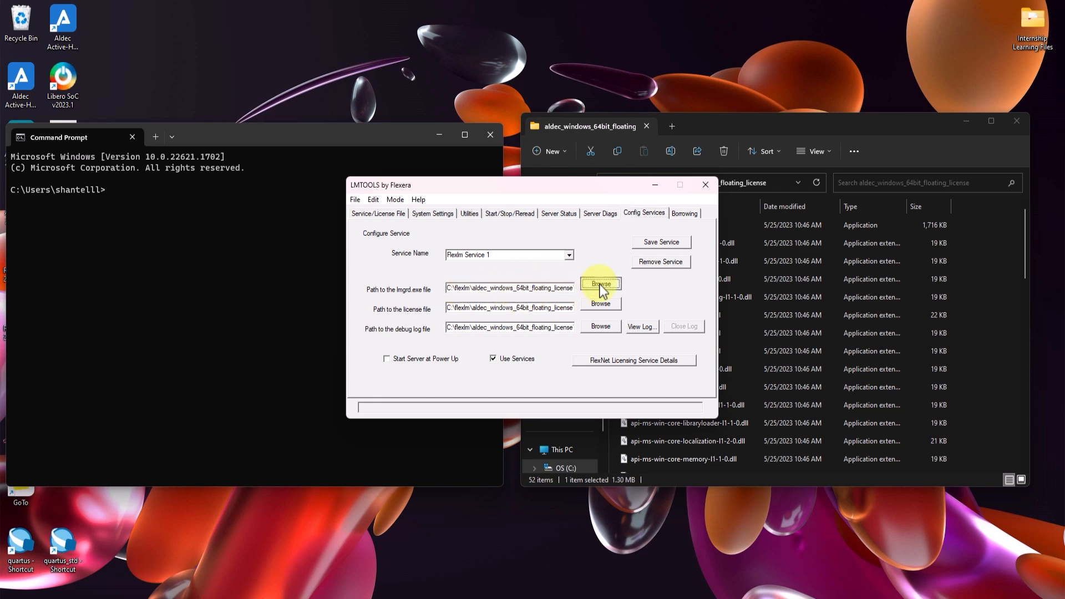
click(599, 285)
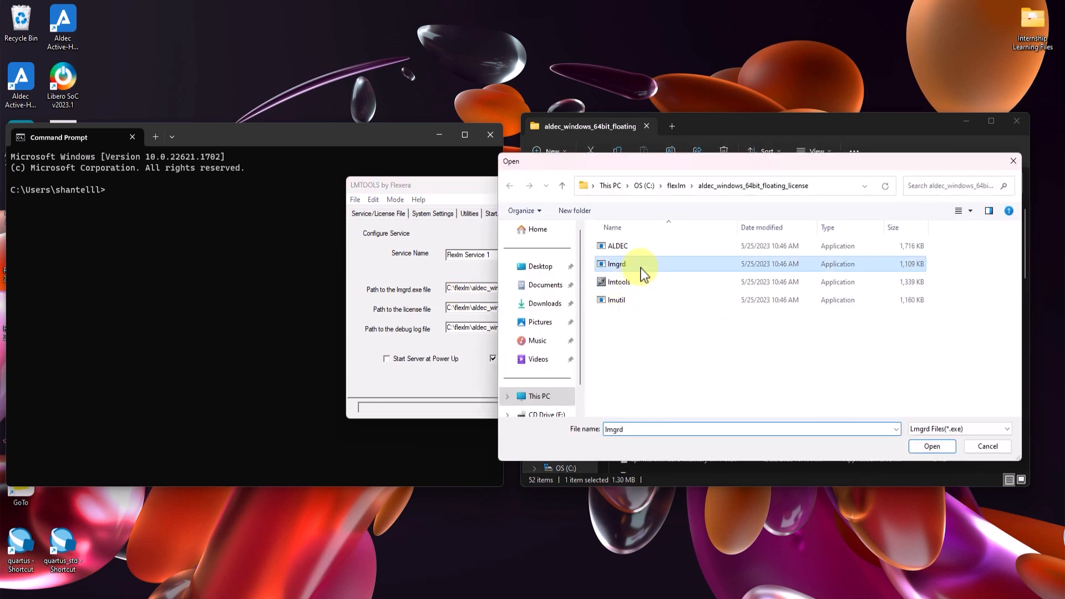
click(931, 446)
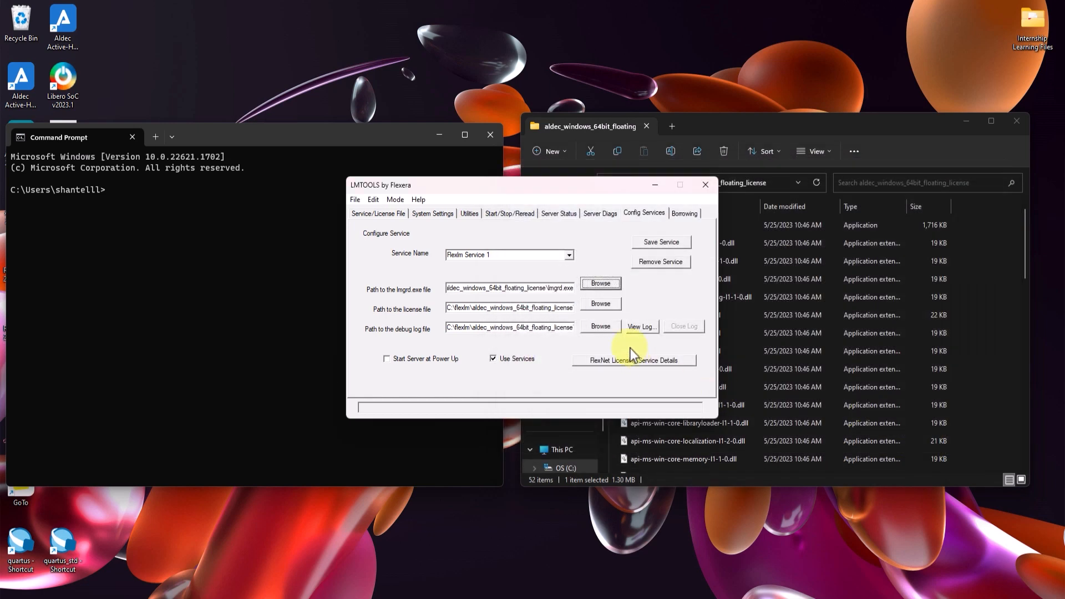
click(600, 304)
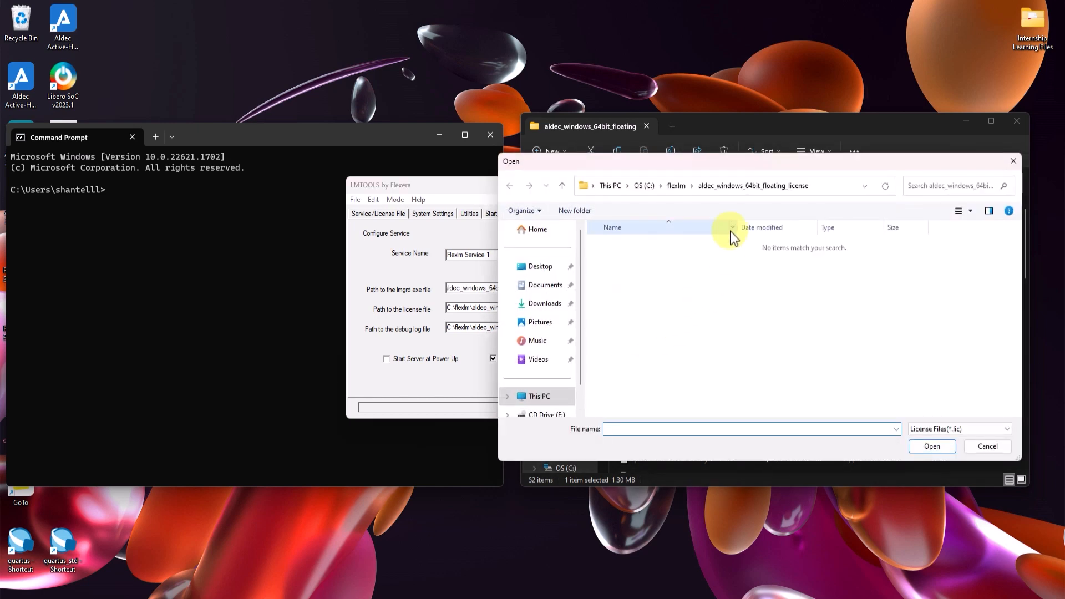
click(957, 429)
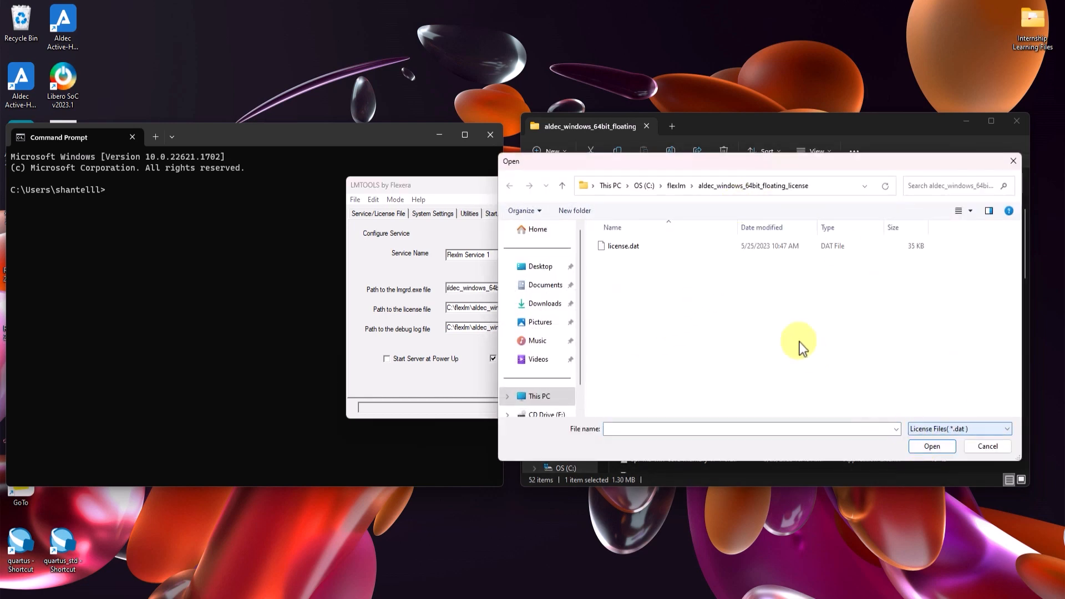
click(930, 446)
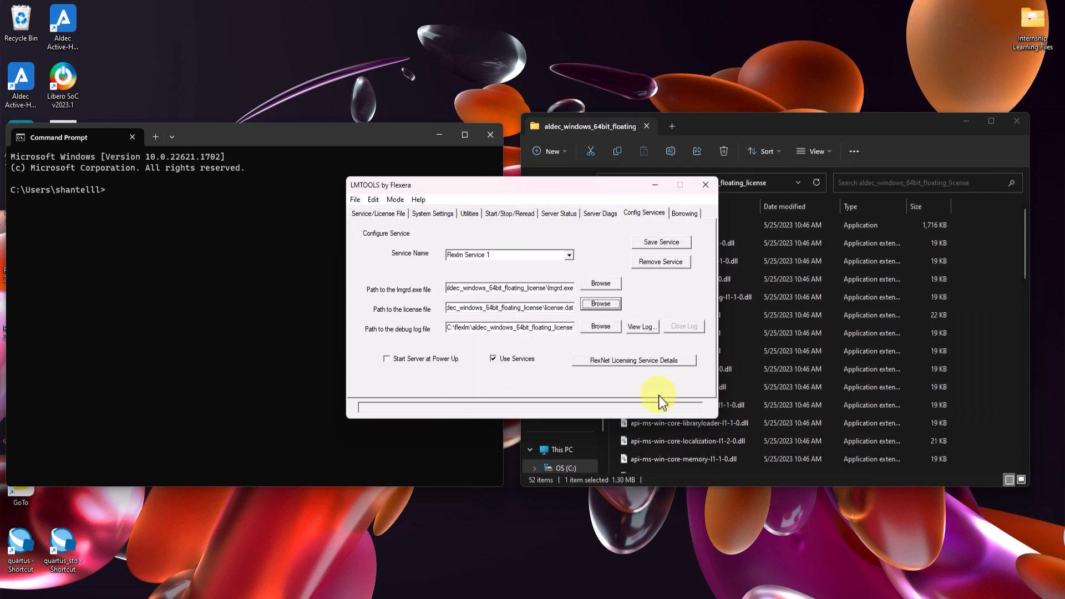
click(600, 326)
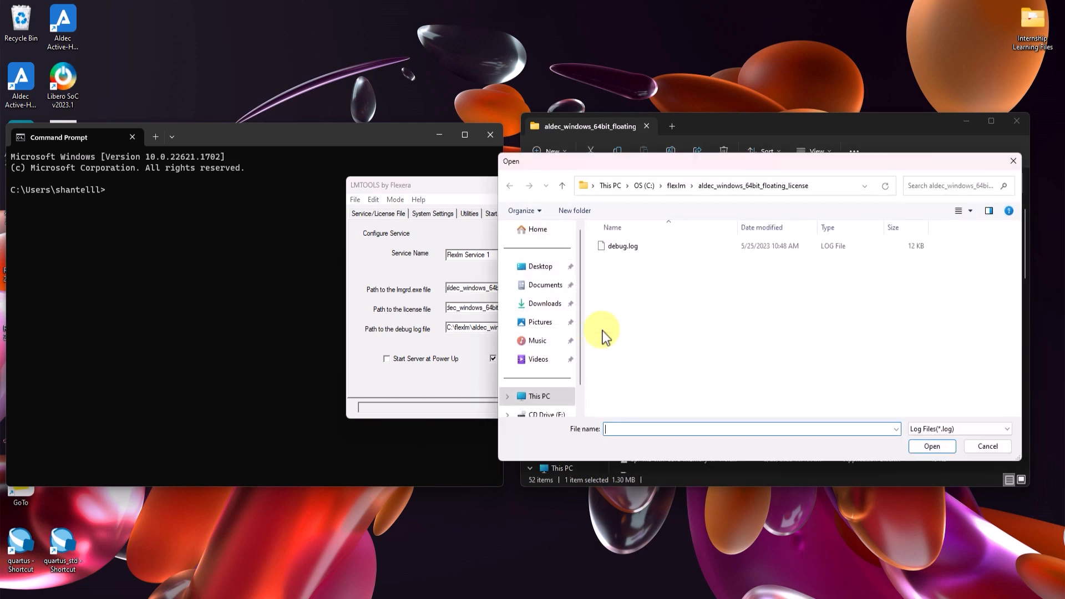
mouse_move(655, 272)
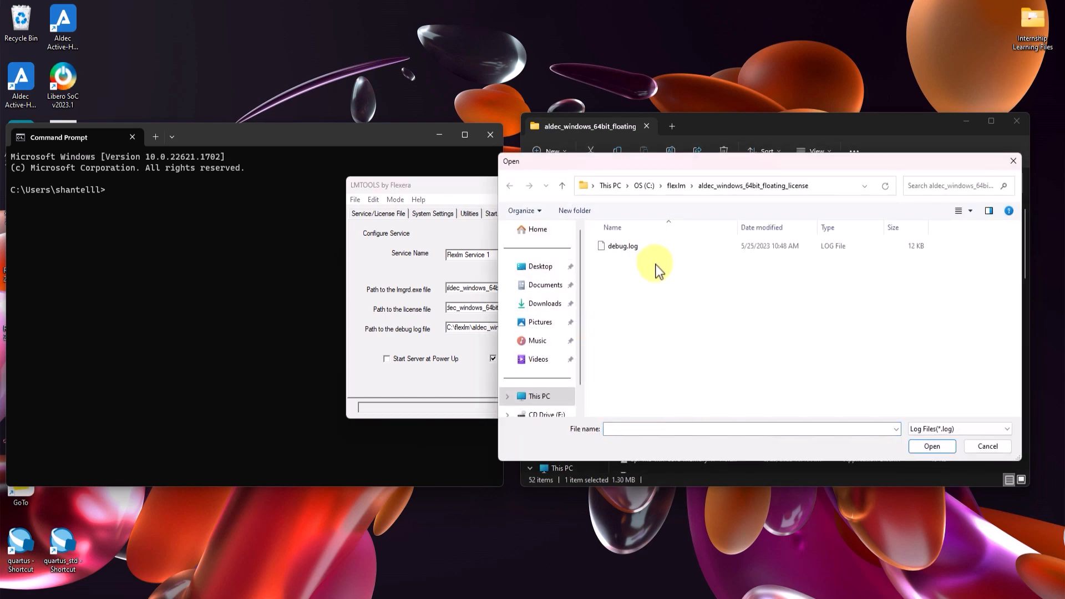
click(930, 446)
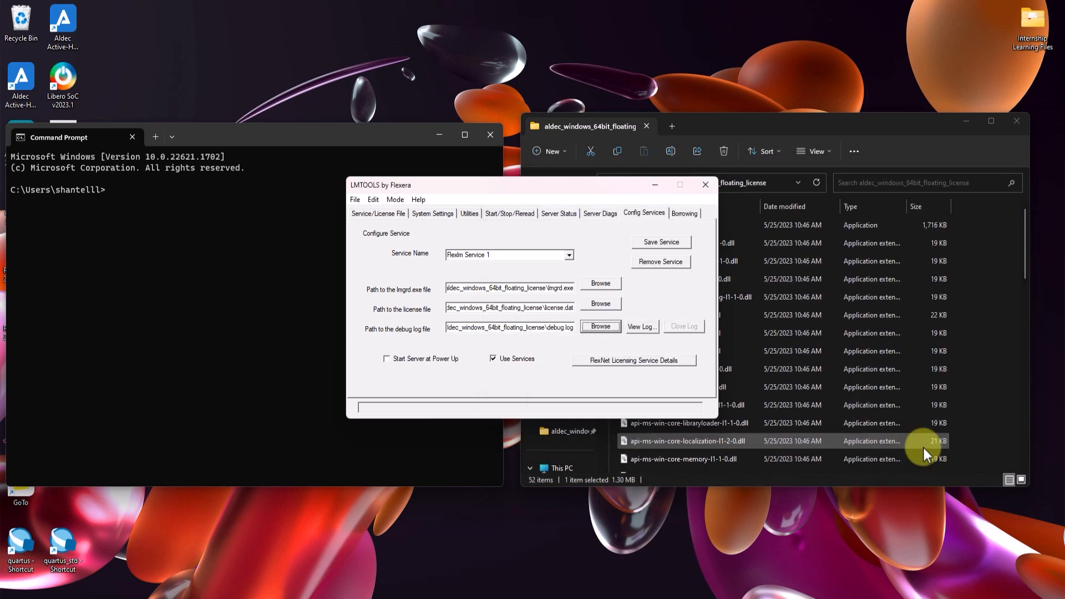
mouse_move(659, 262)
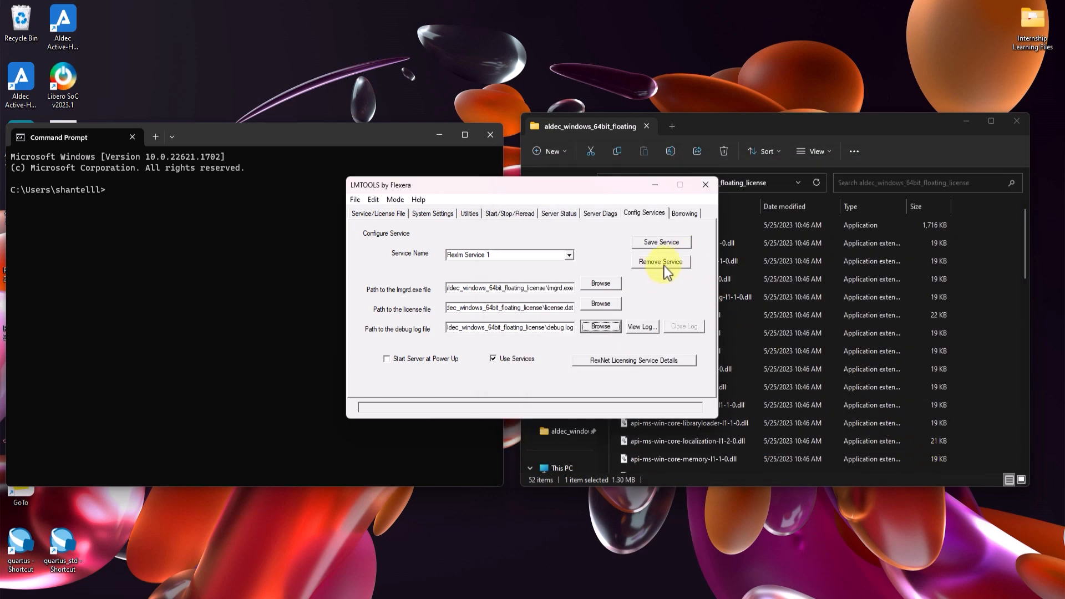
mouse_move(652, 282)
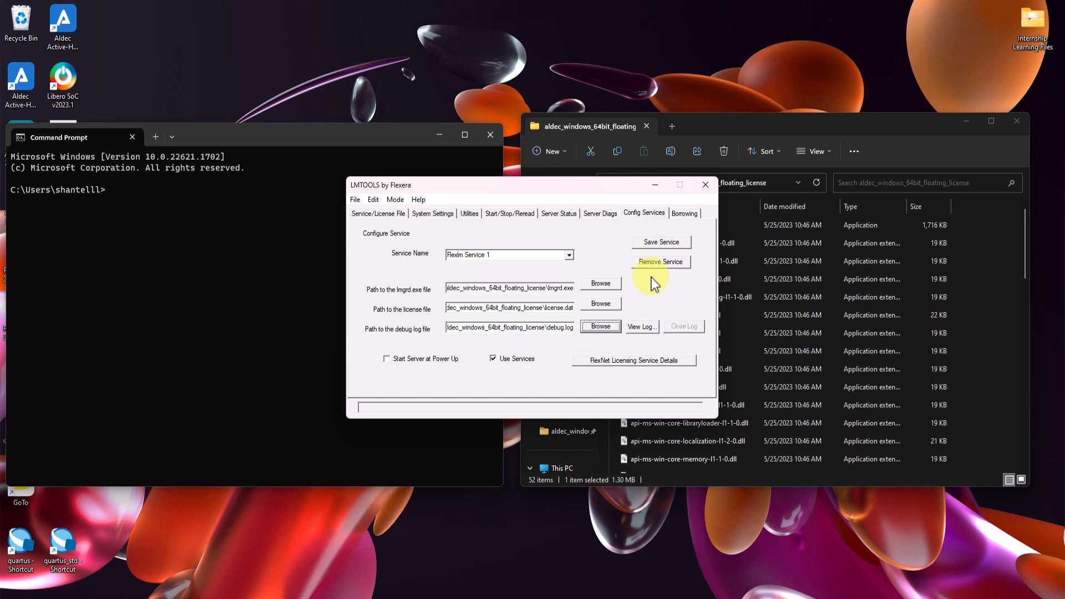
mouse_move(521, 228)
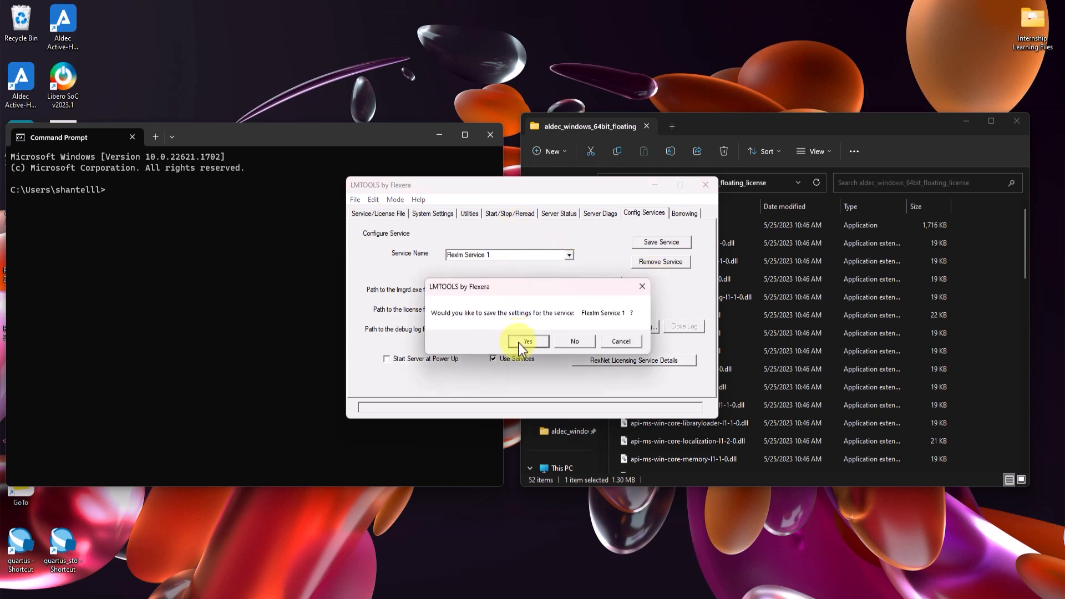
Save Flexlm Service 1 and start the server so it reports Server Start Successful
click(527, 341)
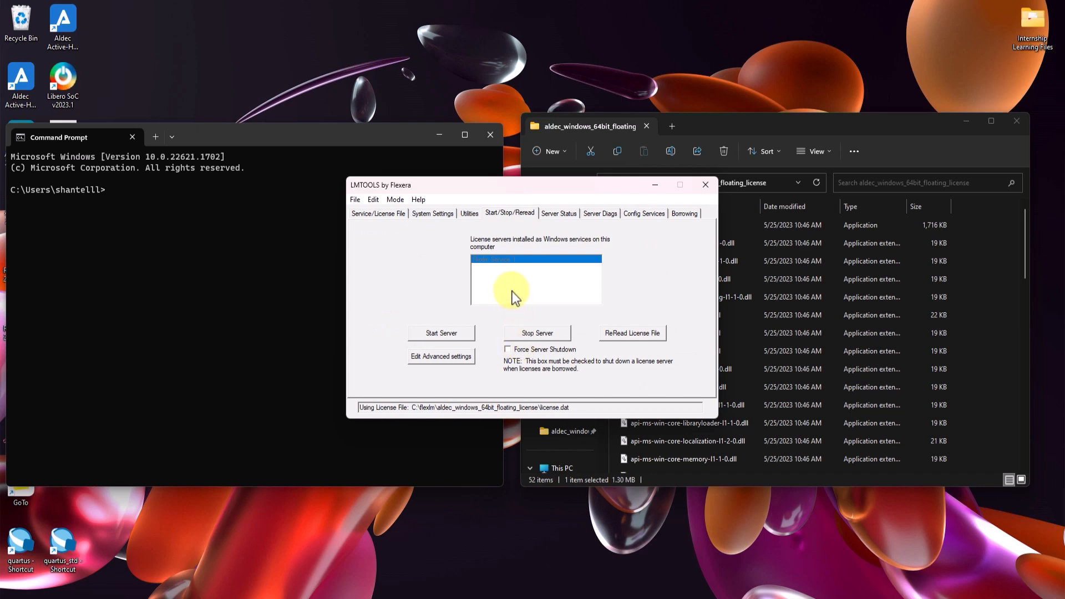
click(441, 333)
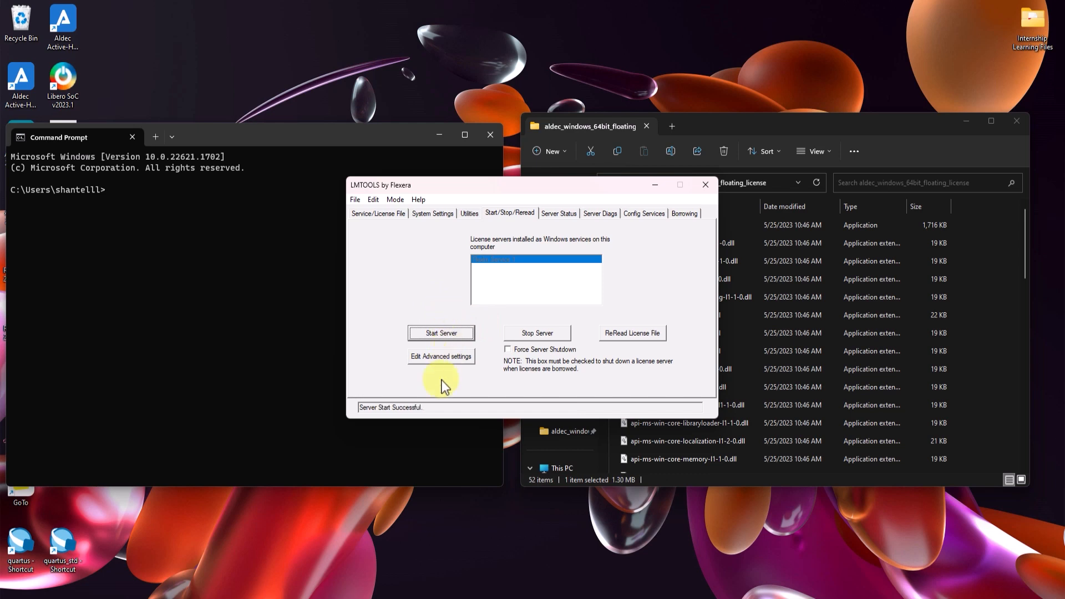
mouse_move(433, 410)
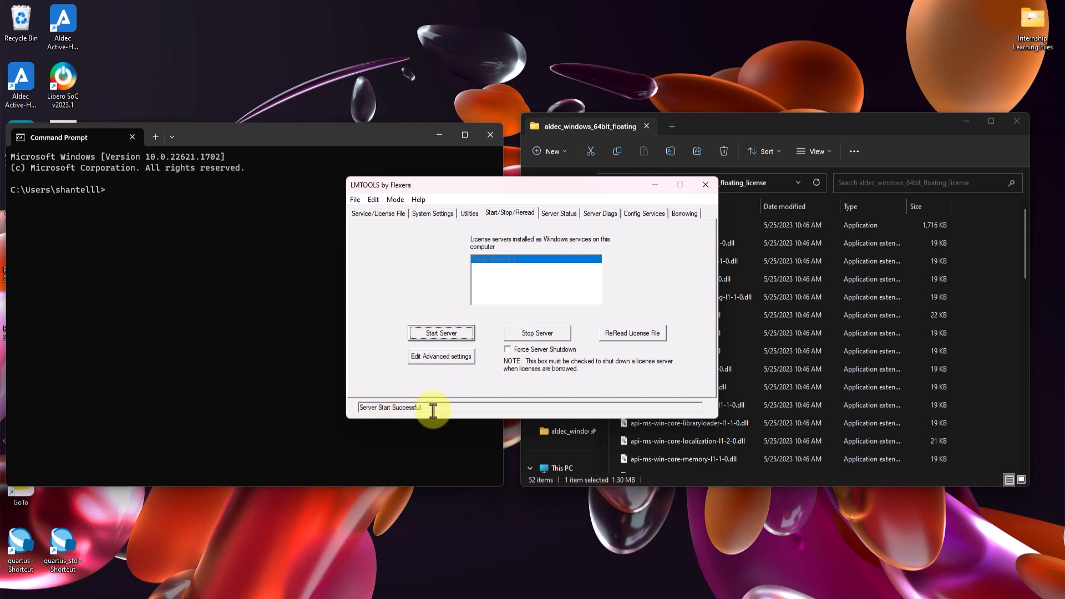
mouse_move(477, 397)
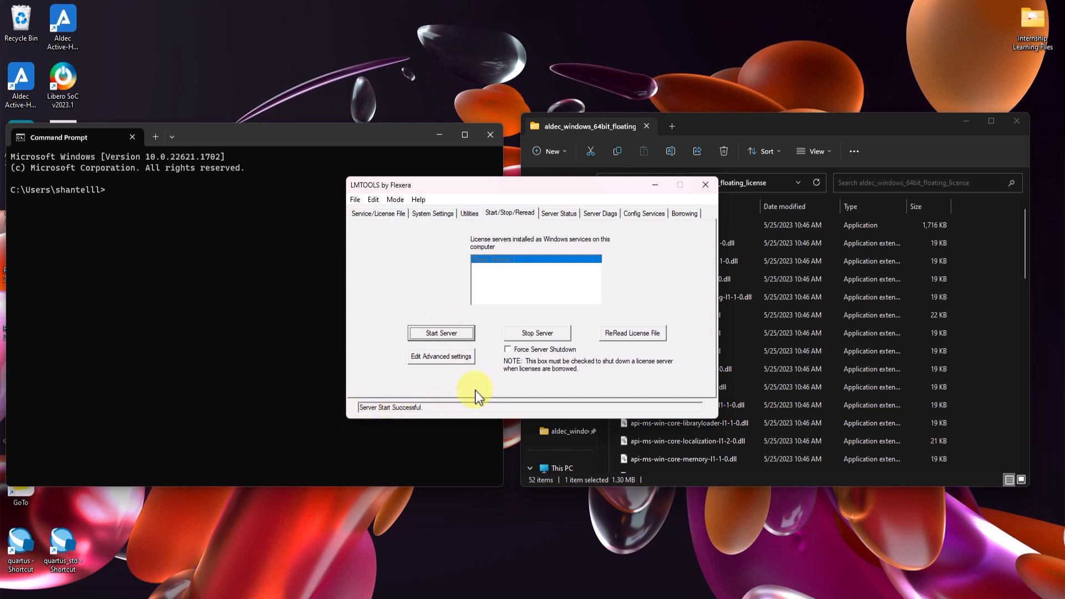
mouse_move(572, 295)
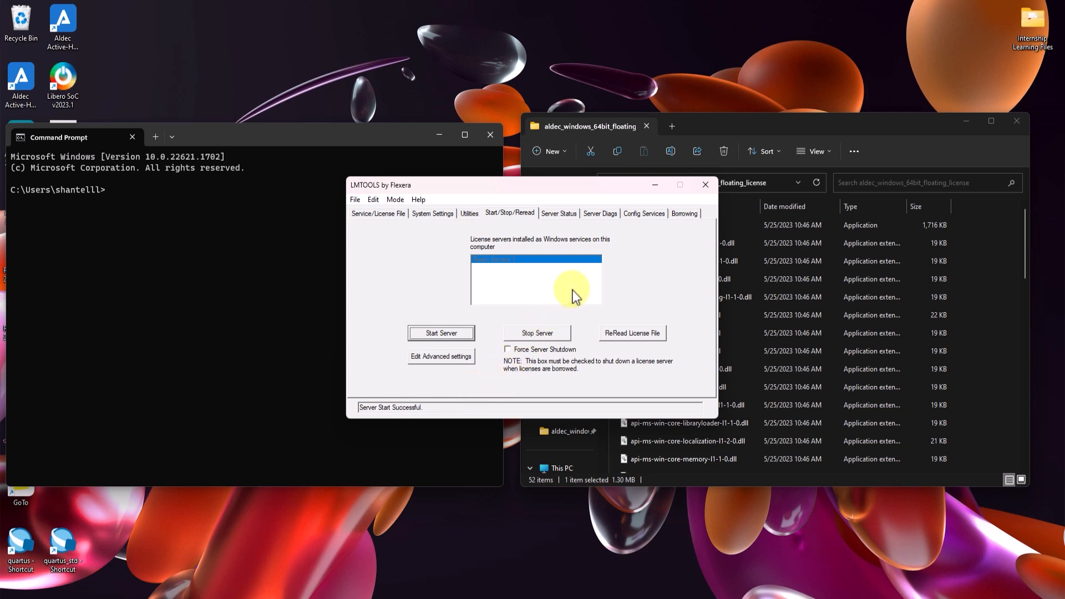
View the service's debug log showing lmgrd and the ALDEC vendor daemon starting
click(642, 213)
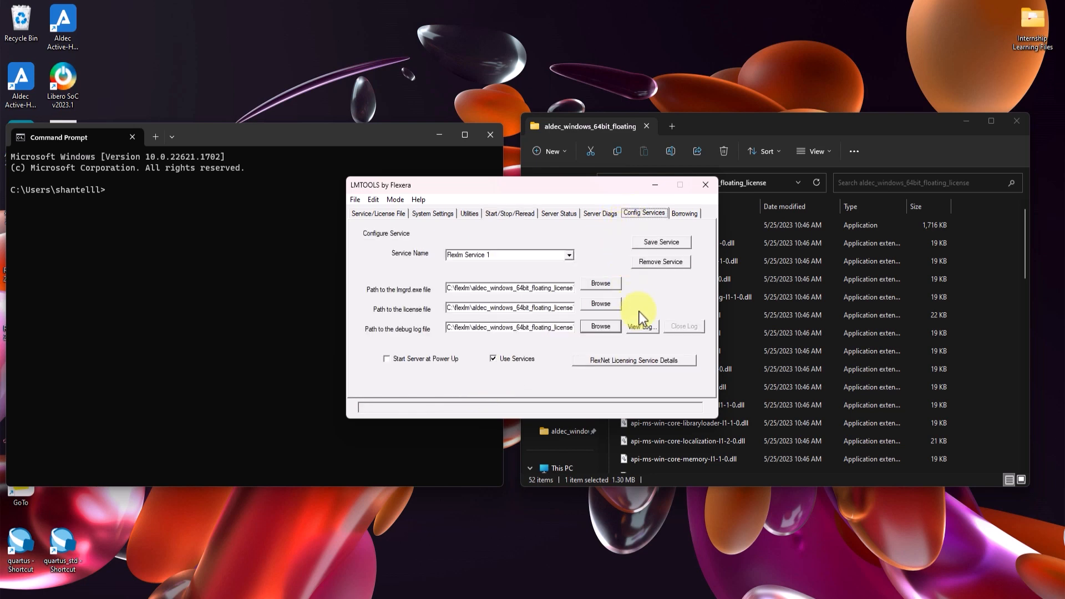
click(640, 326)
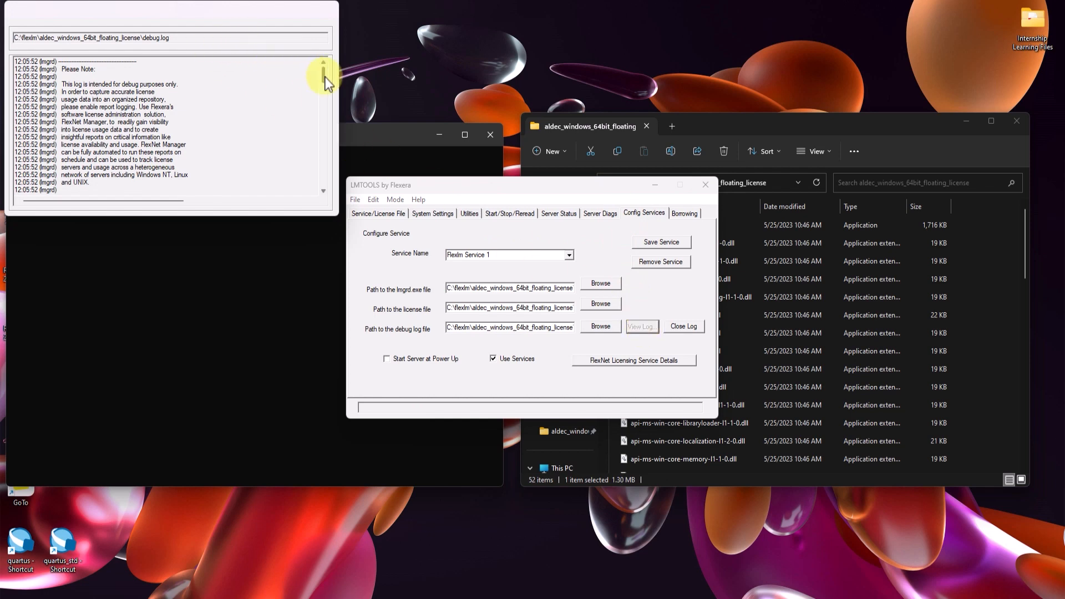
scroll(down, 3)
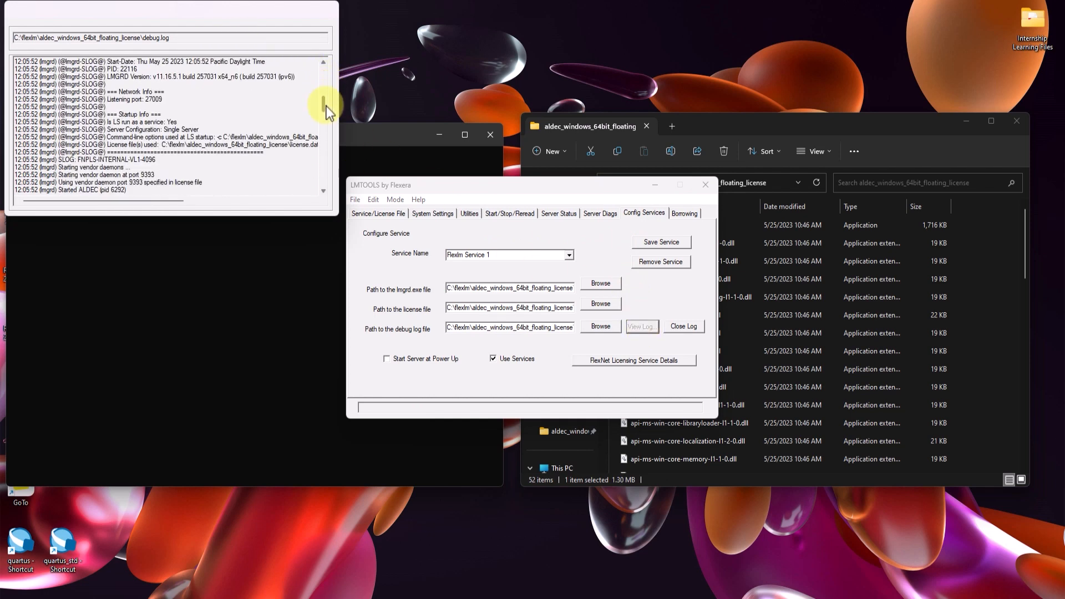
scroll(down, 3)
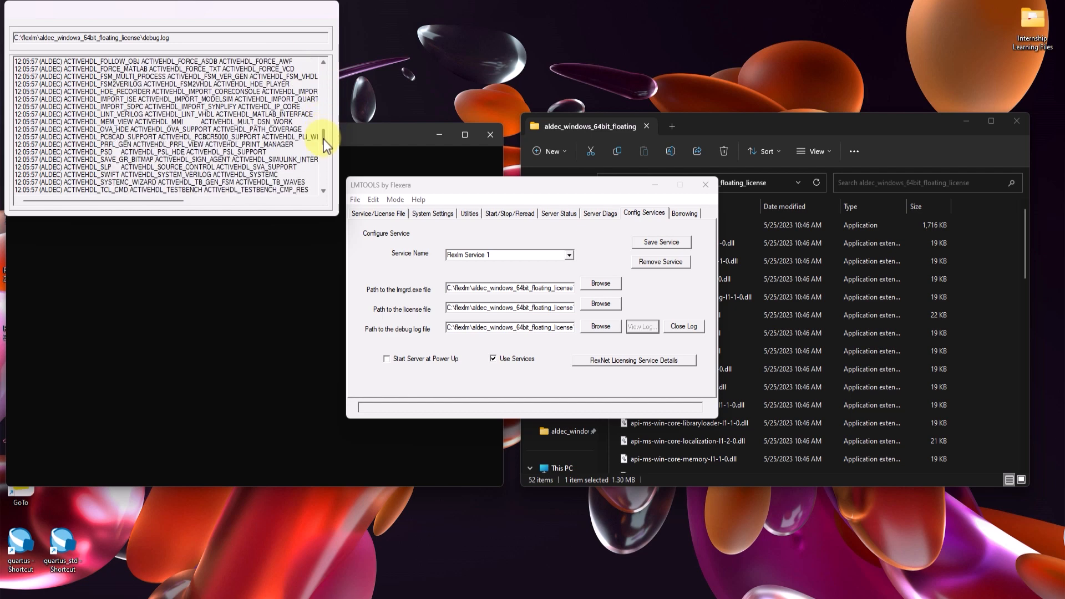
scroll(down, 3)
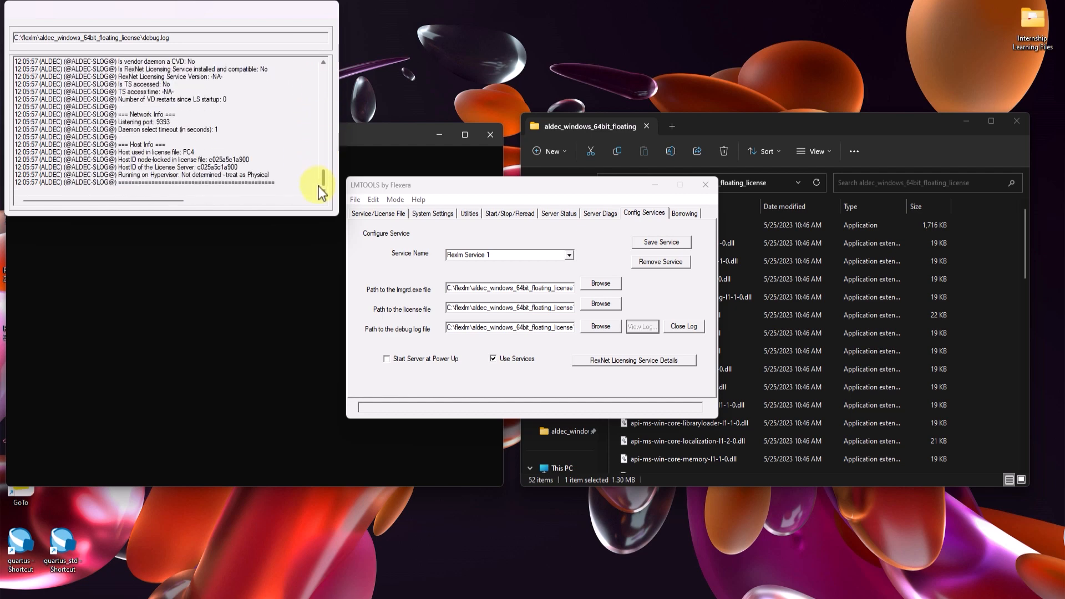
mouse_move(289, 176)
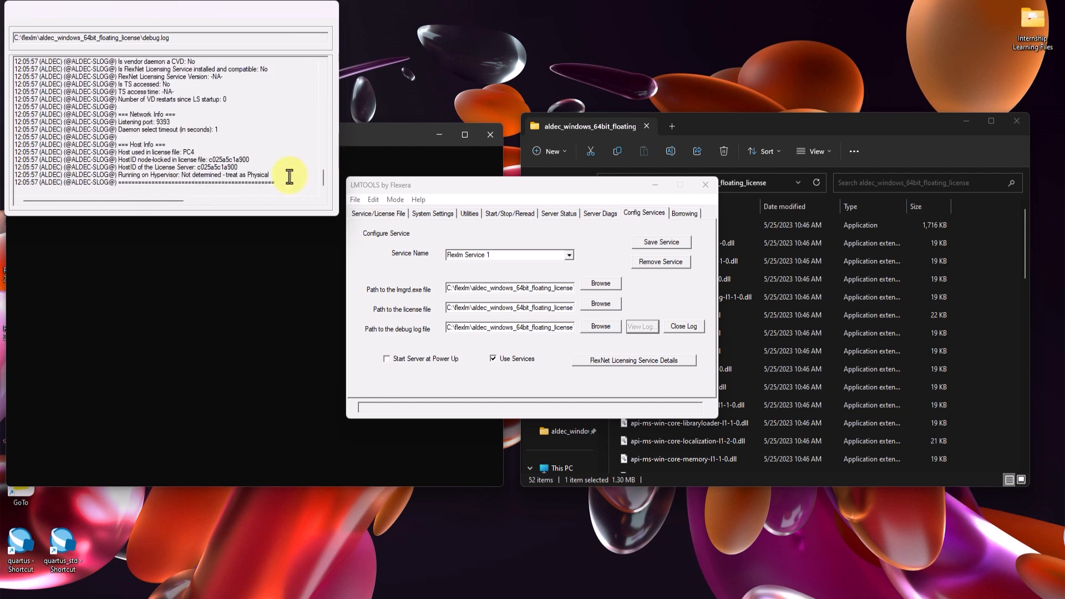
mouse_move(448, 198)
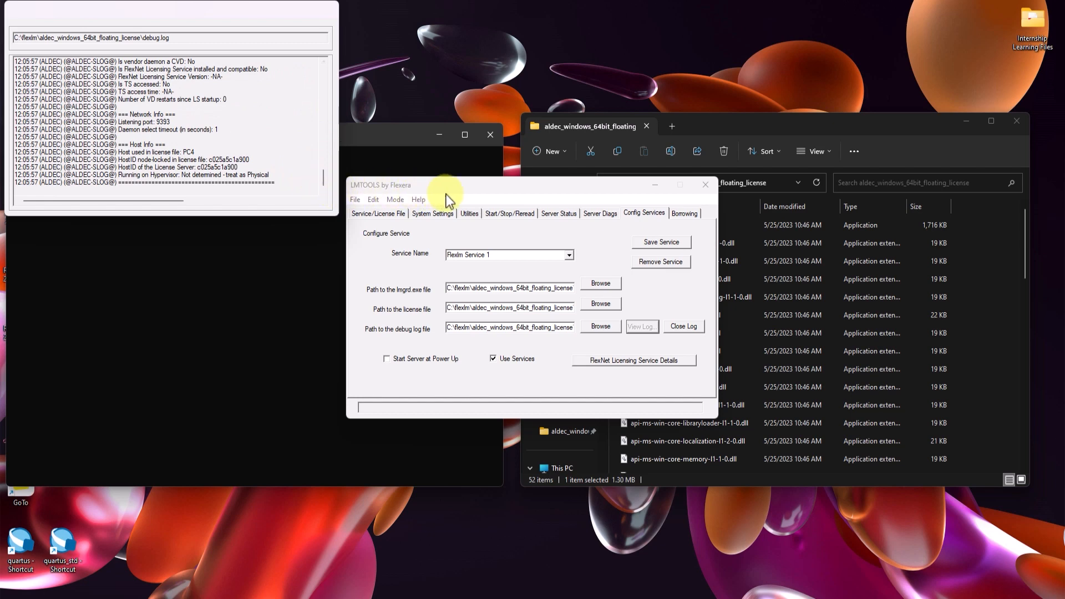
mouse_move(486, 202)
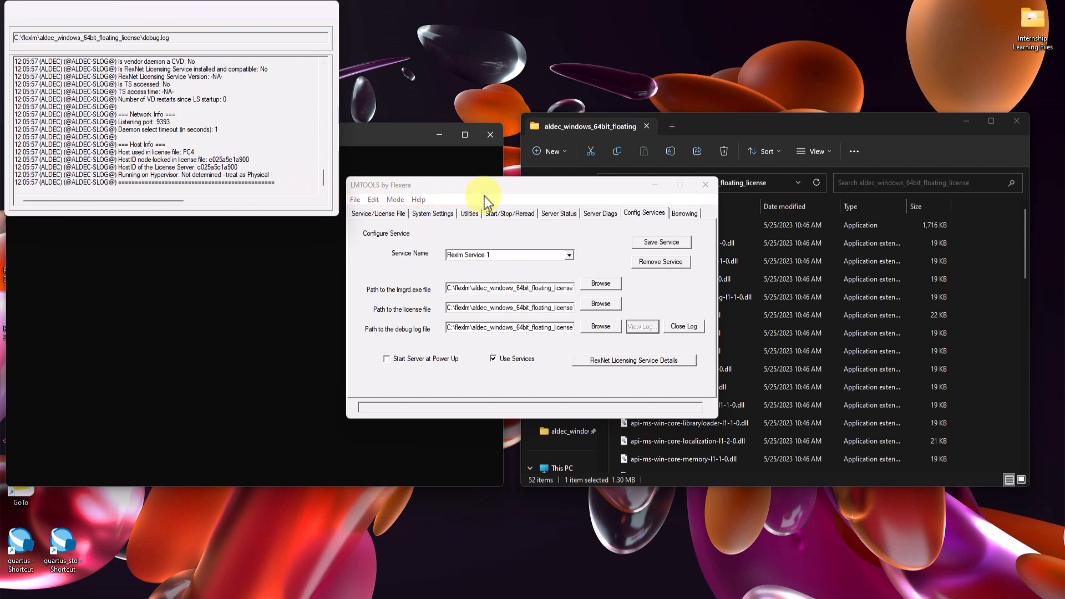
click(558, 213)
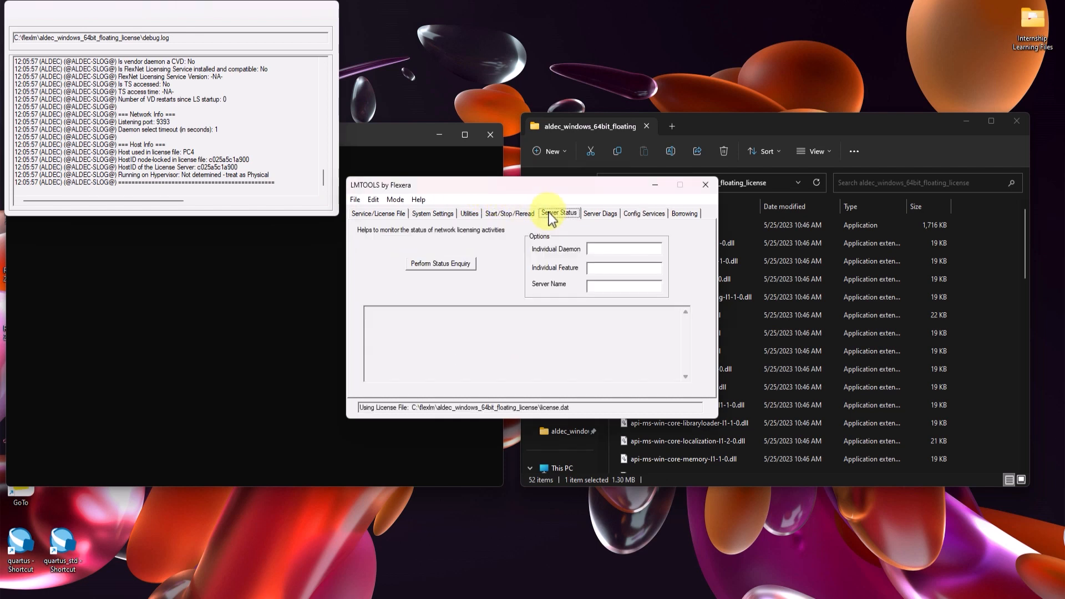
Add vendor path 27009@PC4 for the aldec vendor on the Utilities page
click(469, 213)
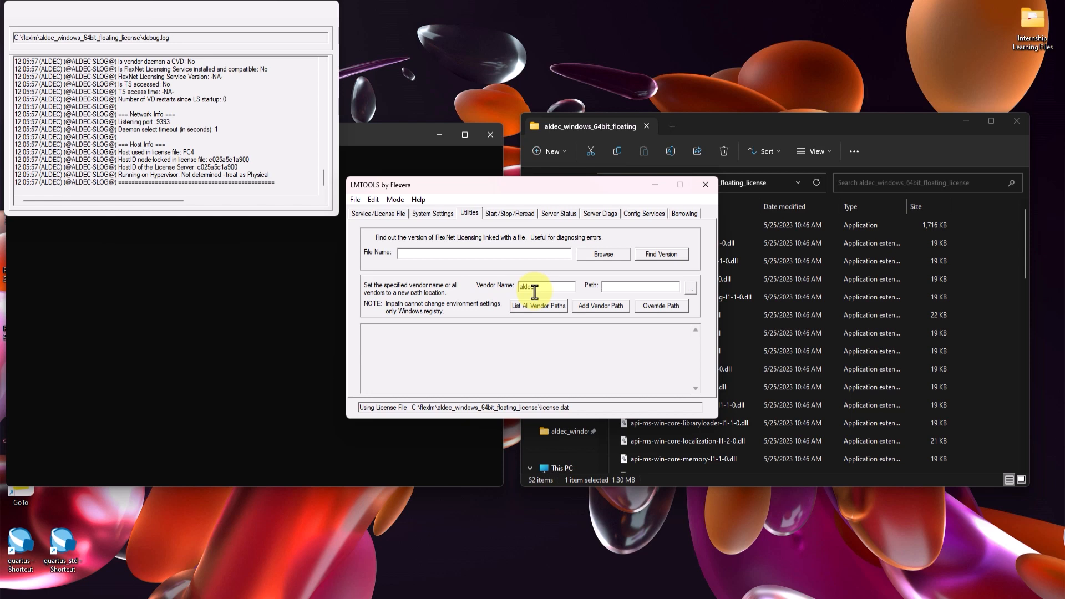
text(2)
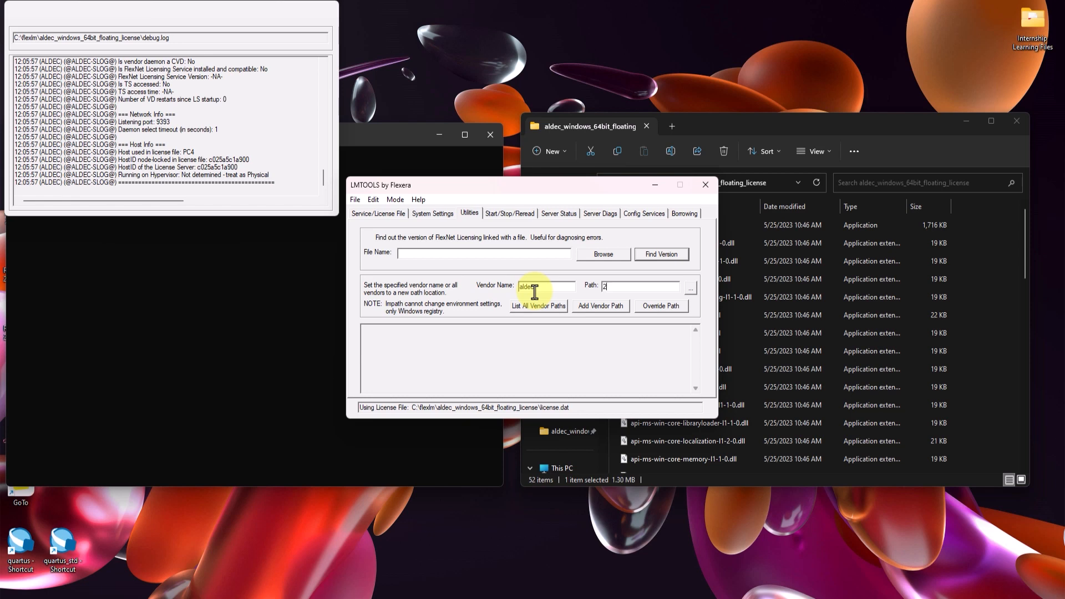
text(7009)
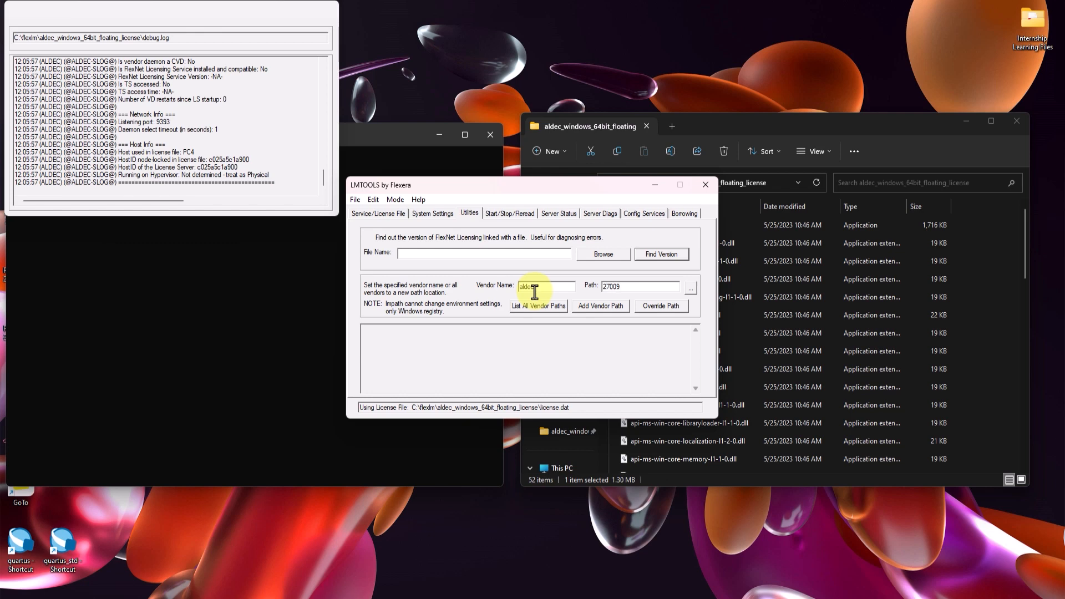
text(@)
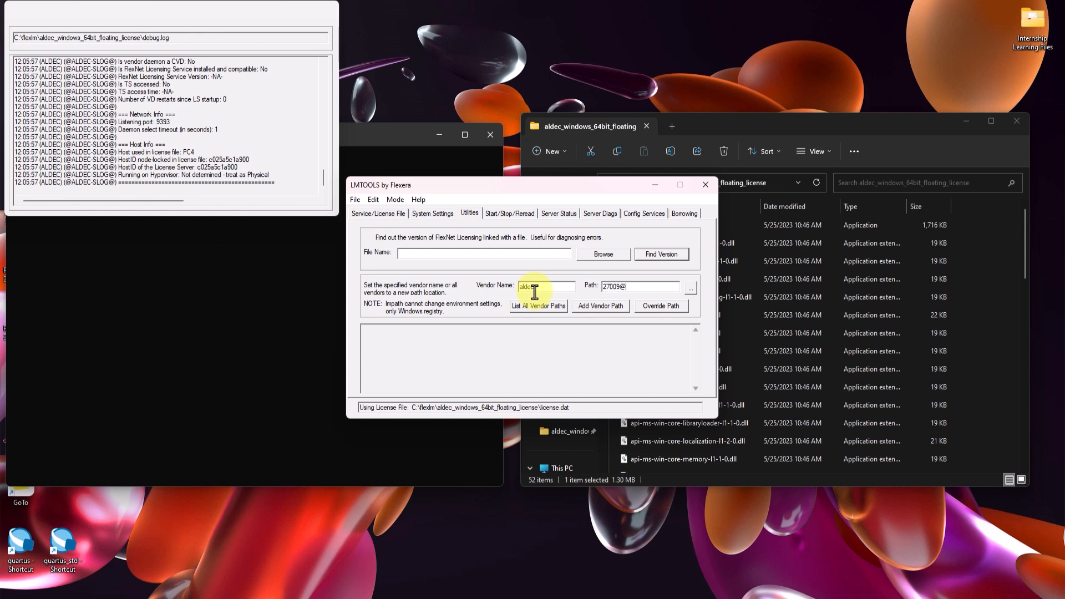
text(PC4)
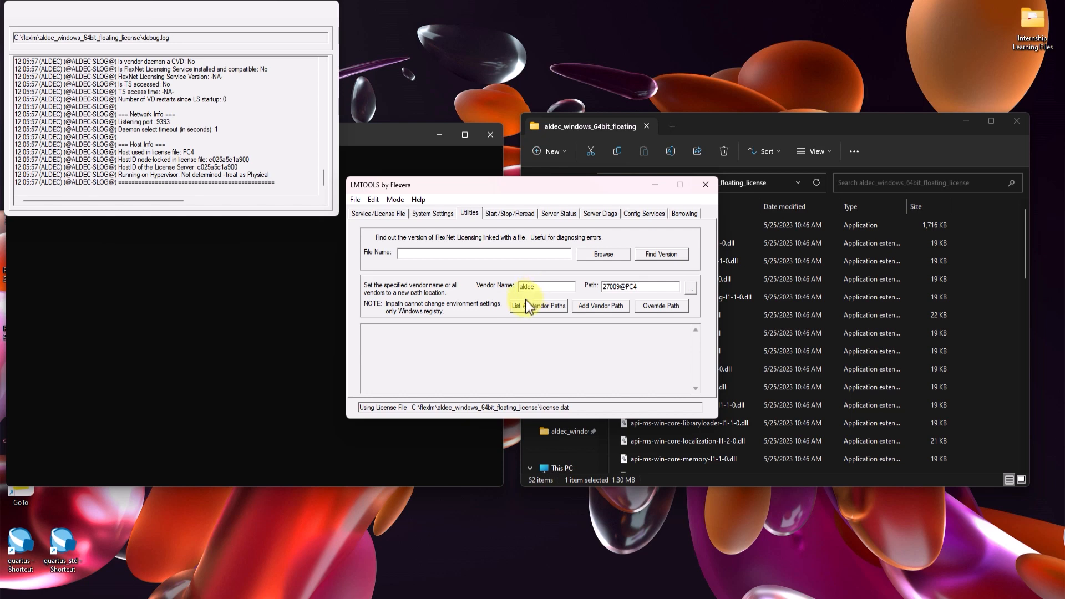
mouse_move(587, 310)
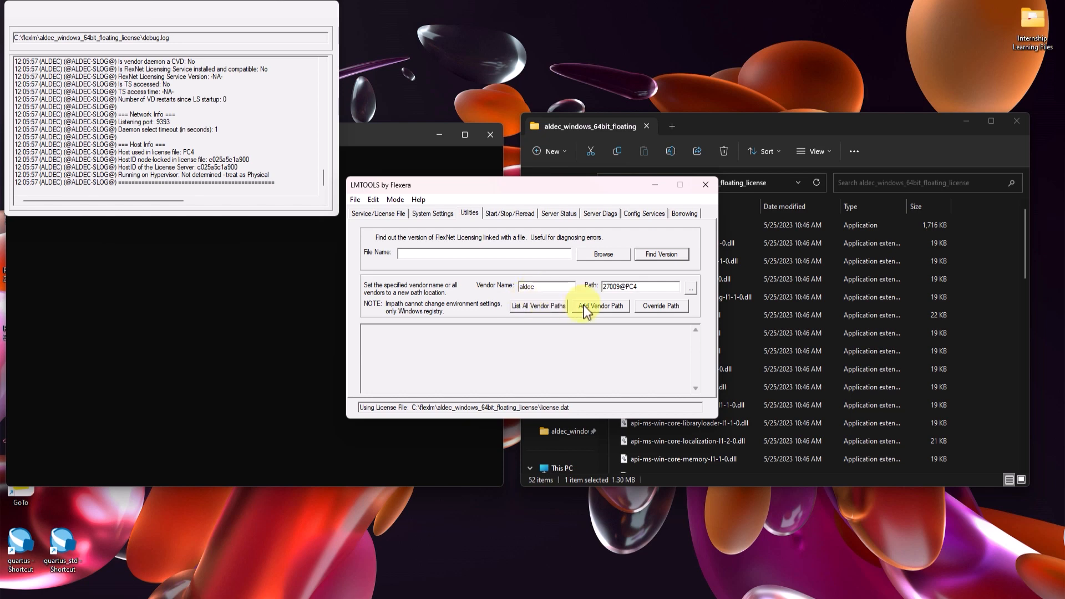
click(600, 306)
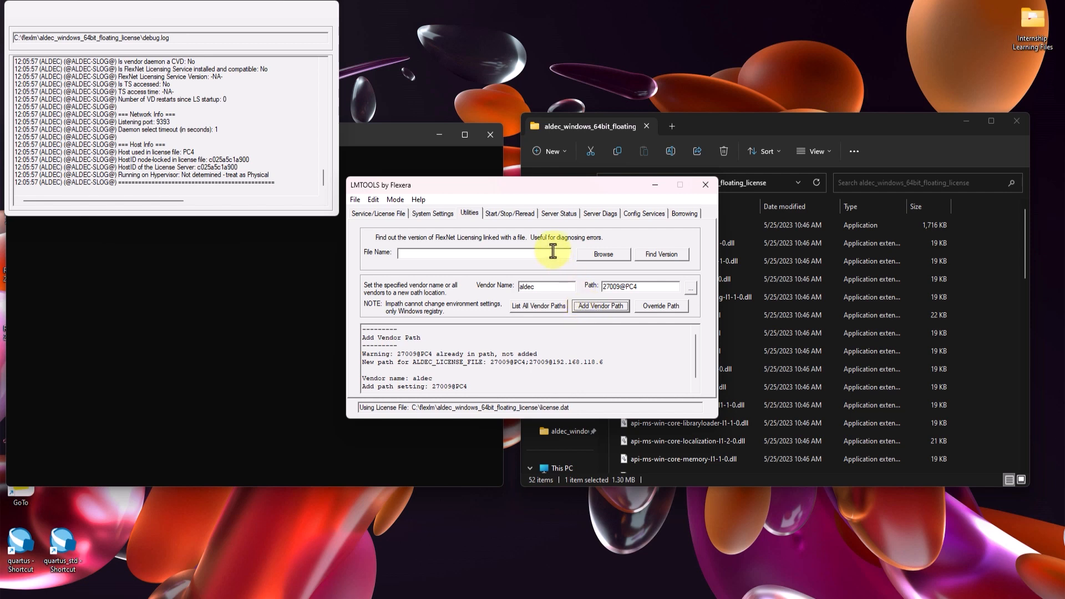
click(558, 213)
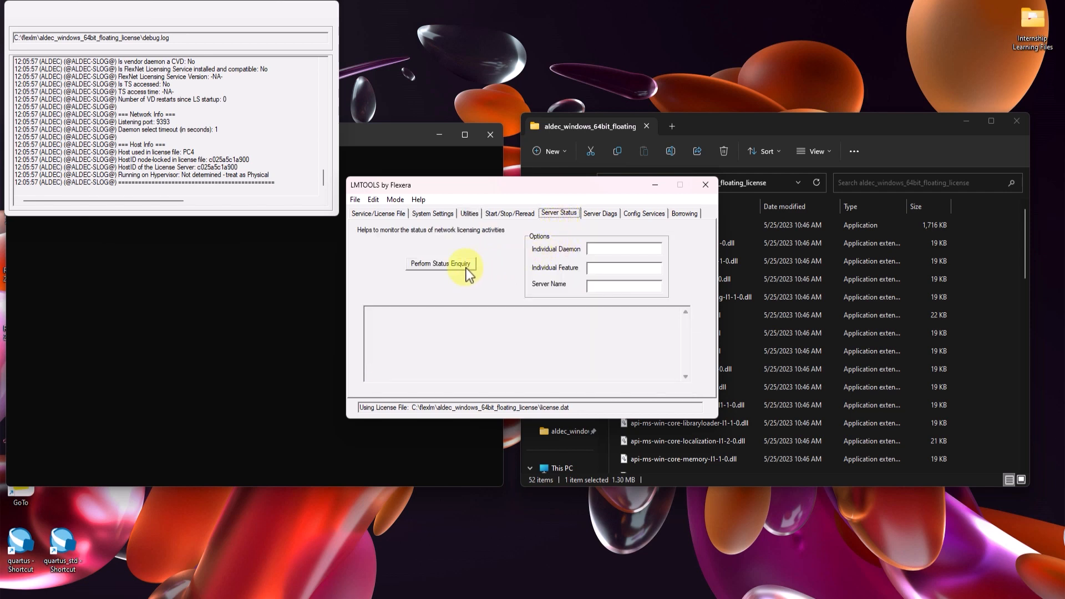
Perform a status enquiry confirming the Aldec server is up on 27009@PC4
click(439, 264)
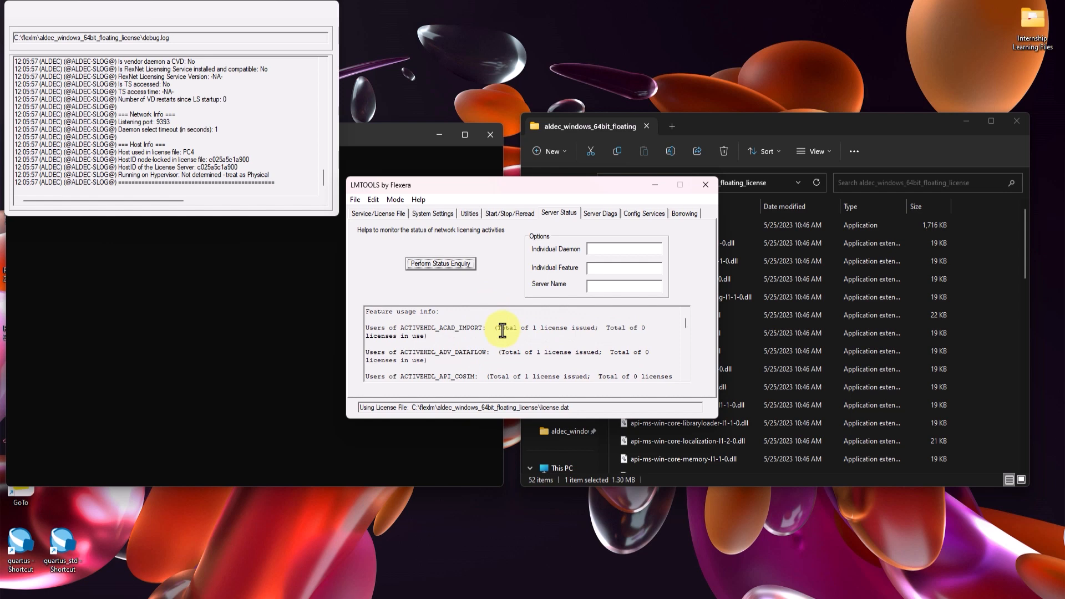
click(440, 264)
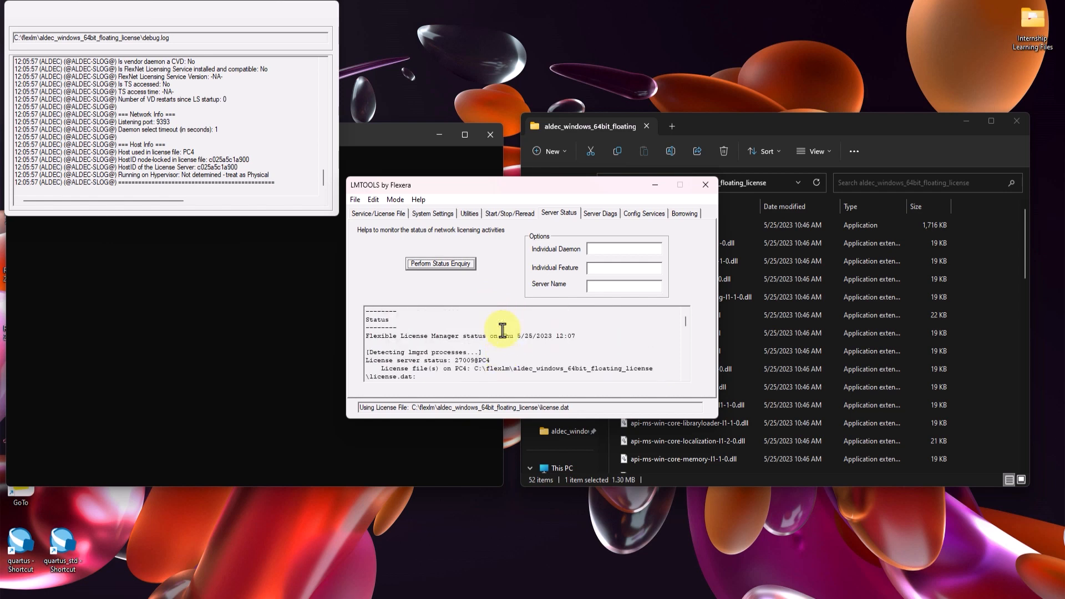
click(642, 213)
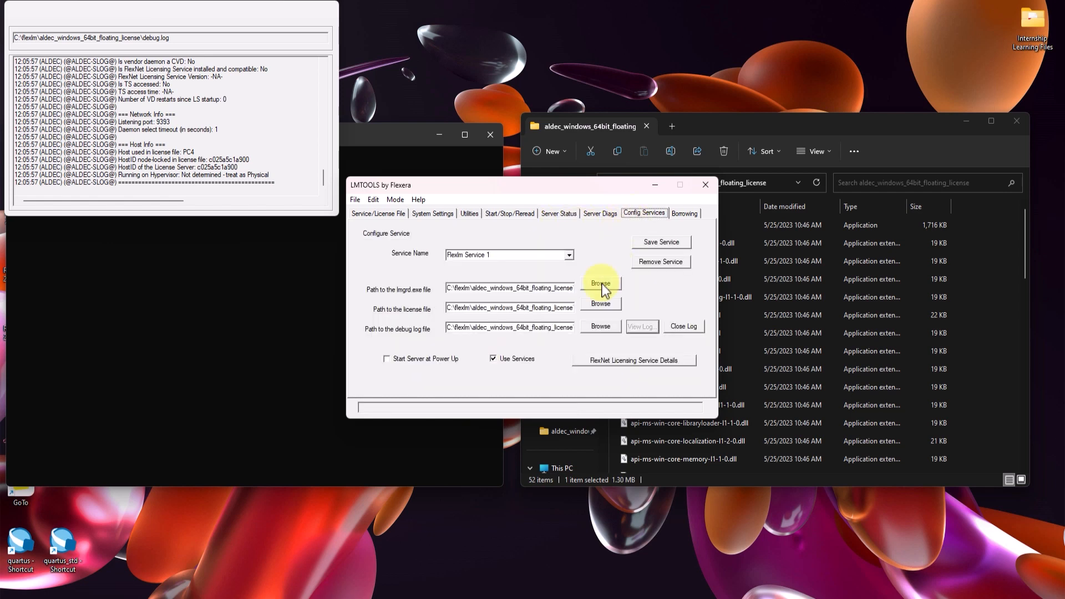
mouse_move(513, 367)
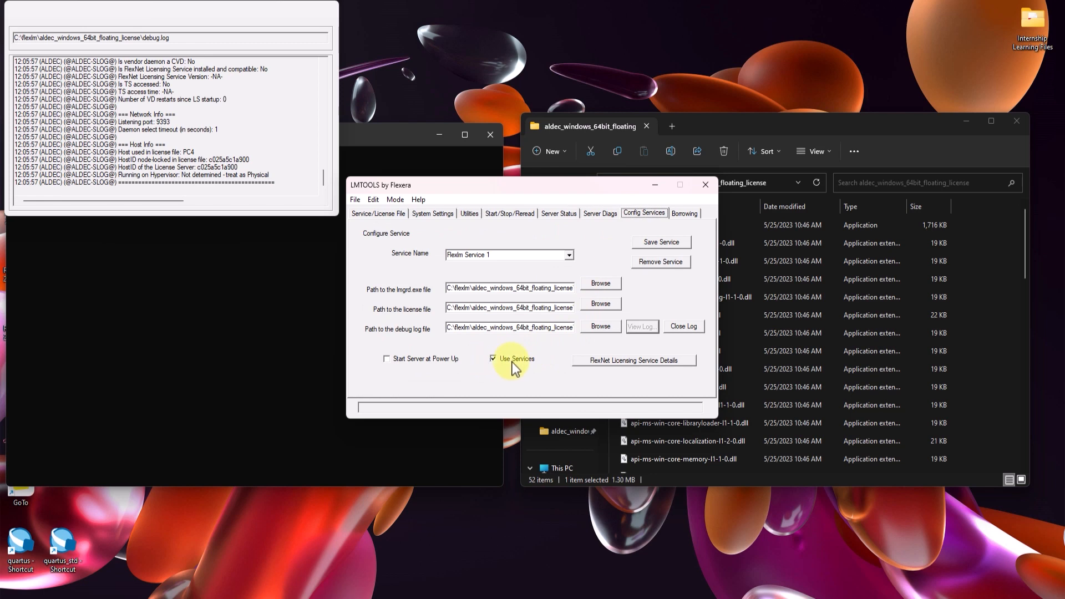
mouse_move(491, 373)
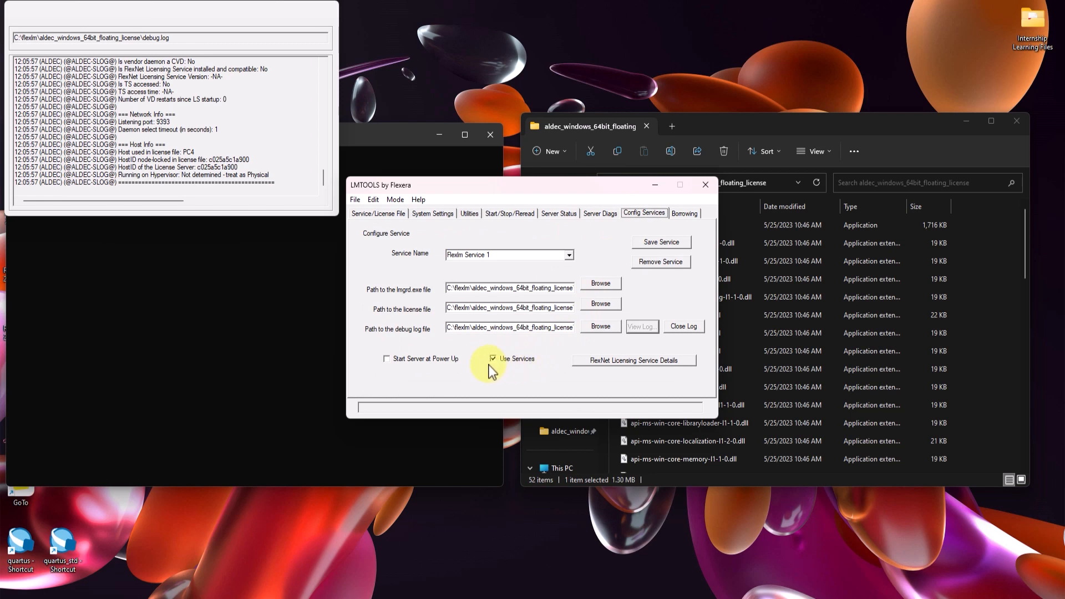
mouse_move(497, 342)
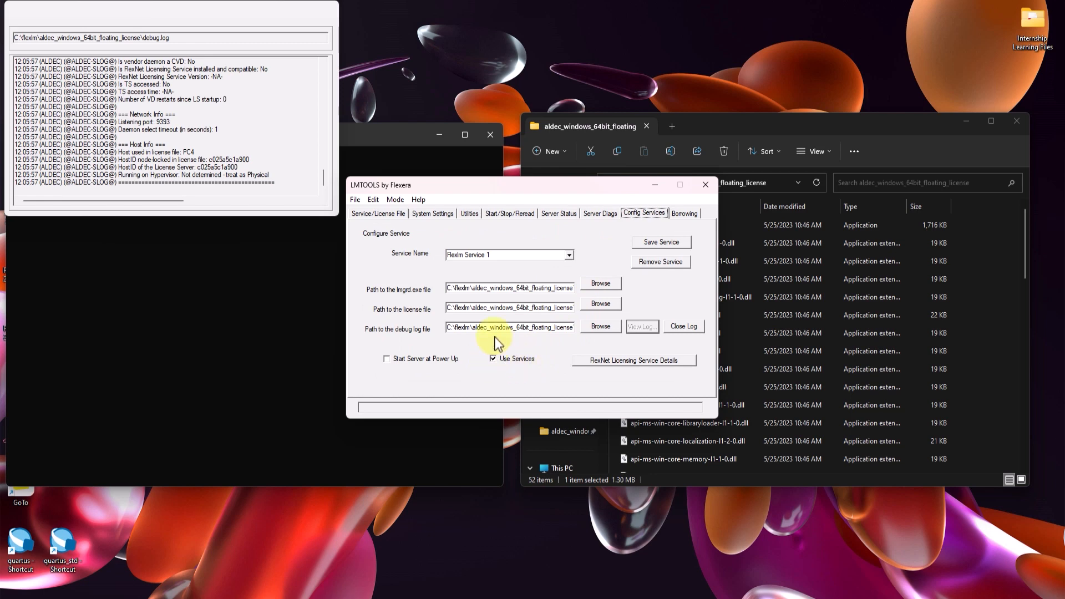
Stop the running Aldec license server from Start/Stop/Reread, then return to Config Services
click(509, 213)
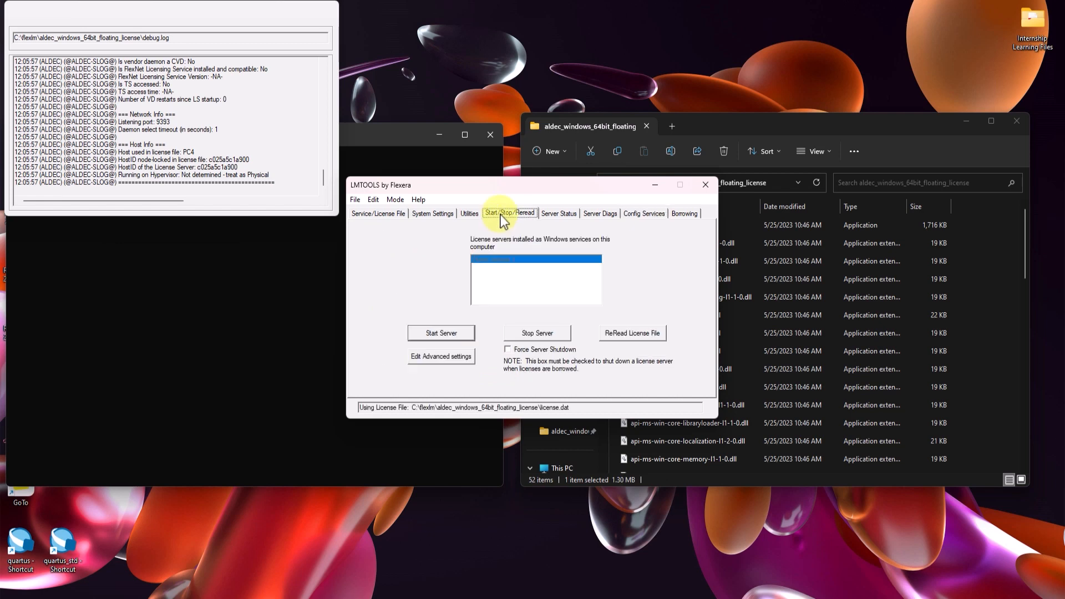
mouse_move(514, 337)
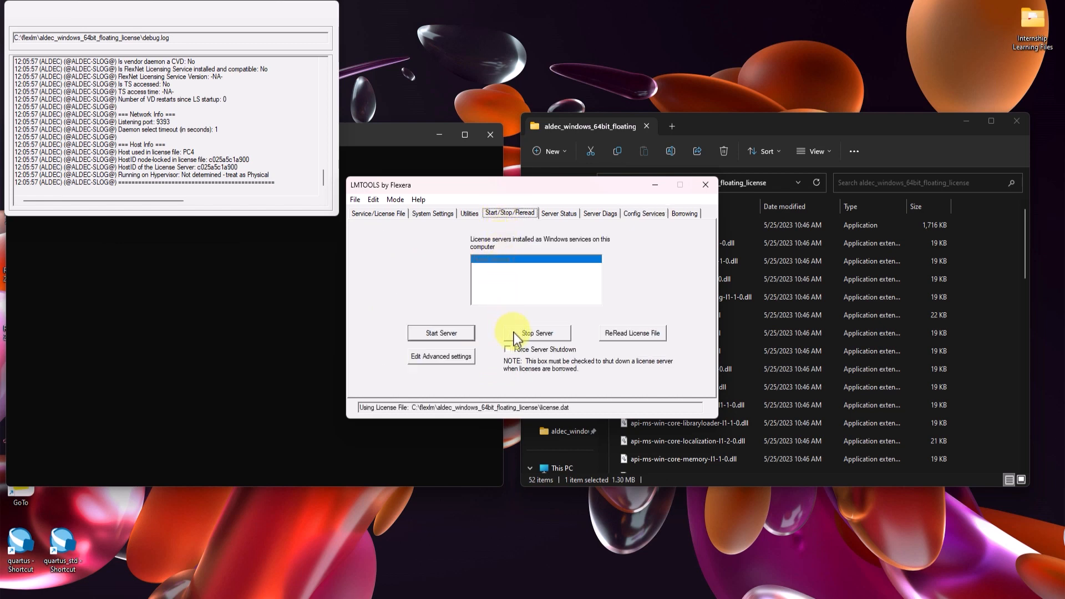
click(536, 333)
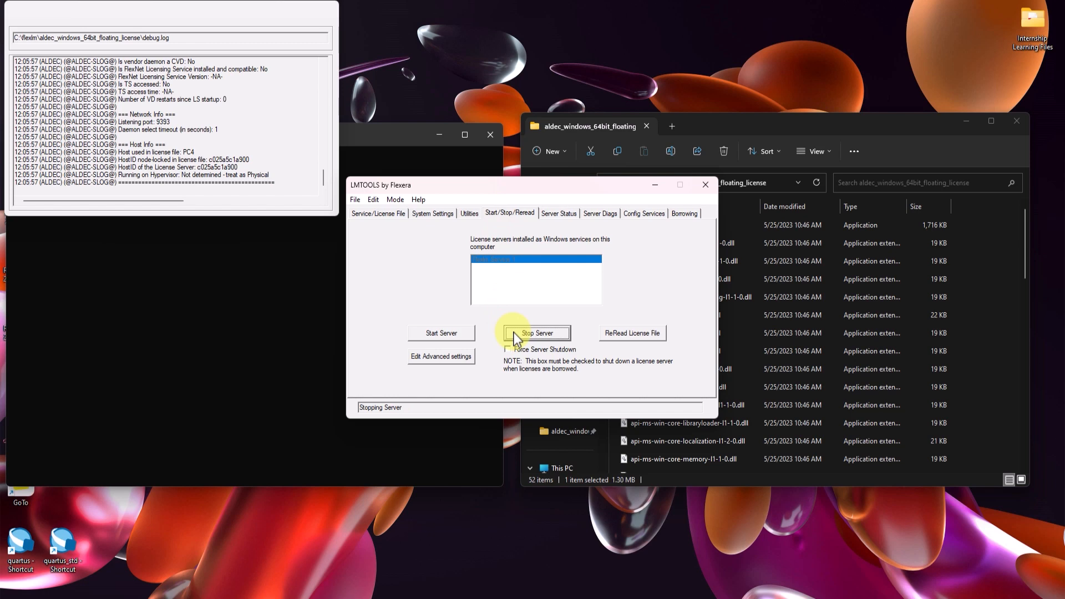
mouse_move(356, 416)
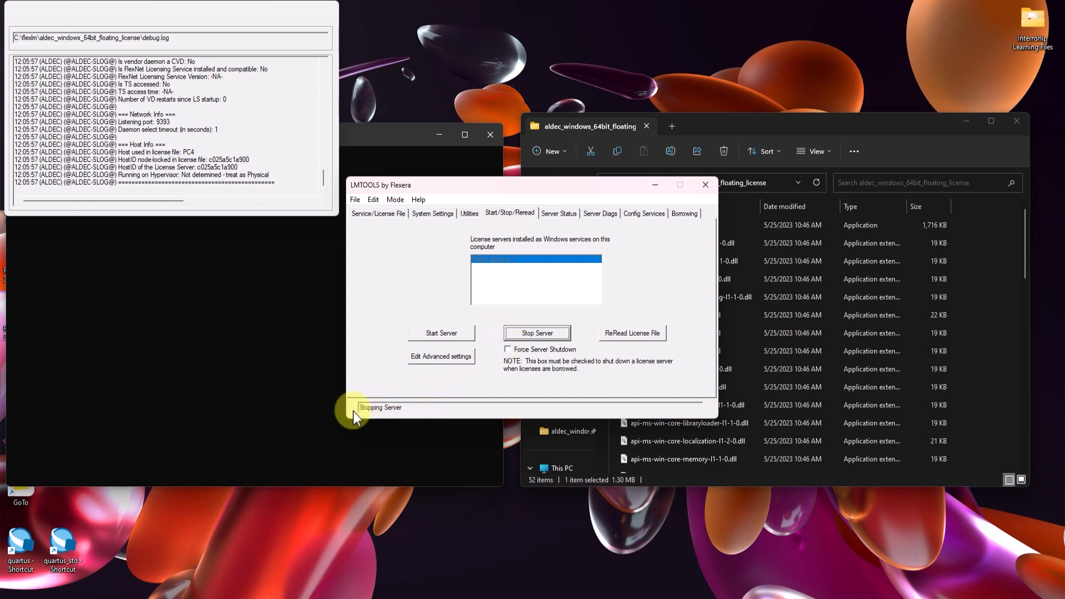
mouse_move(276, 68)
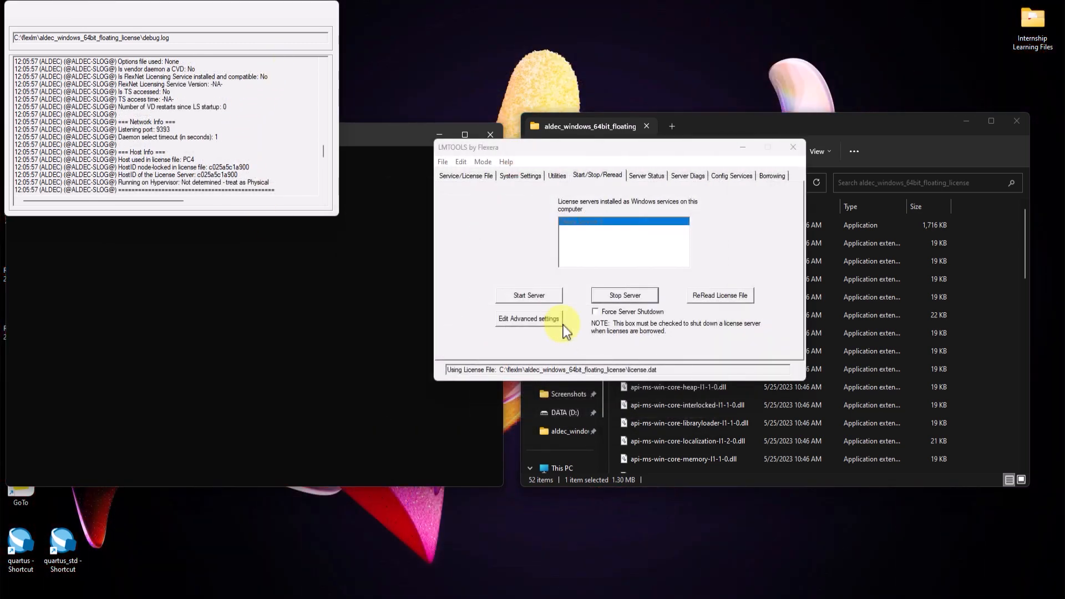
mouse_move(714, 198)
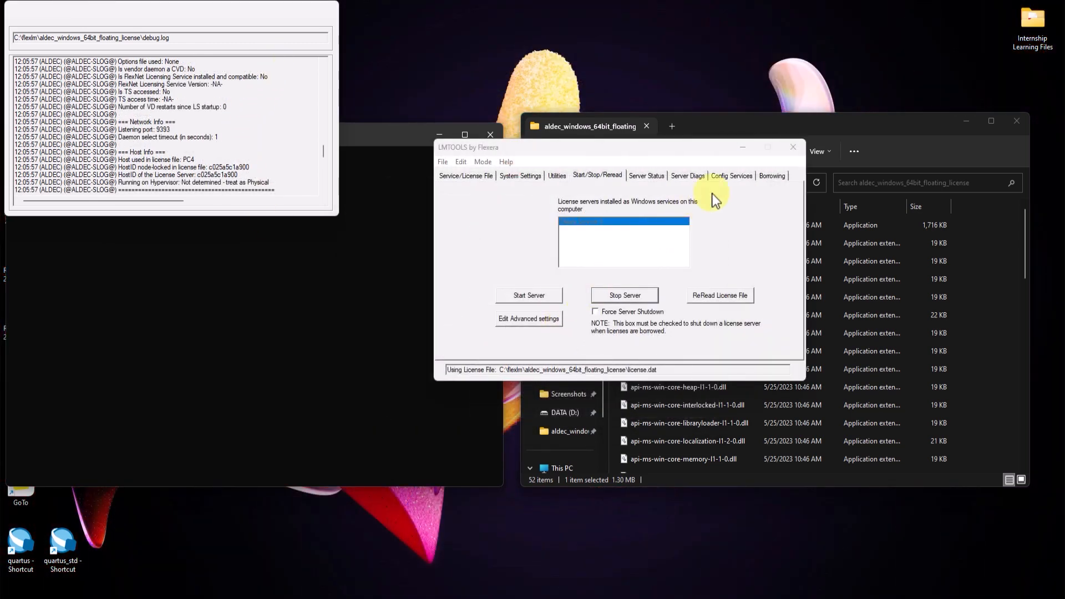
click(731, 175)
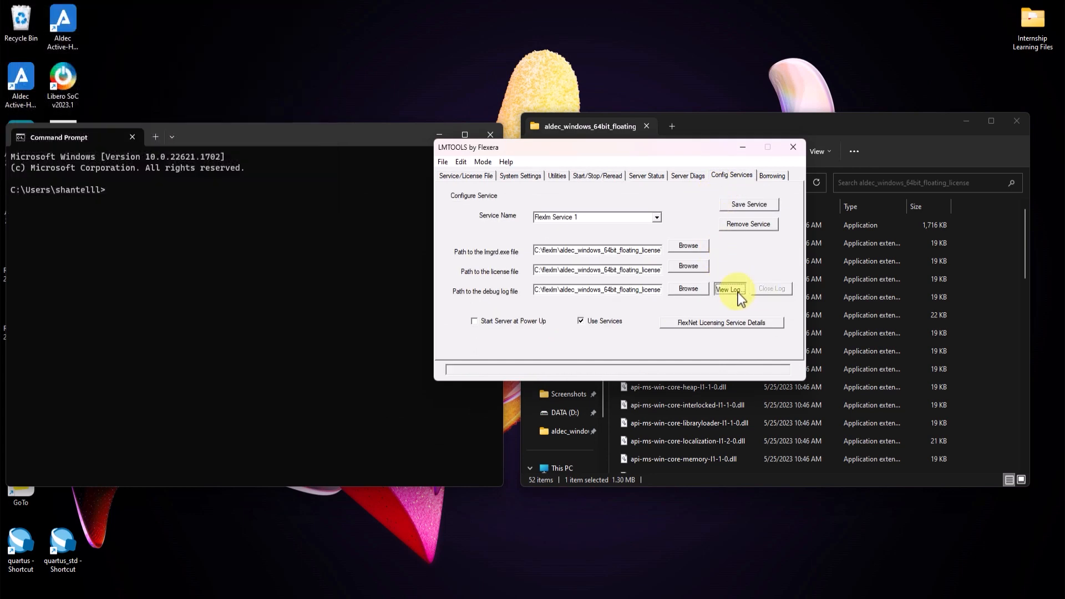
View the debug log showing lmgrd shutting down on signal 15
click(728, 289)
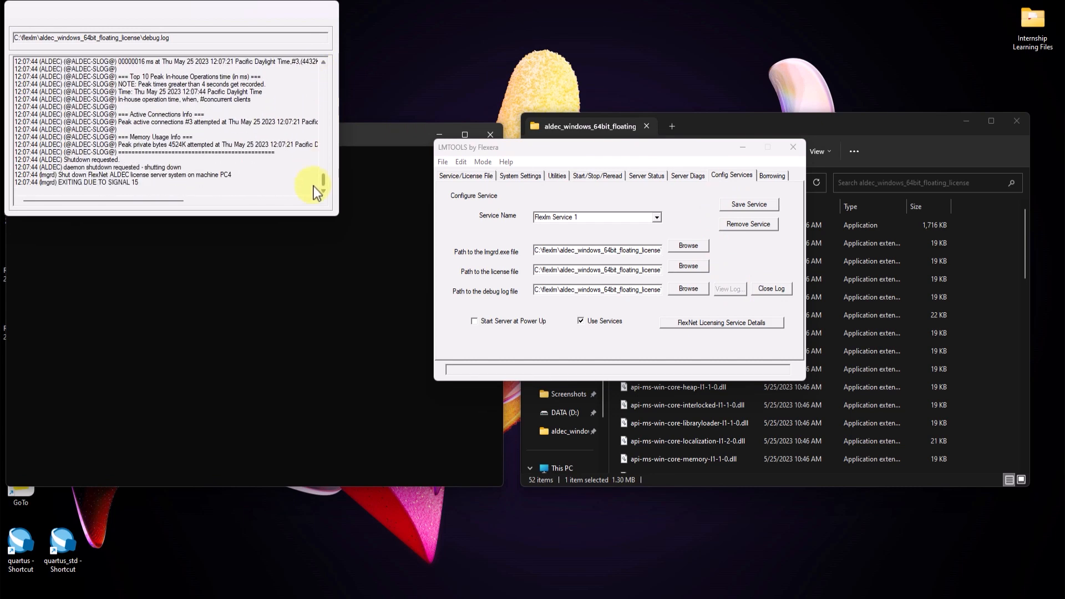
mouse_move(192, 189)
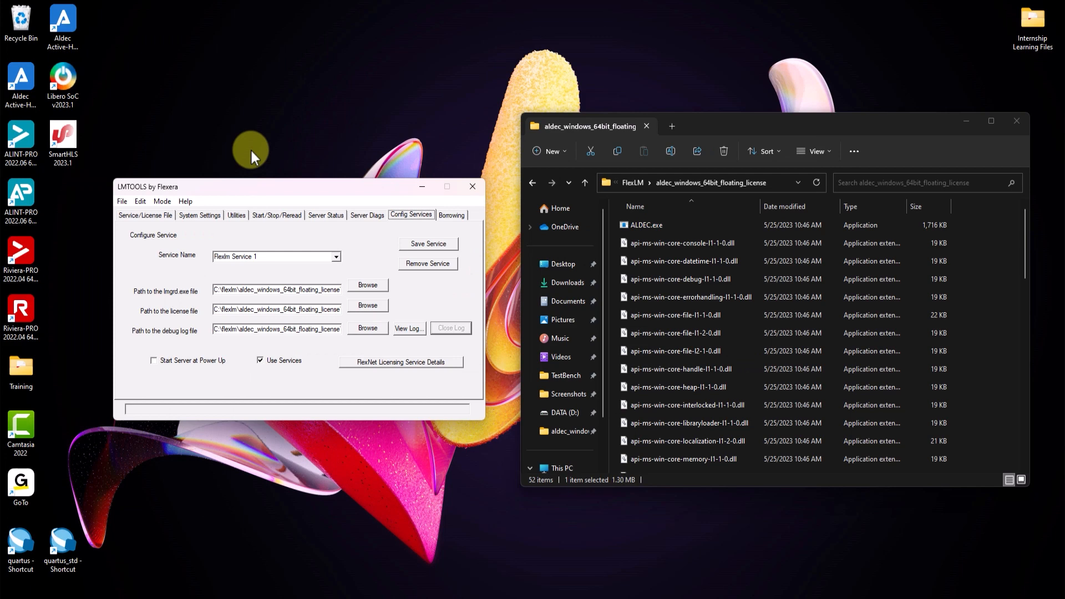
mouse_move(217, 455)
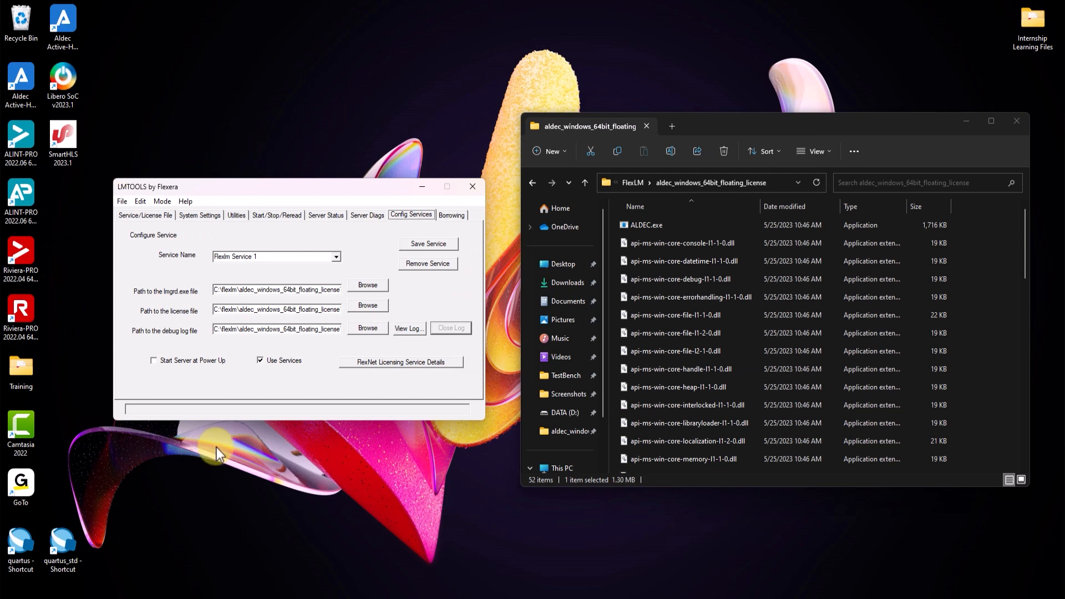
mouse_move(192, 197)
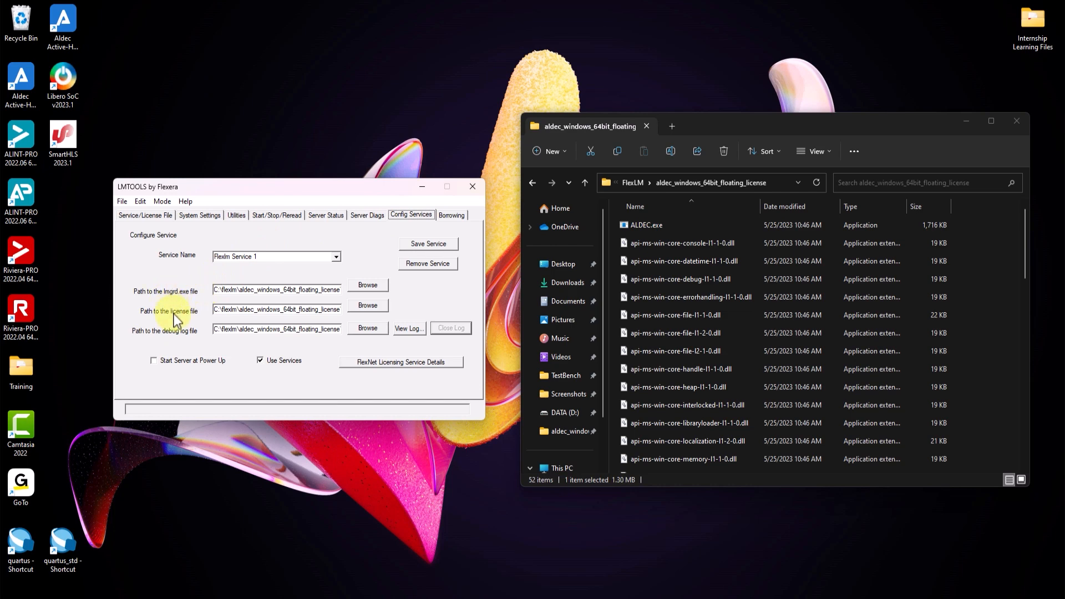
mouse_move(179, 338)
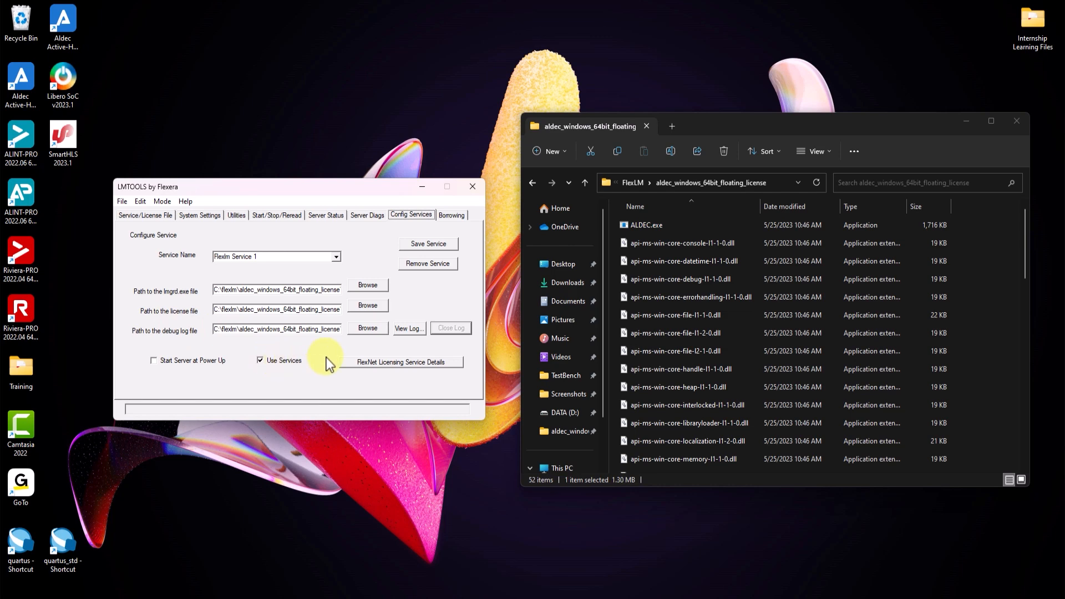
Enable Start Server at Power Up for Flexlm Service 1 and save the service, confirming Yes
click(153, 360)
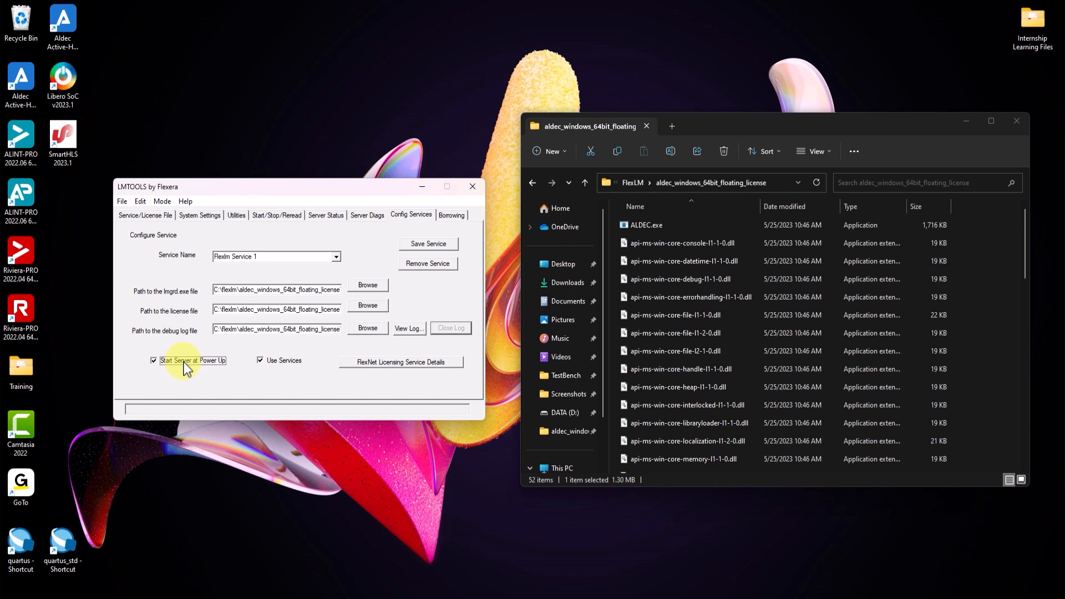
mouse_move(262, 257)
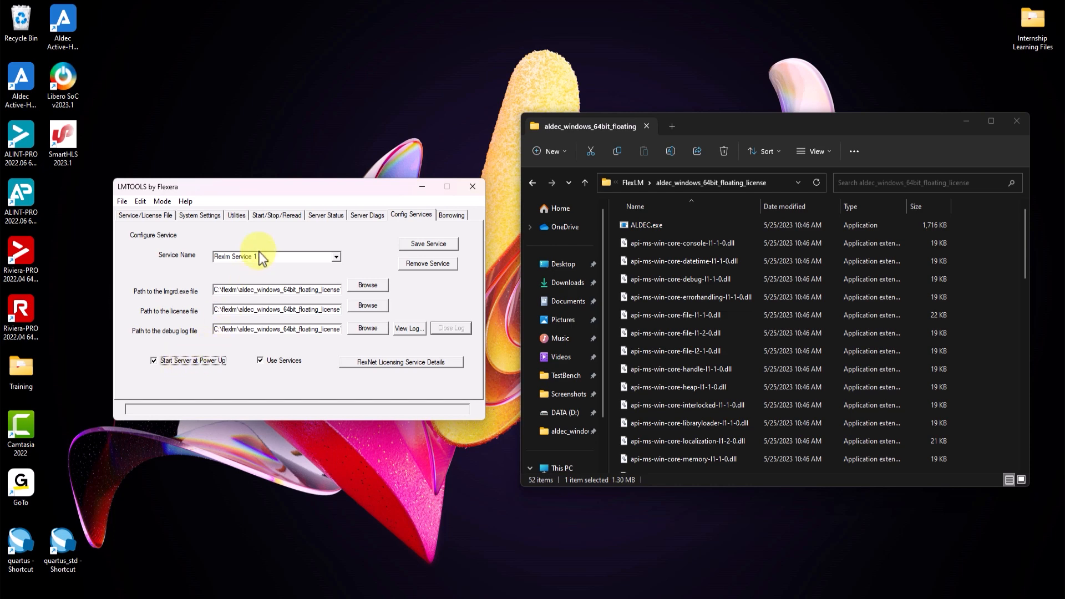
click(427, 245)
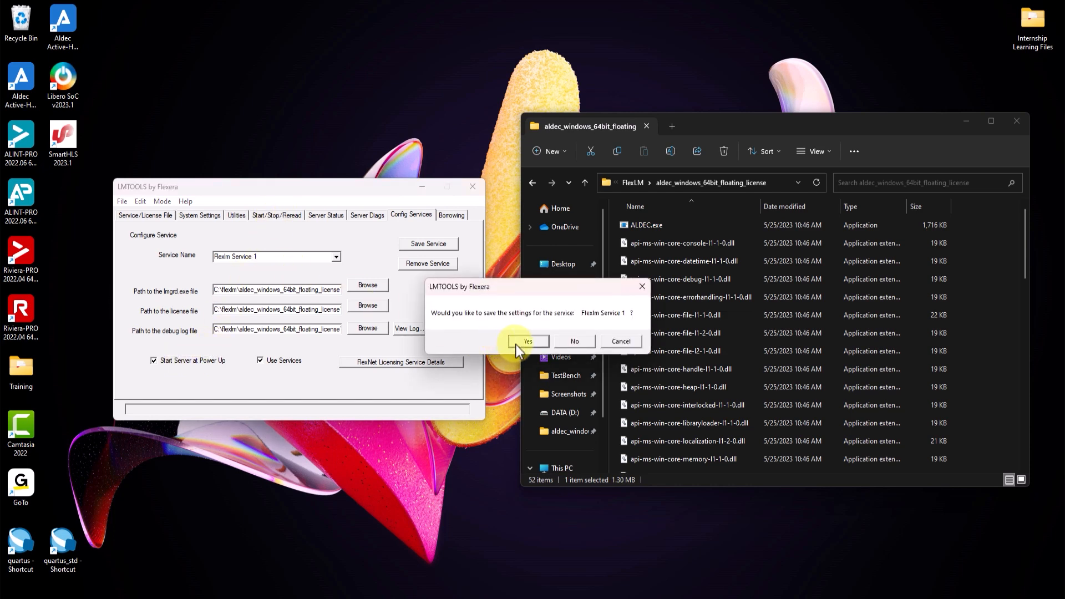
click(528, 341)
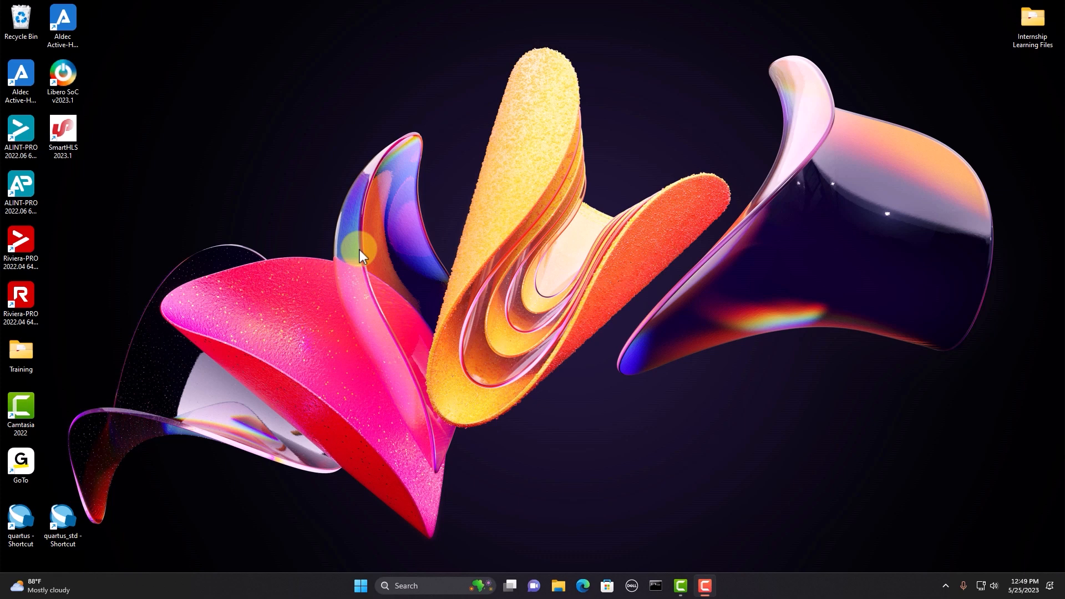
Reach Environment Variables via system settings search and select ALDEC_LICENSE_FILE for editing
click(385, 585)
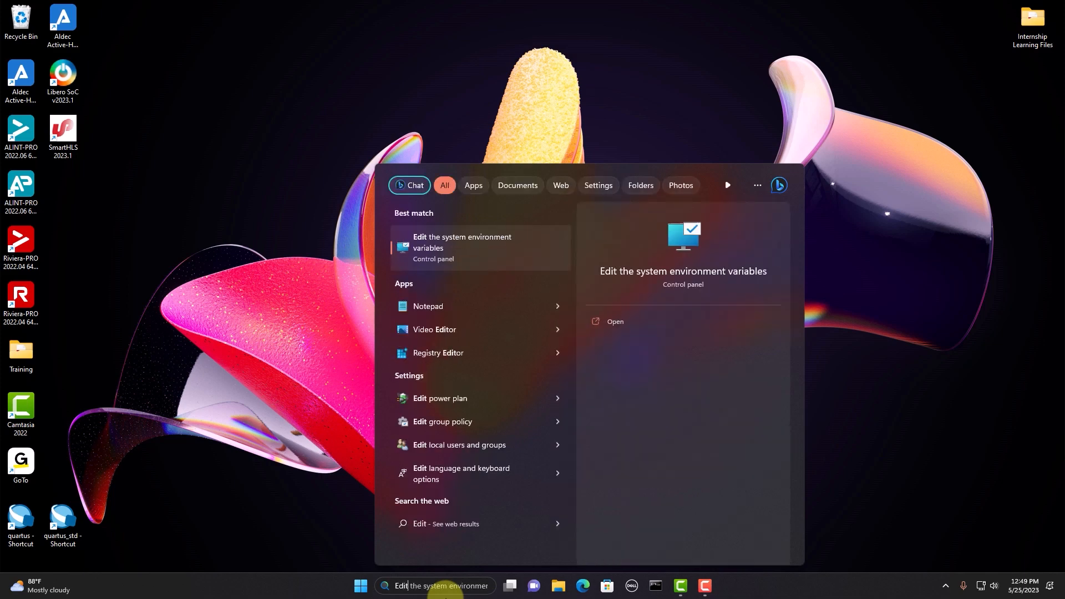
click(614, 322)
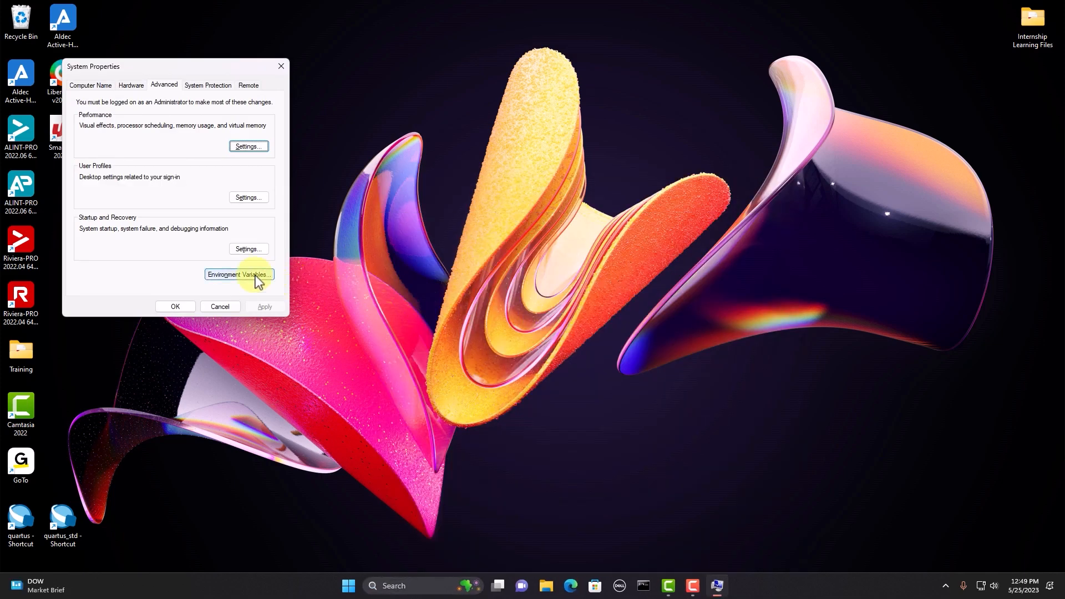
click(239, 274)
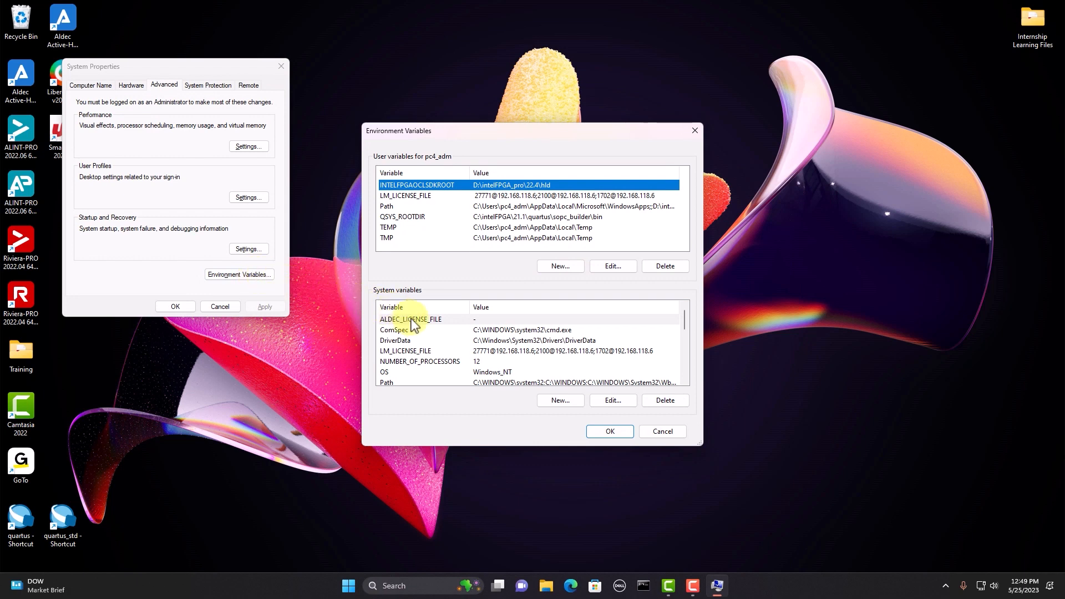
click(411, 320)
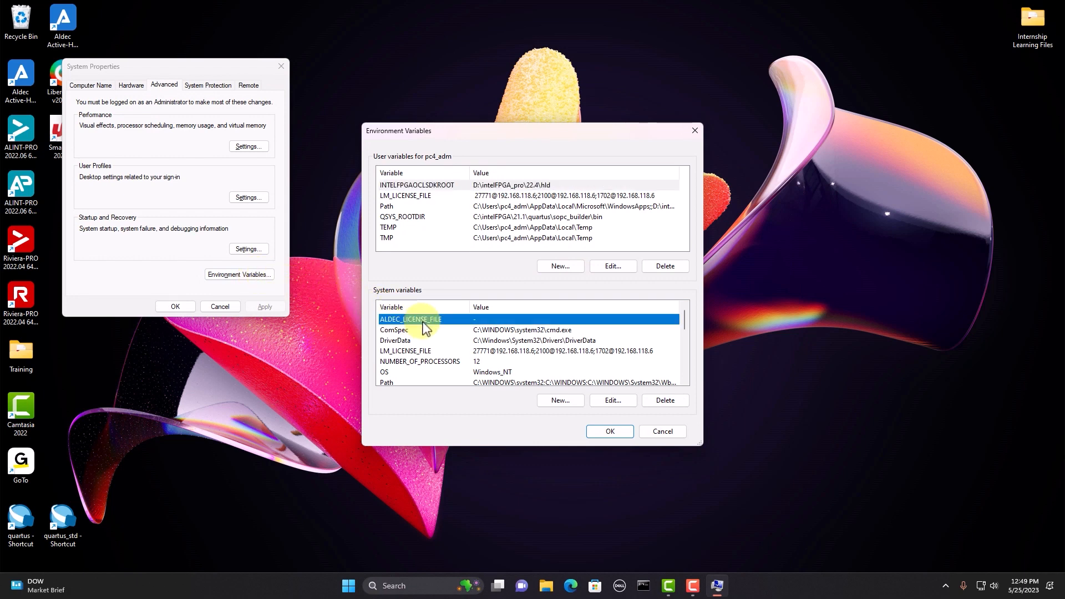
mouse_move(449, 335)
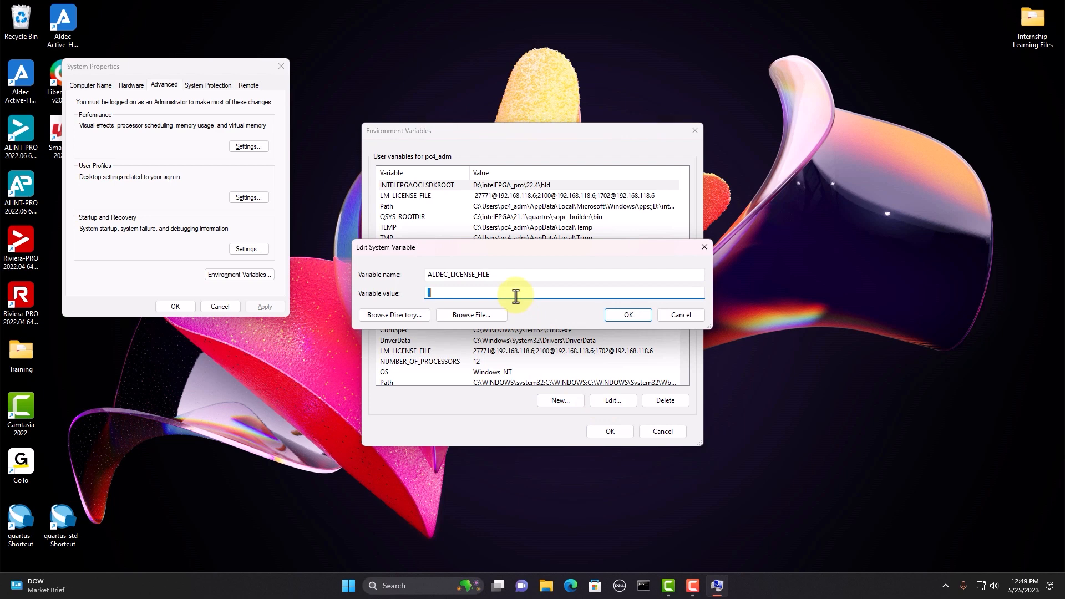
Set ALDEC_LICENSE_FILE to 27009@PC4 and confirm out of Environment Variables and System Properties
text(270)
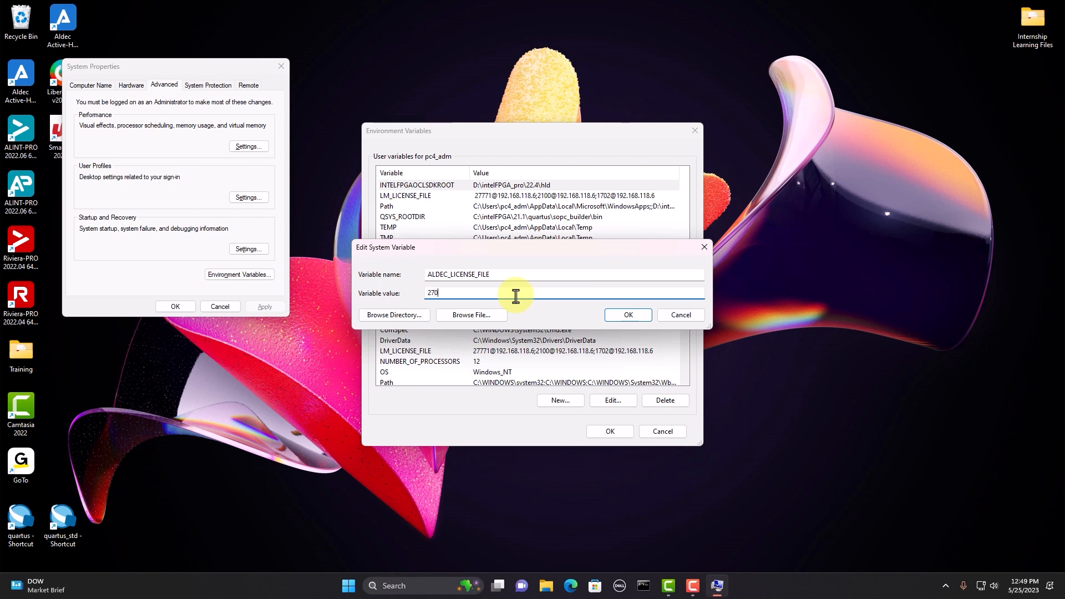
text(09@)
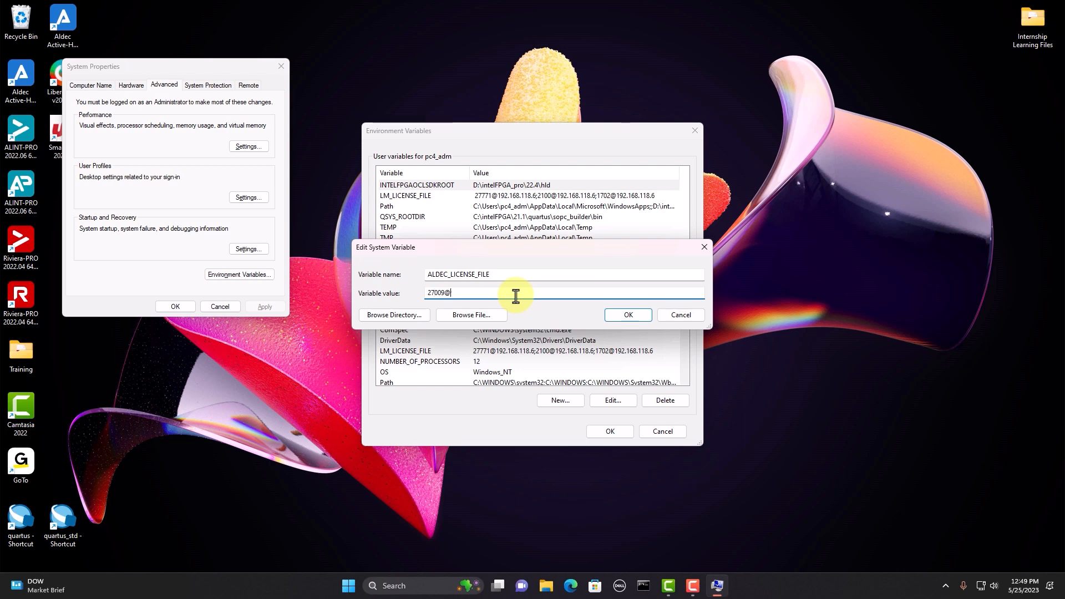
text(PC4)
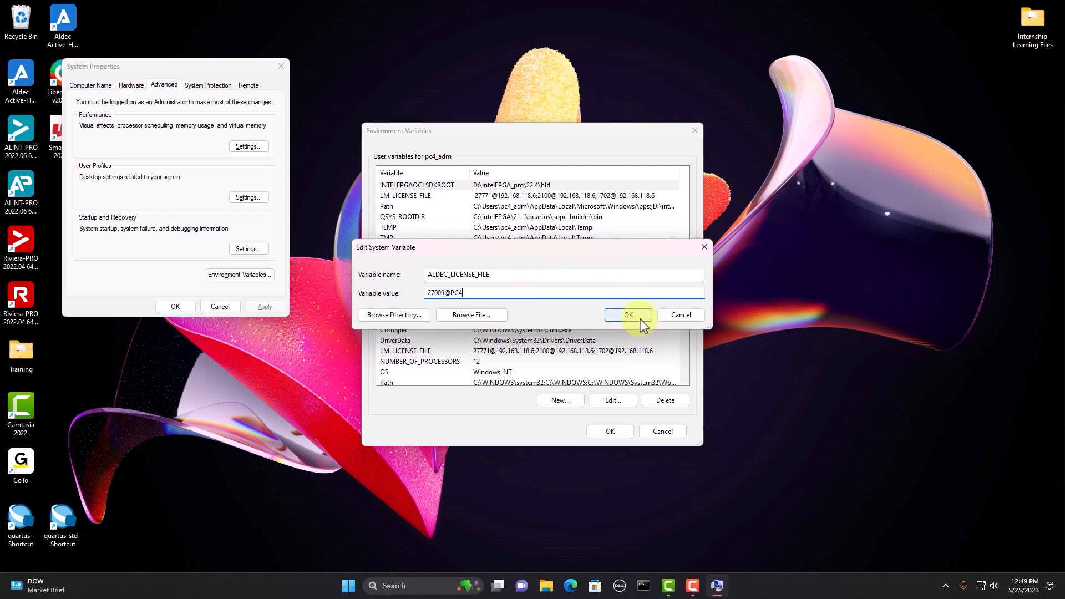
click(626, 314)
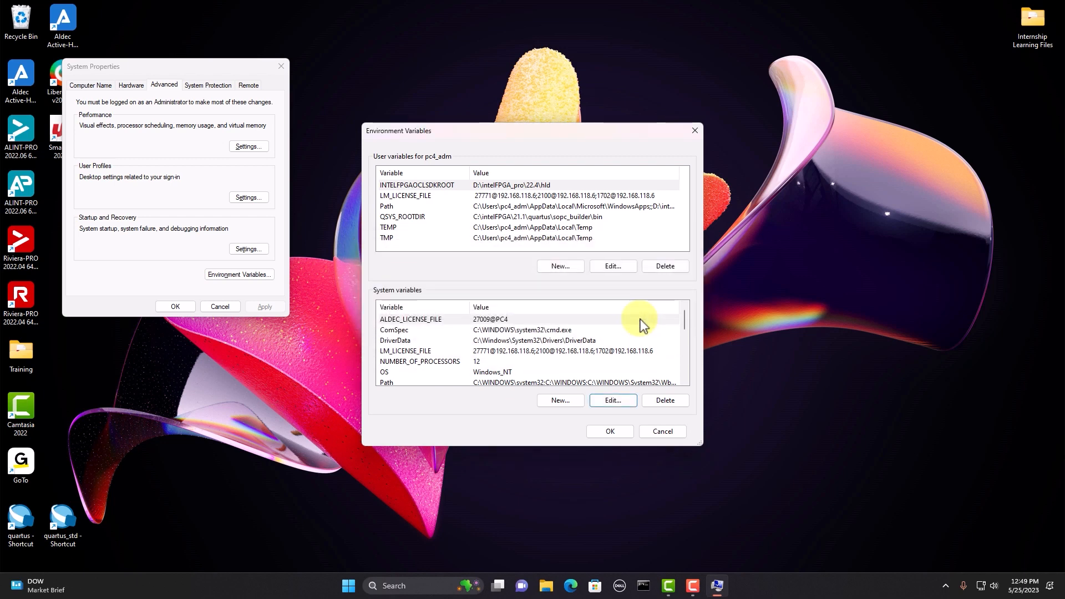
click(609, 430)
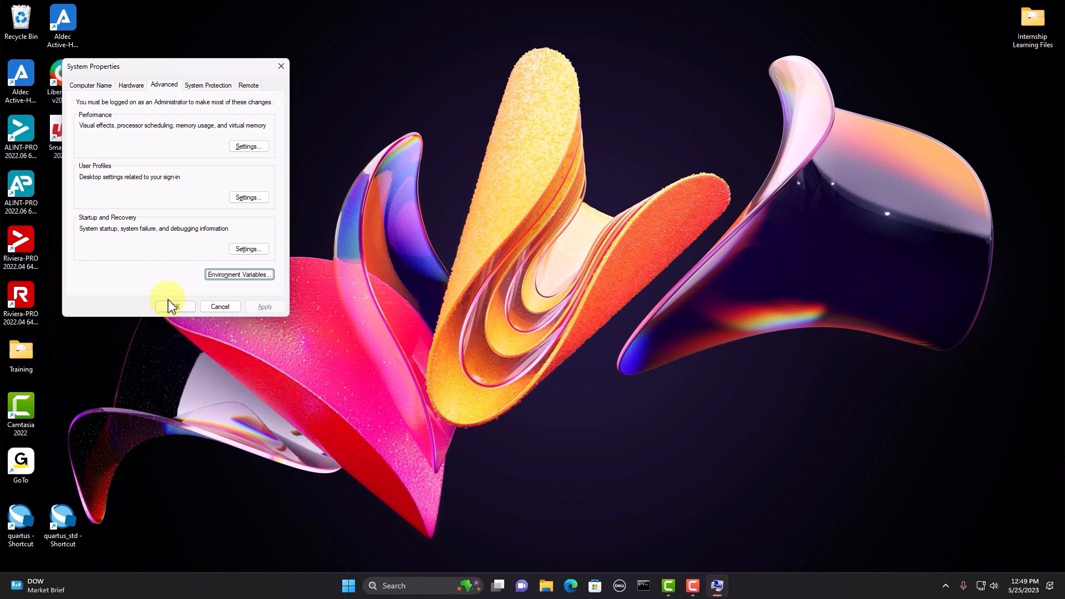
click(175, 307)
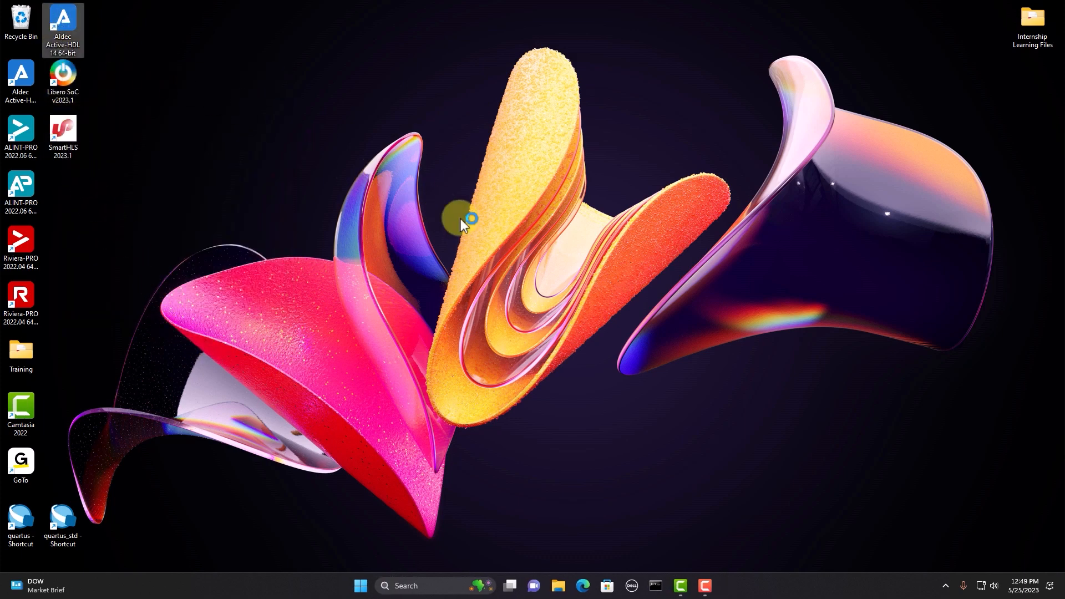
Launch Active-HDL 14 from the desktop and accept the EE Mixed Design Entry license configuration
double_click(63, 29)
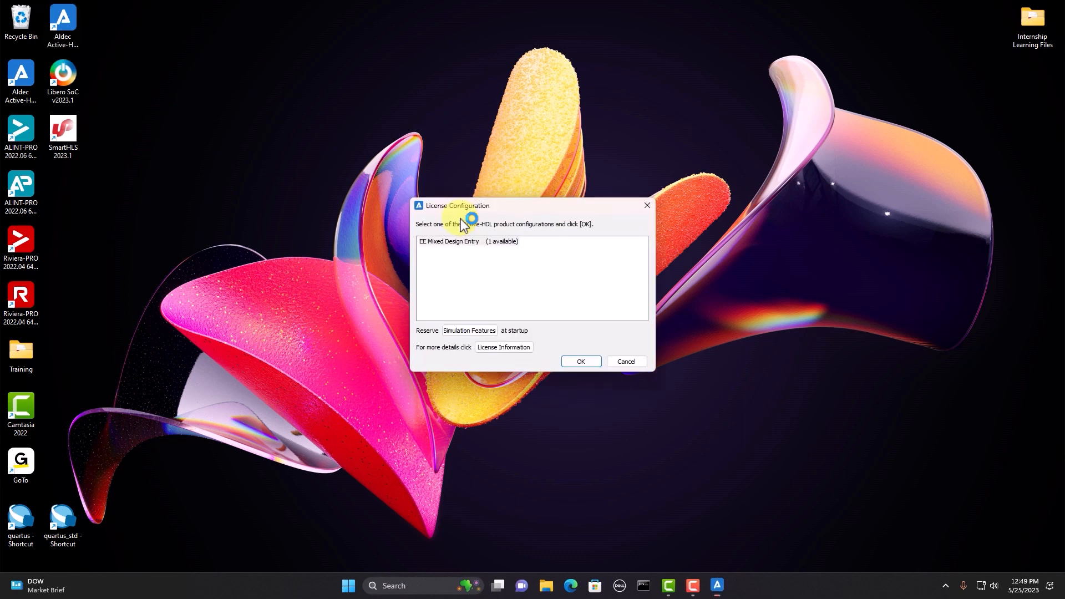
mouse_move(425, 213)
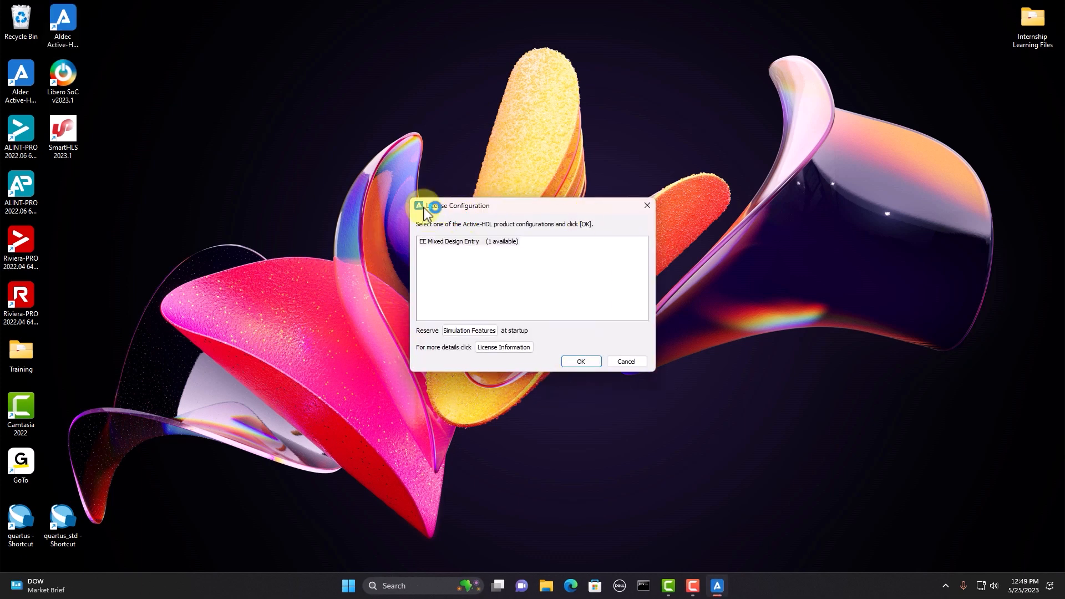
mouse_move(556, 281)
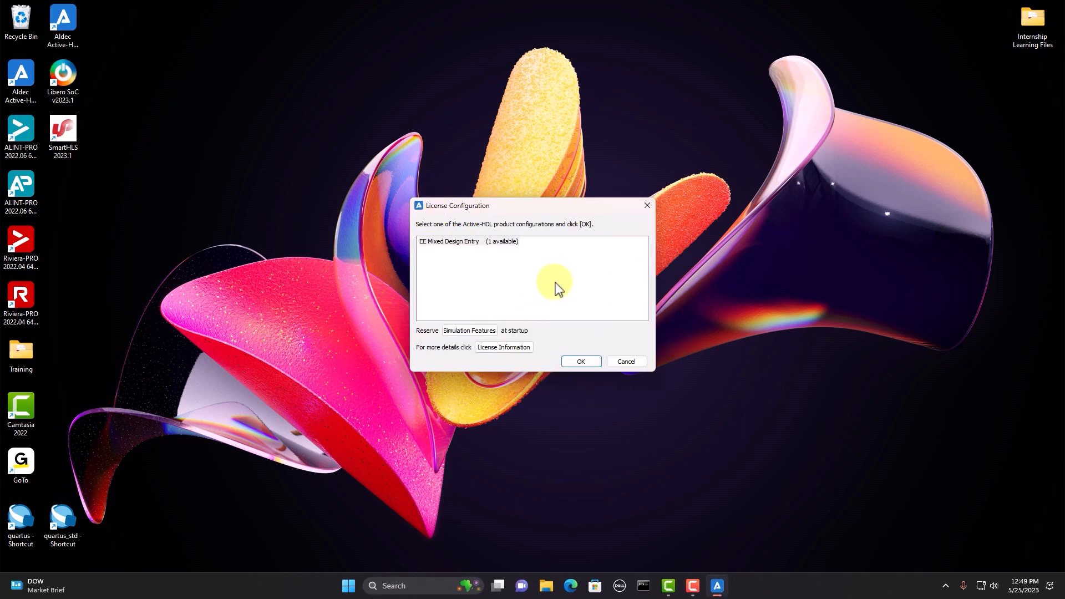
click(581, 361)
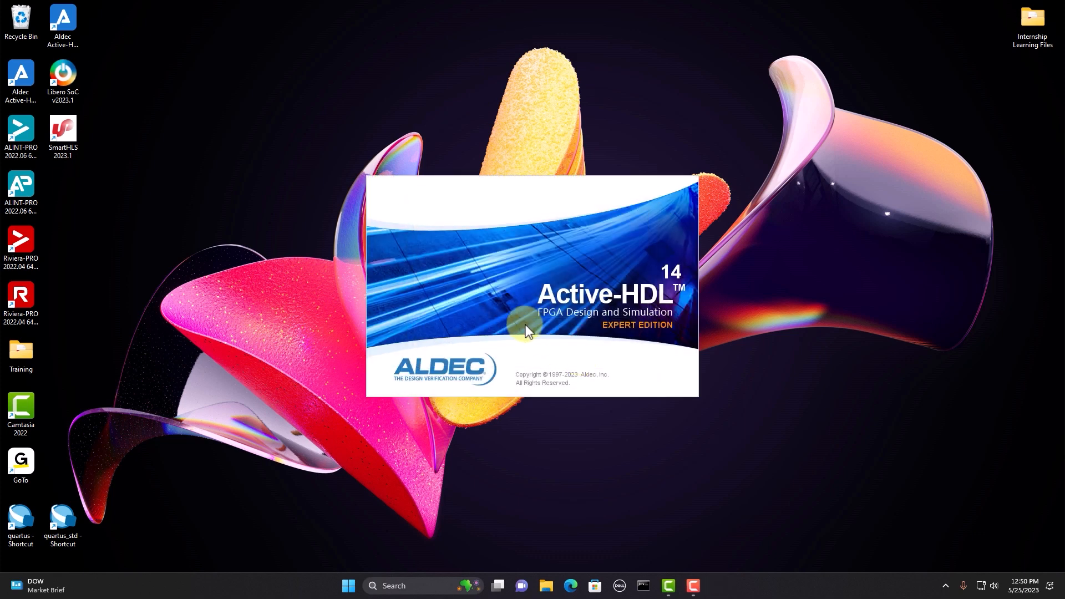